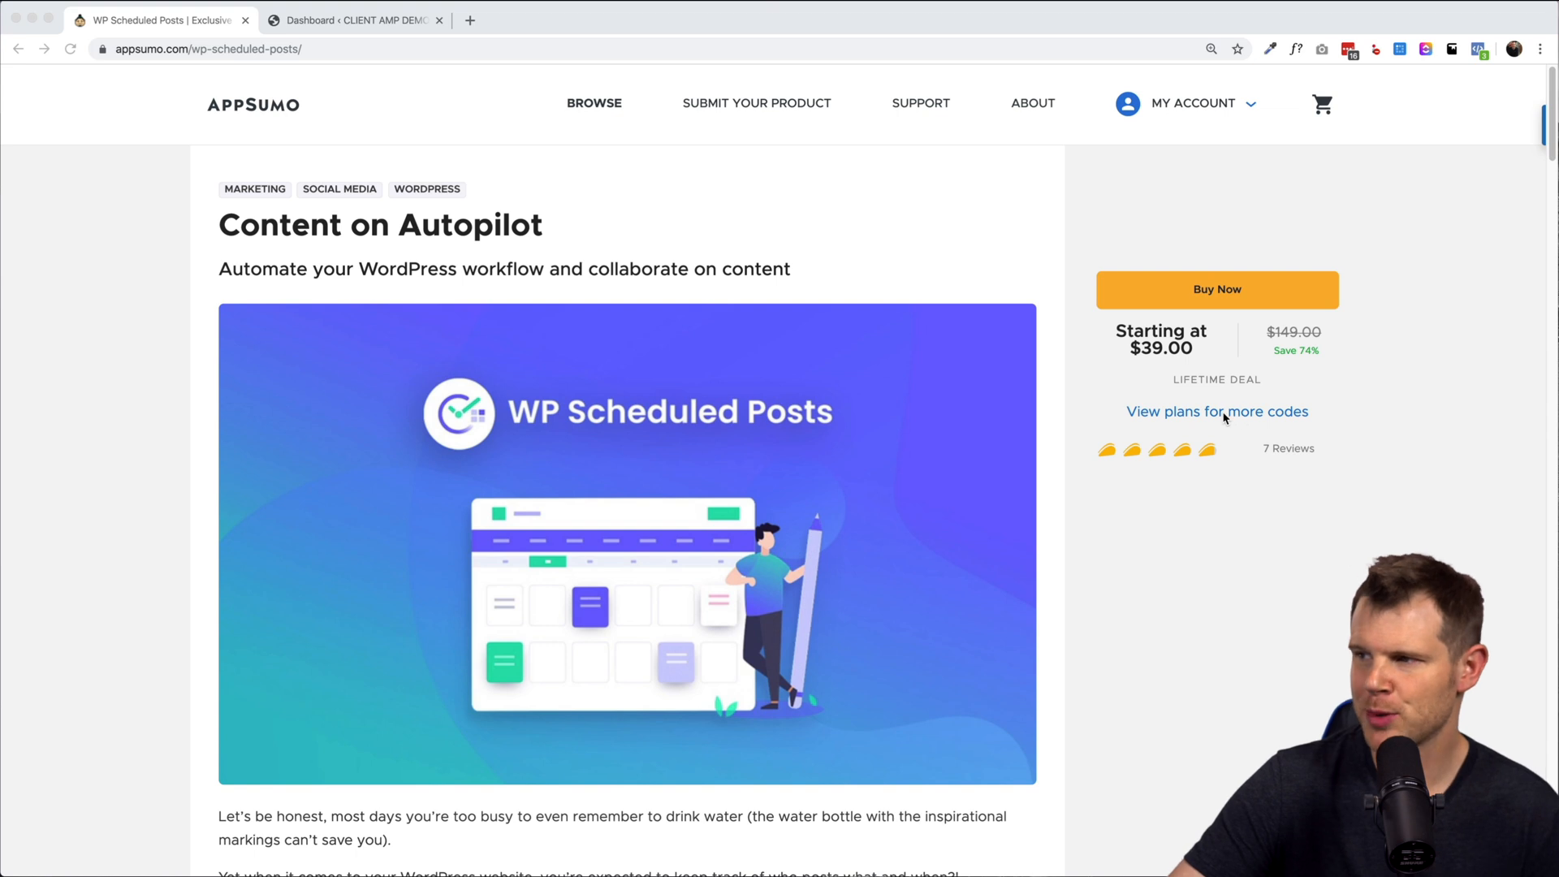
Step: Bring up the deal's pricing cards: Single $39, Double $78, Multiple $117 lifetime plans
left_click(1217, 411)
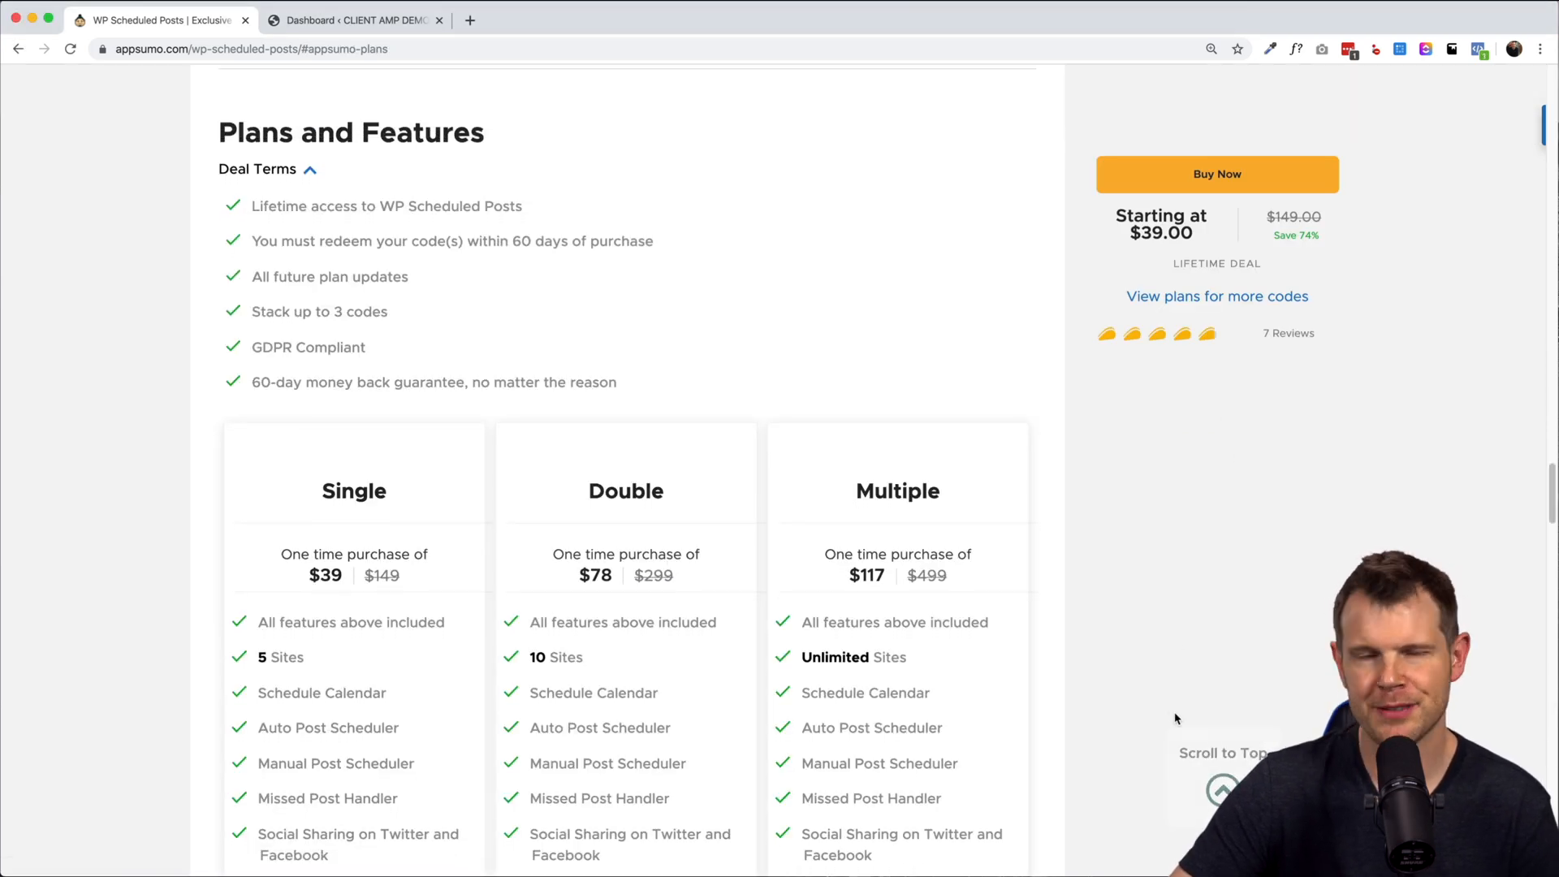
scroll("down", 3)
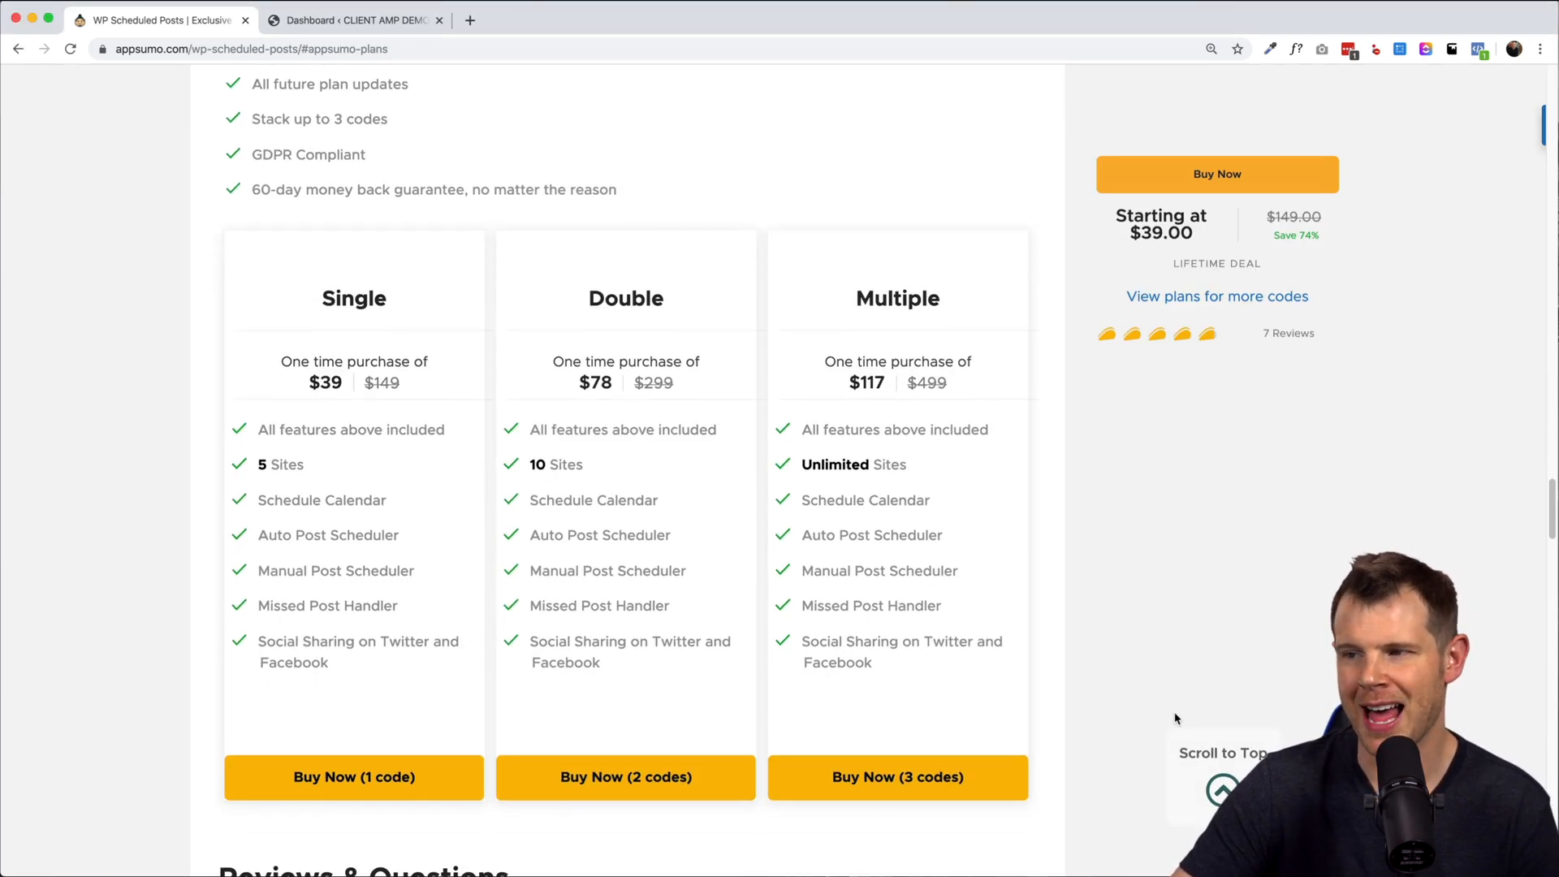
scroll("down", 3)
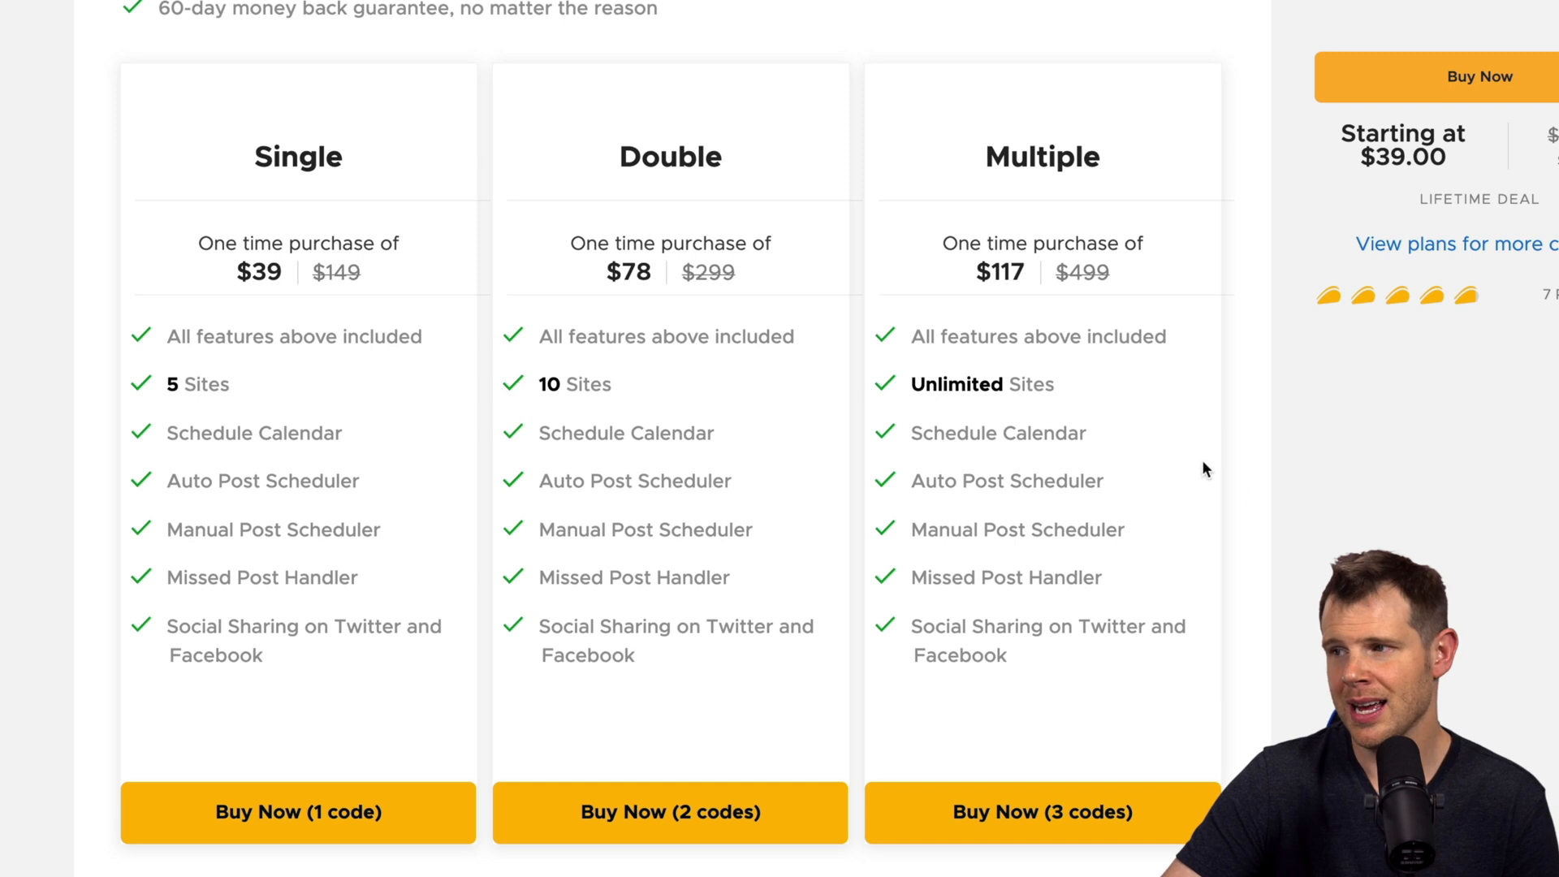
mouse_move(1076, 547)
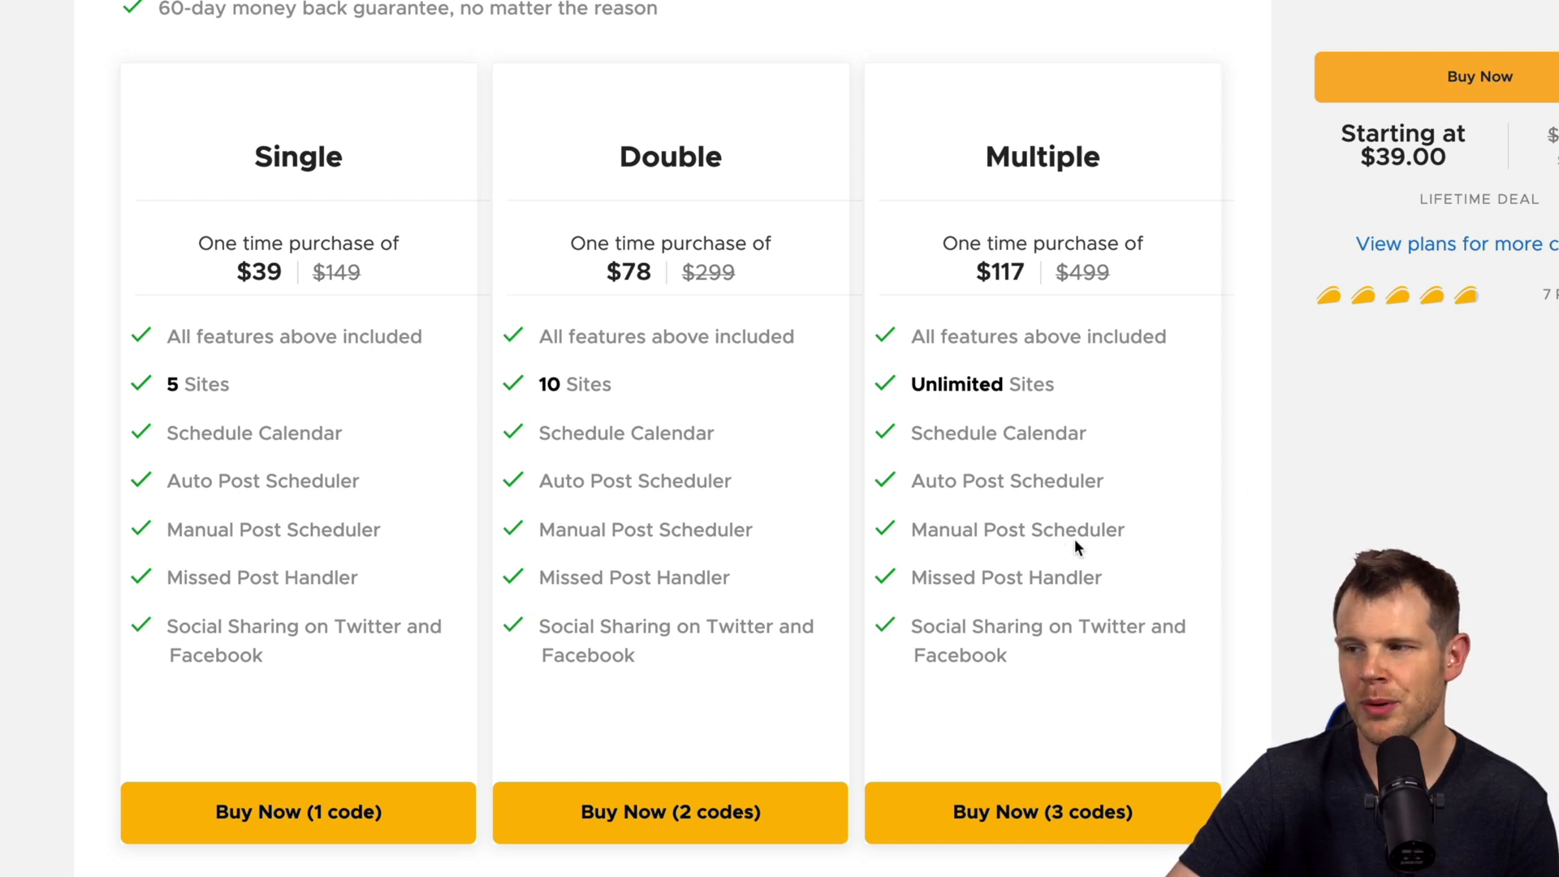
mouse_move(661, 473)
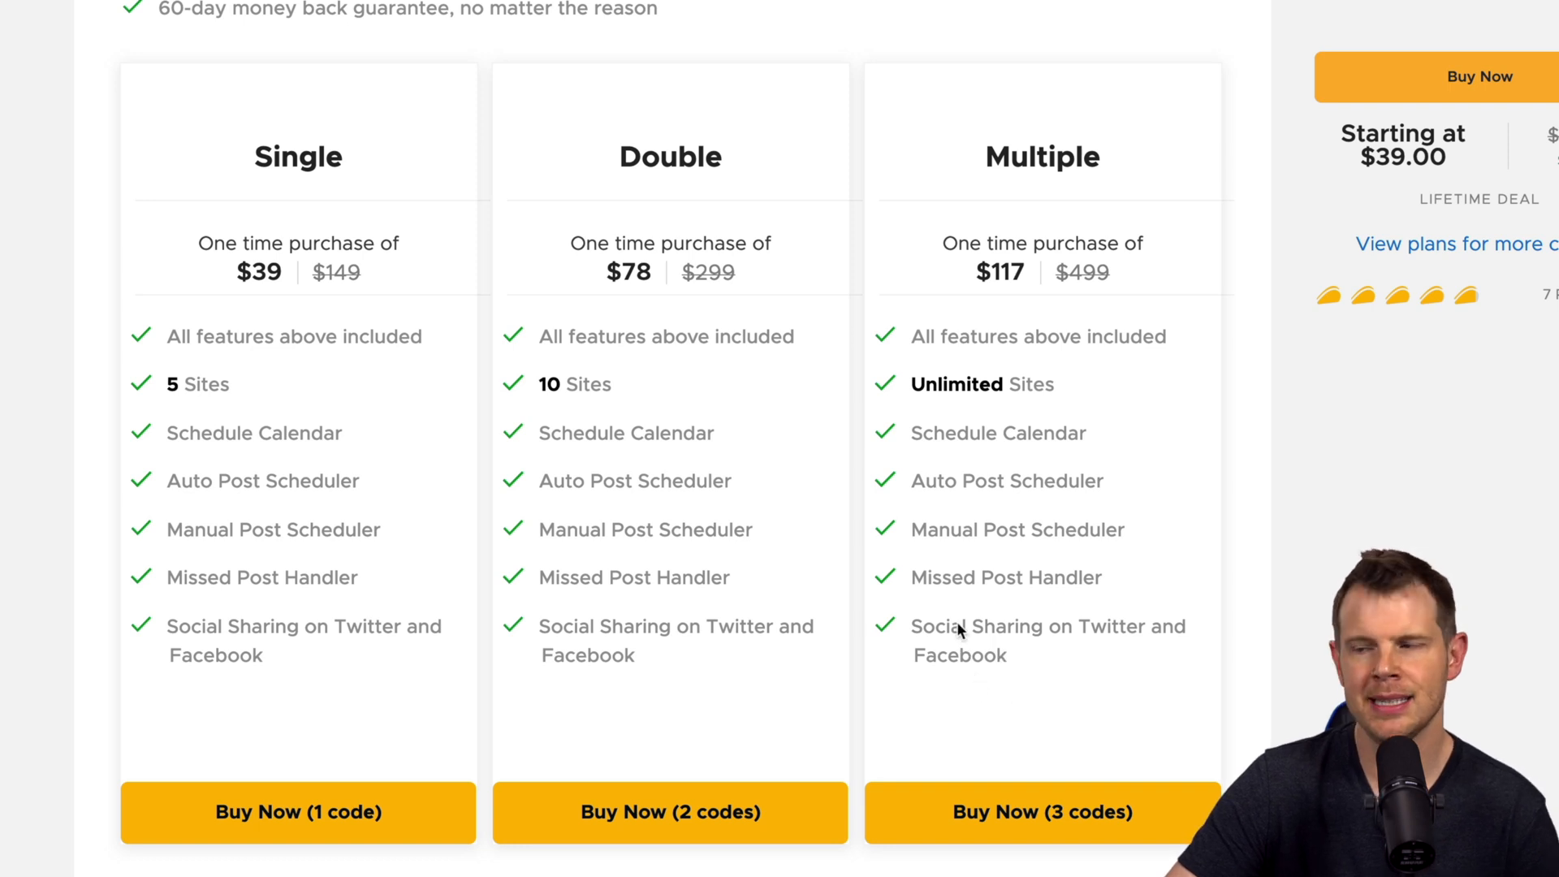
mouse_move(188, 440)
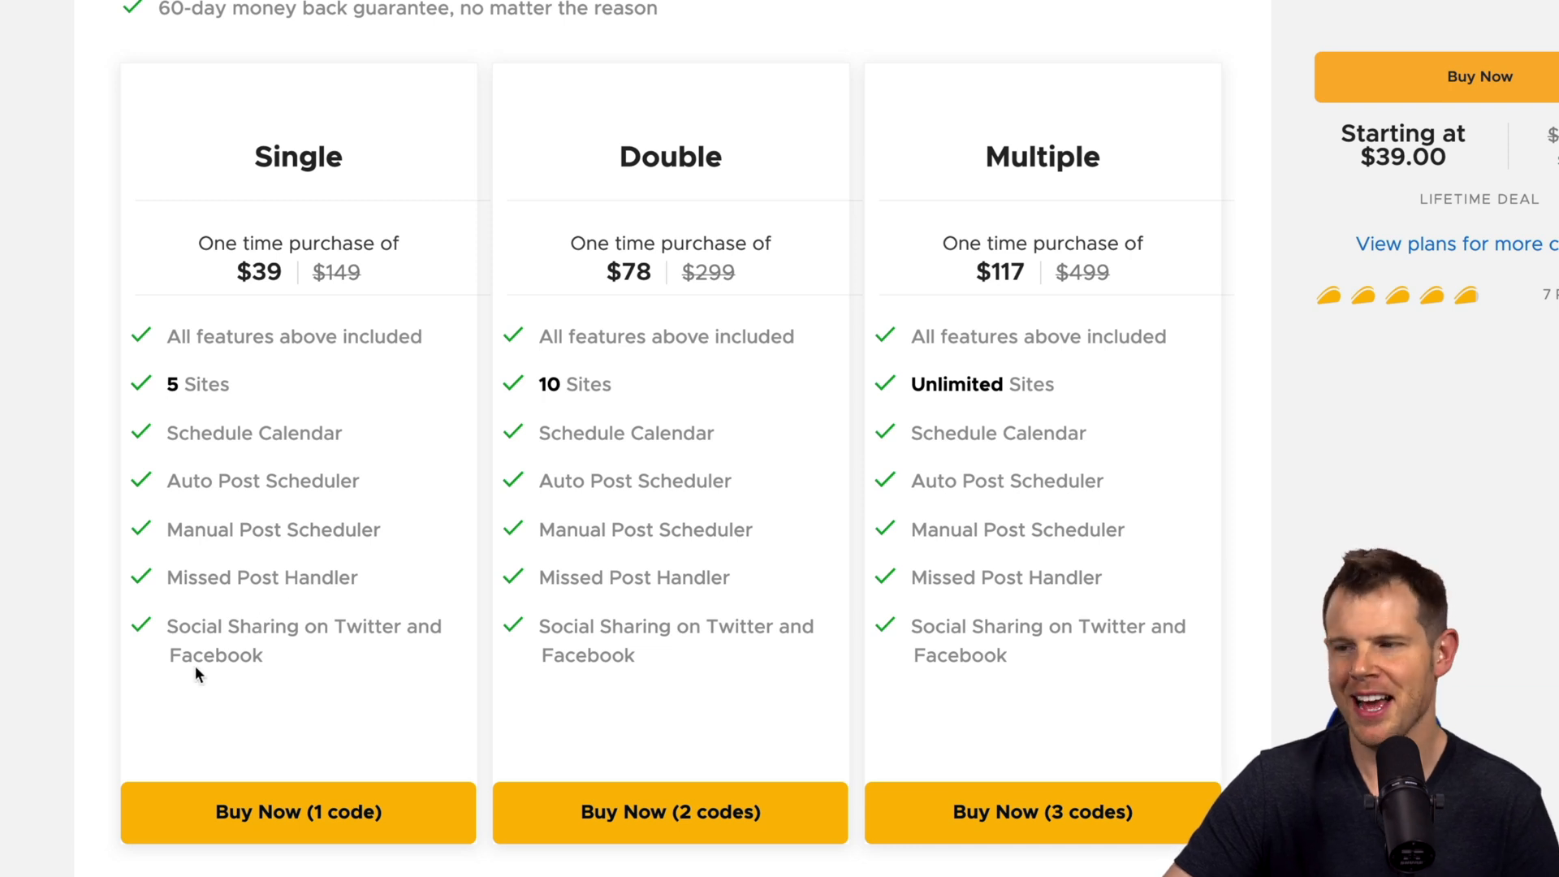
mouse_move(265, 648)
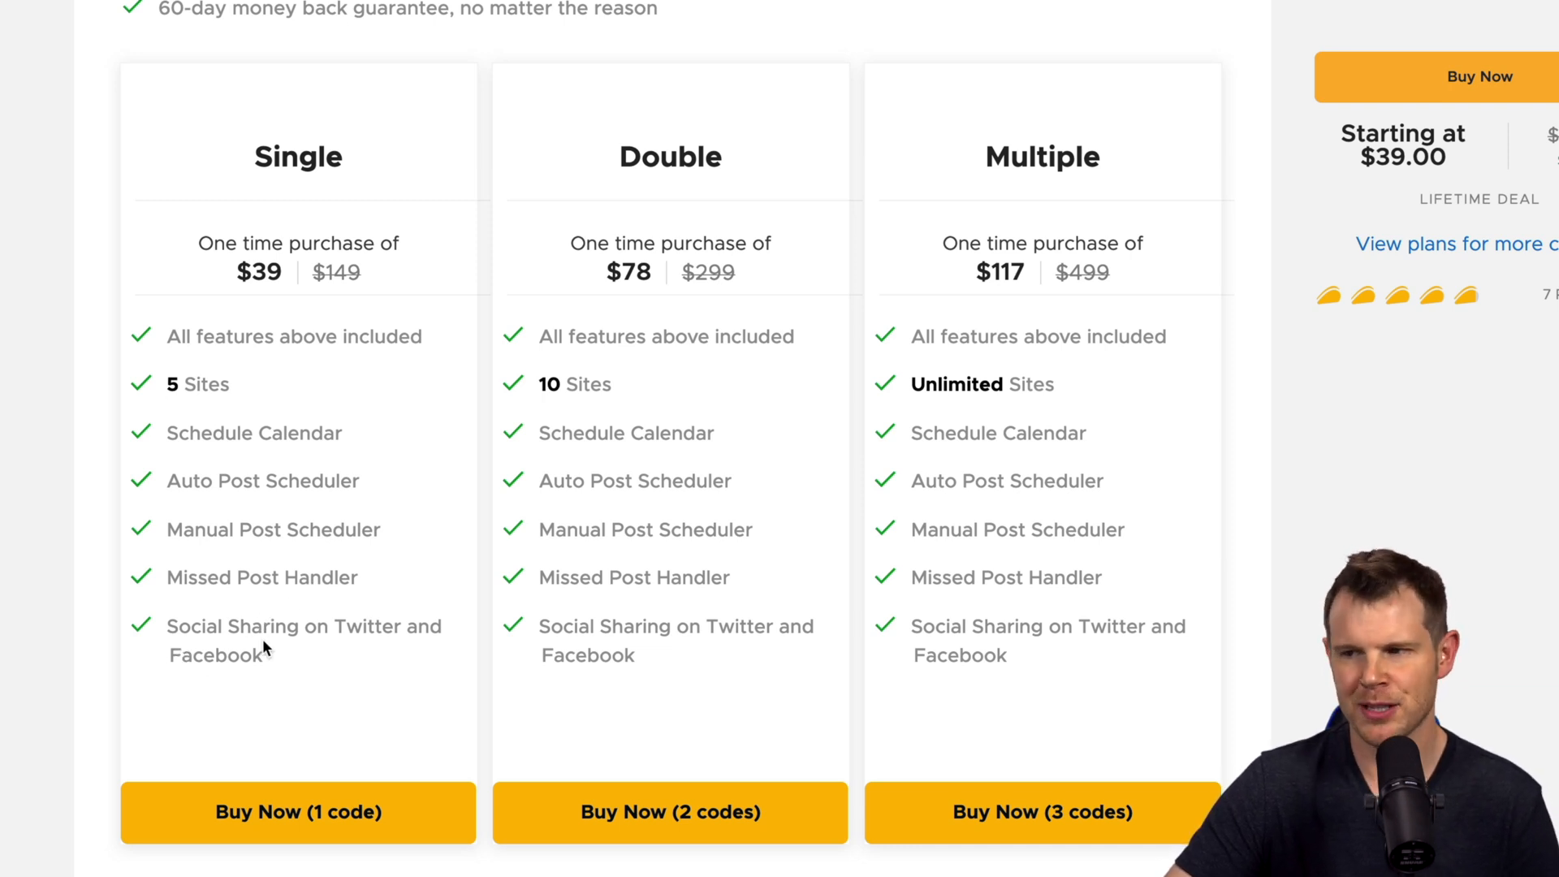
mouse_move(291, 651)
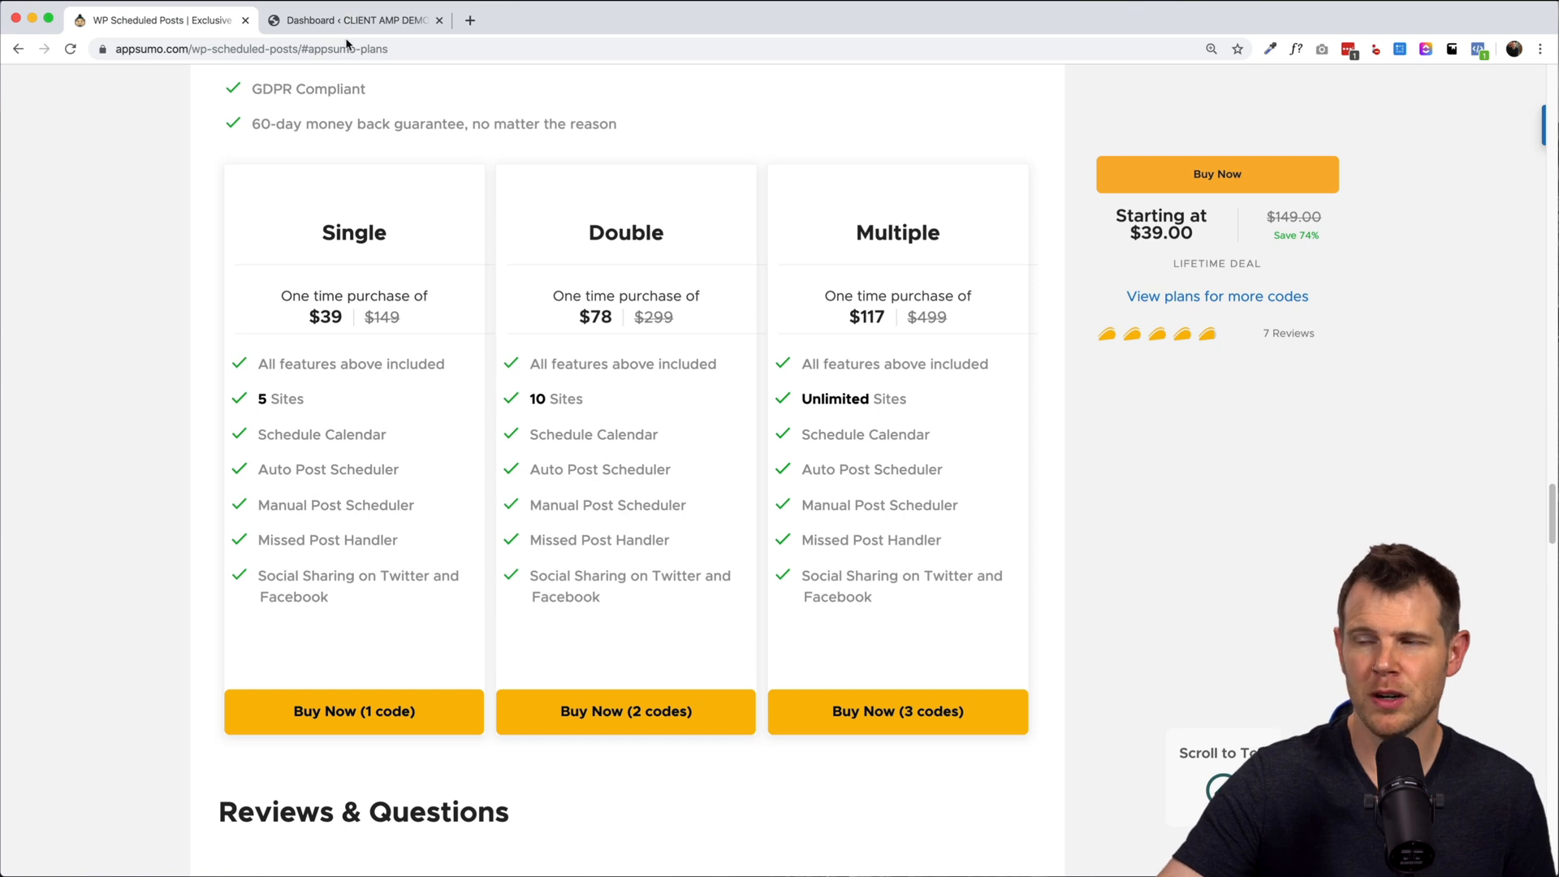
Step: Switch to the CLIENT AMP DEMO dashboard and go to the Scheduled Posts menu entry
left_click(352, 19)
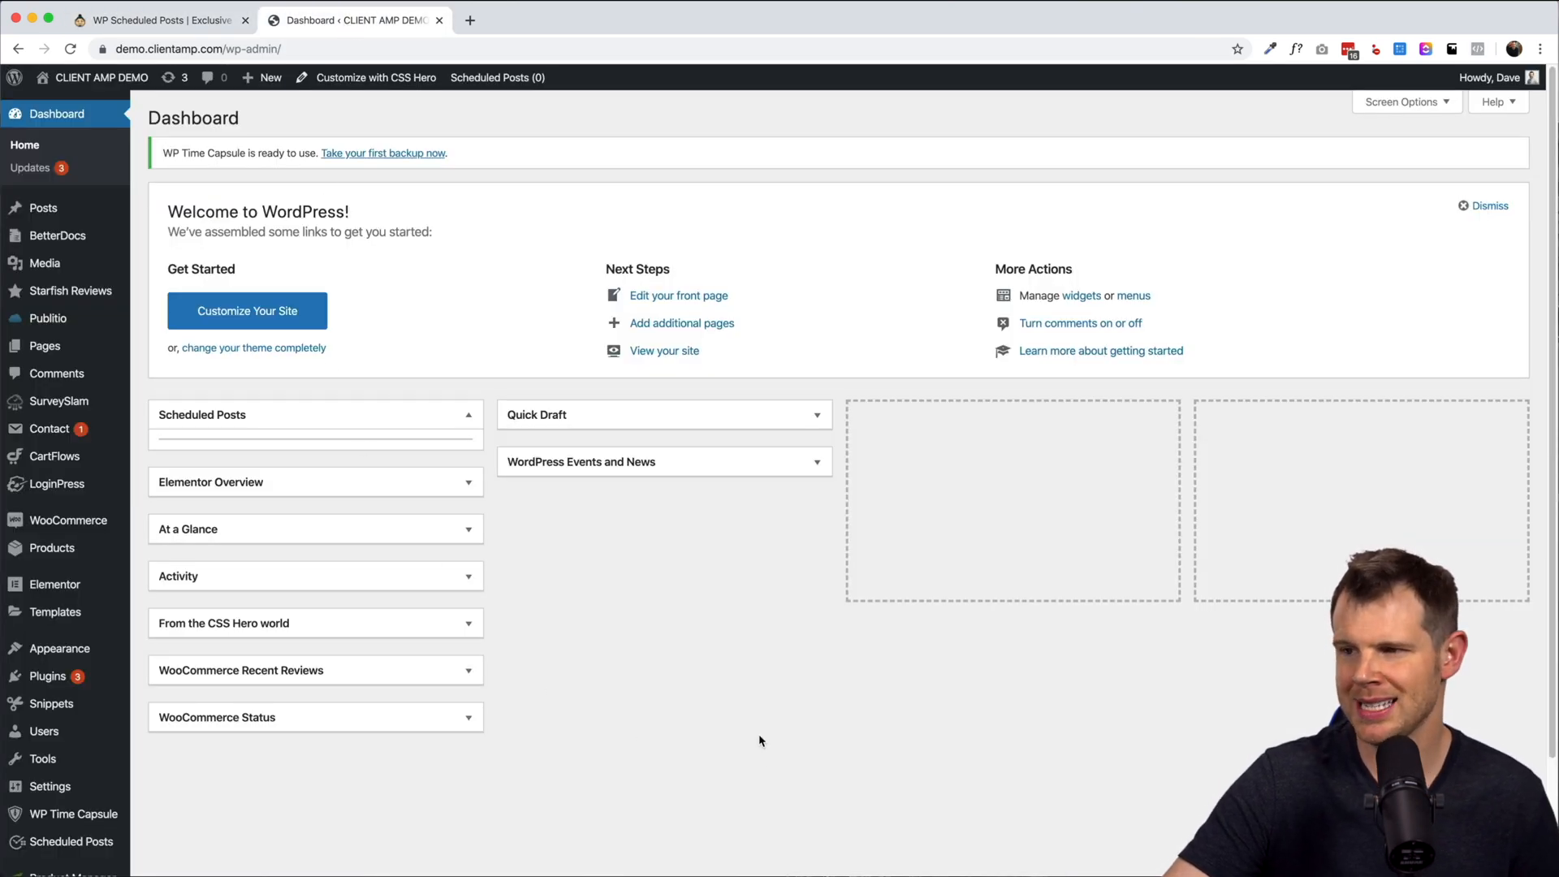
mouse_move(69, 841)
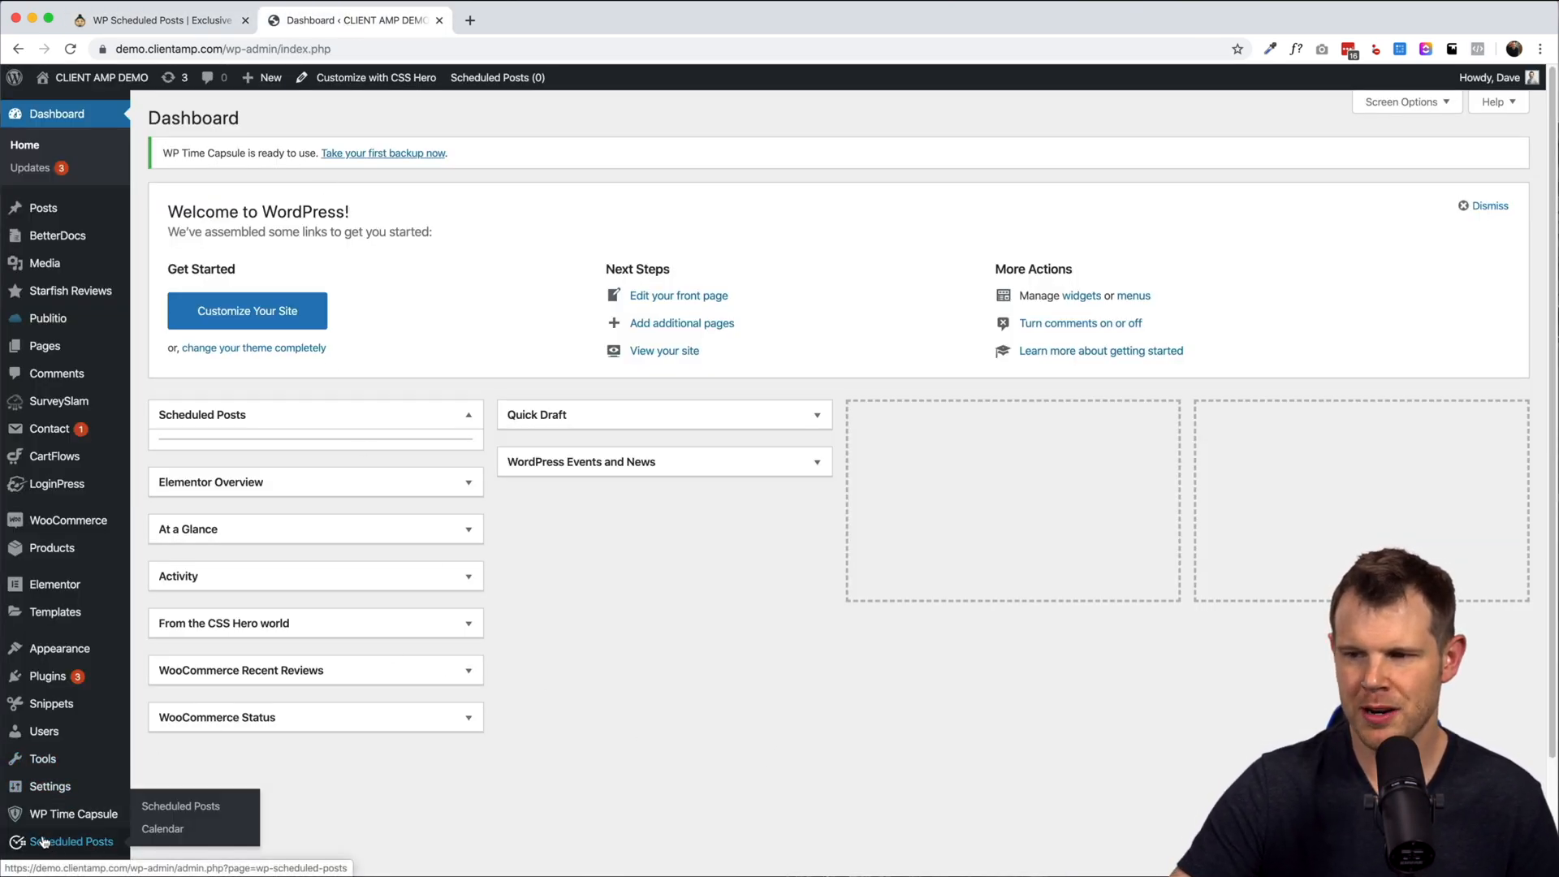
left_click(76, 841)
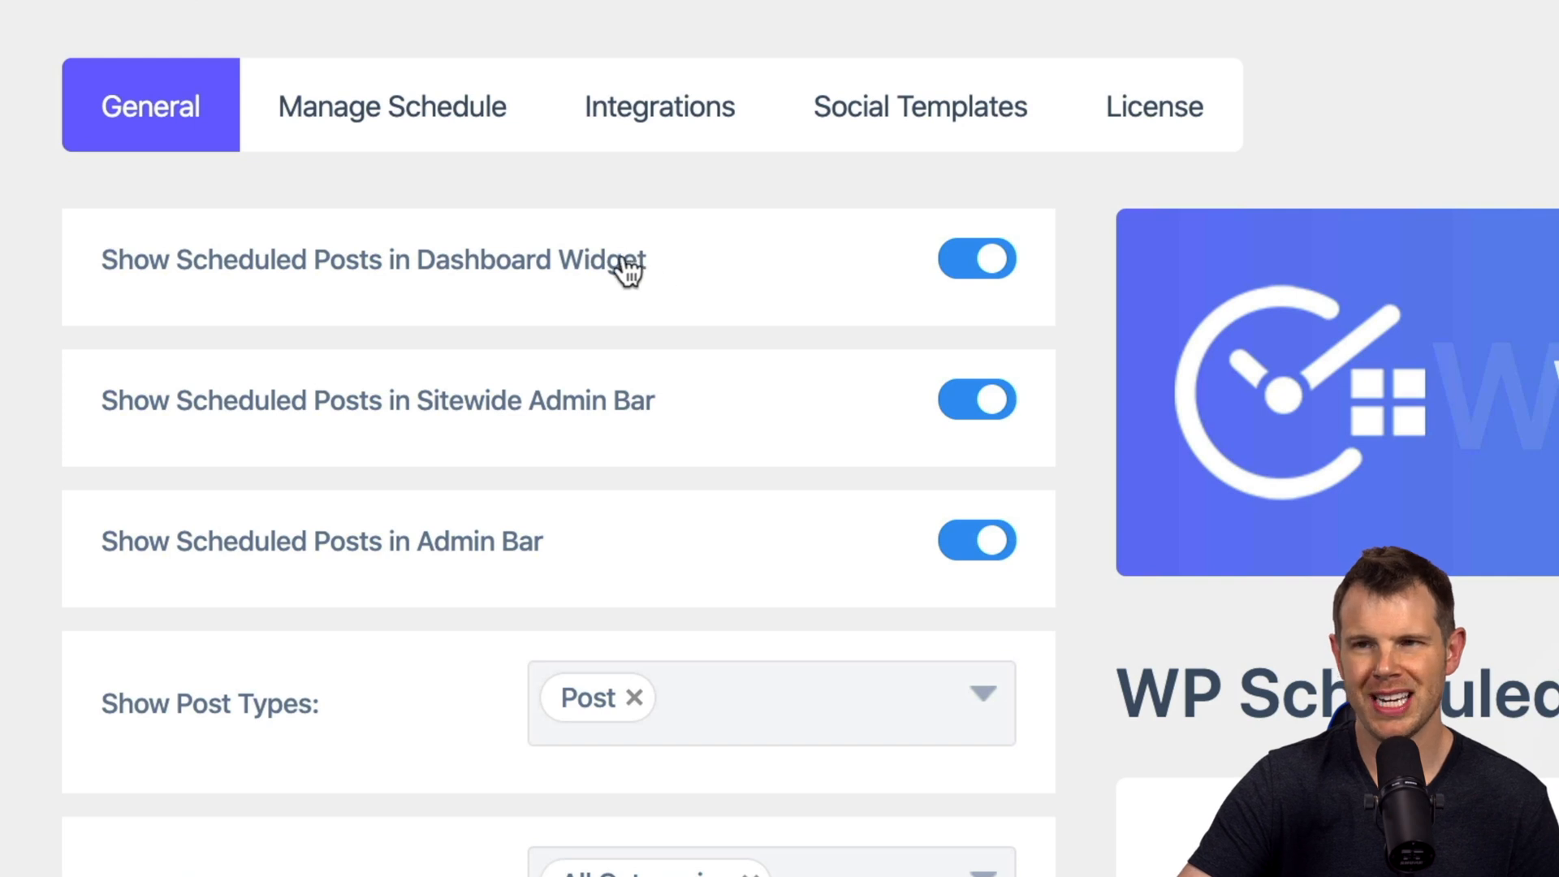
left_click(352, 20)
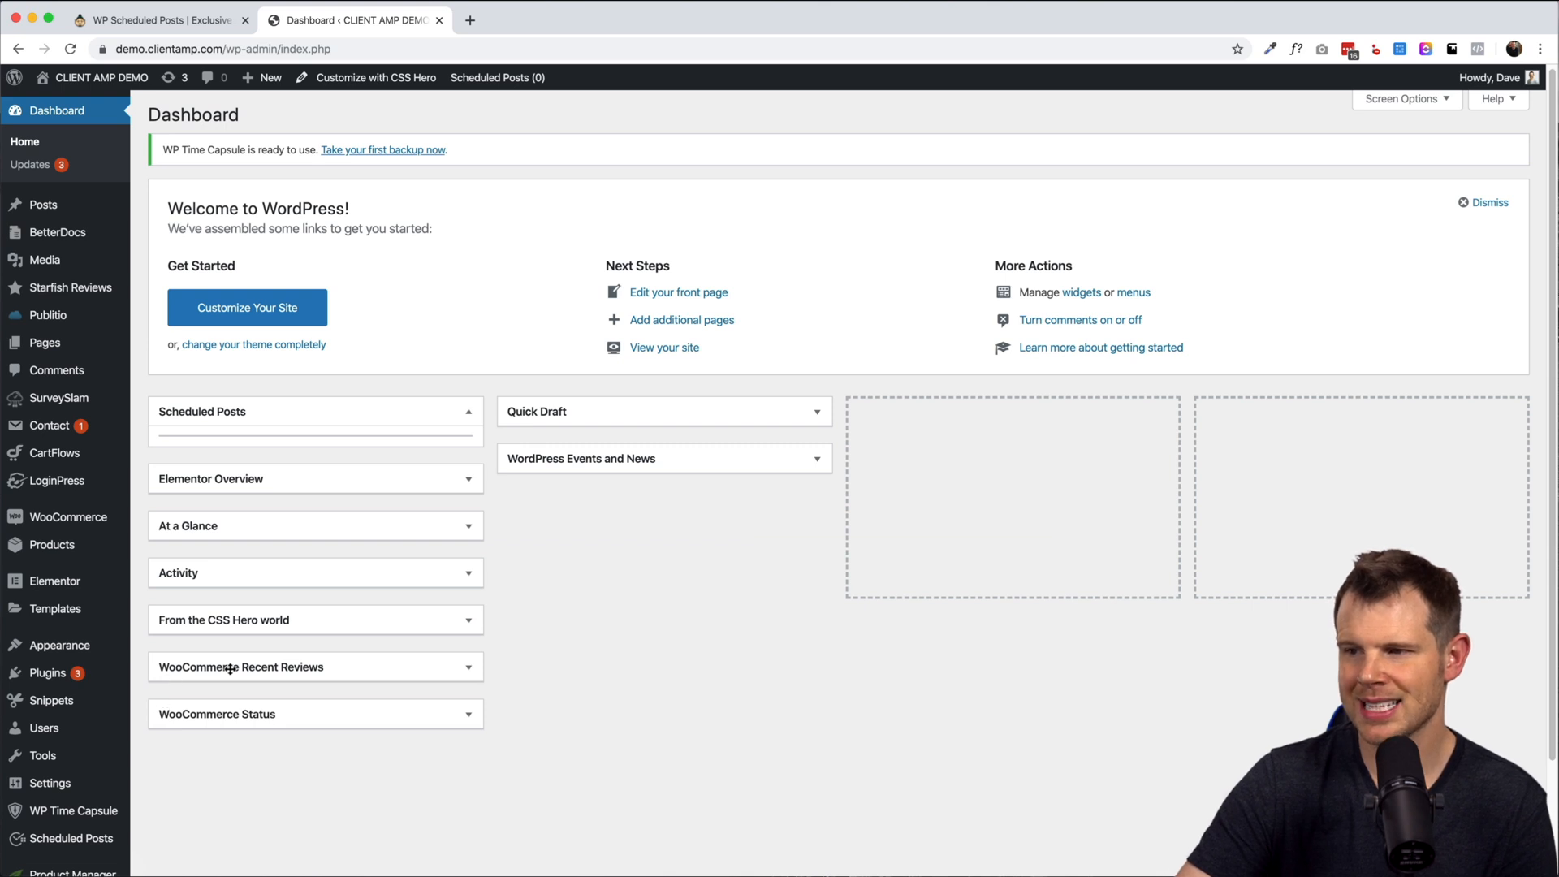
mouse_move(302, 409)
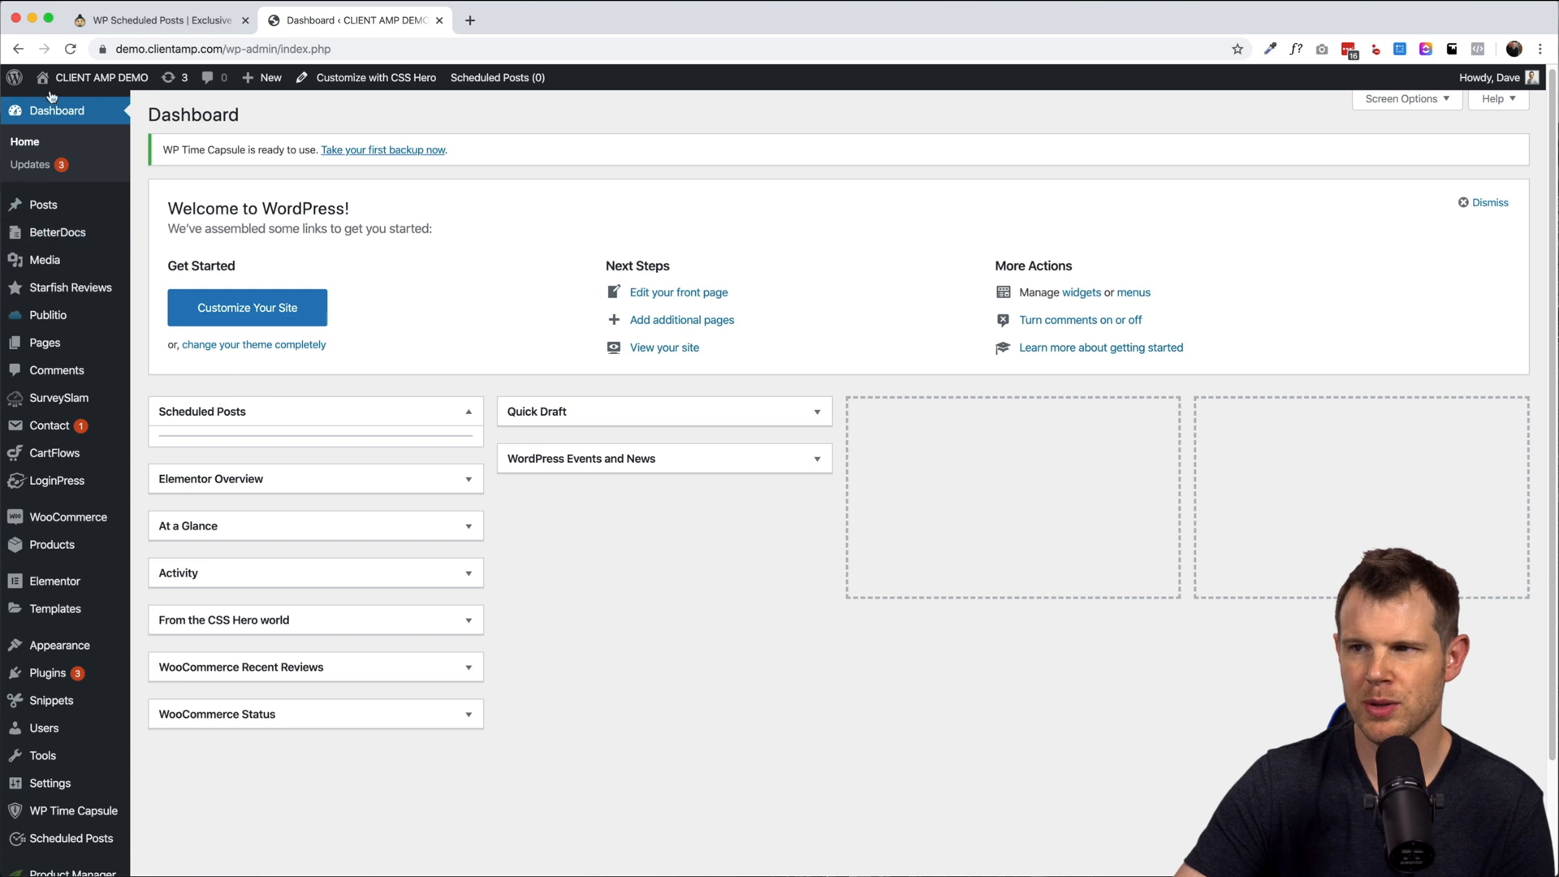
left_click(71, 838)
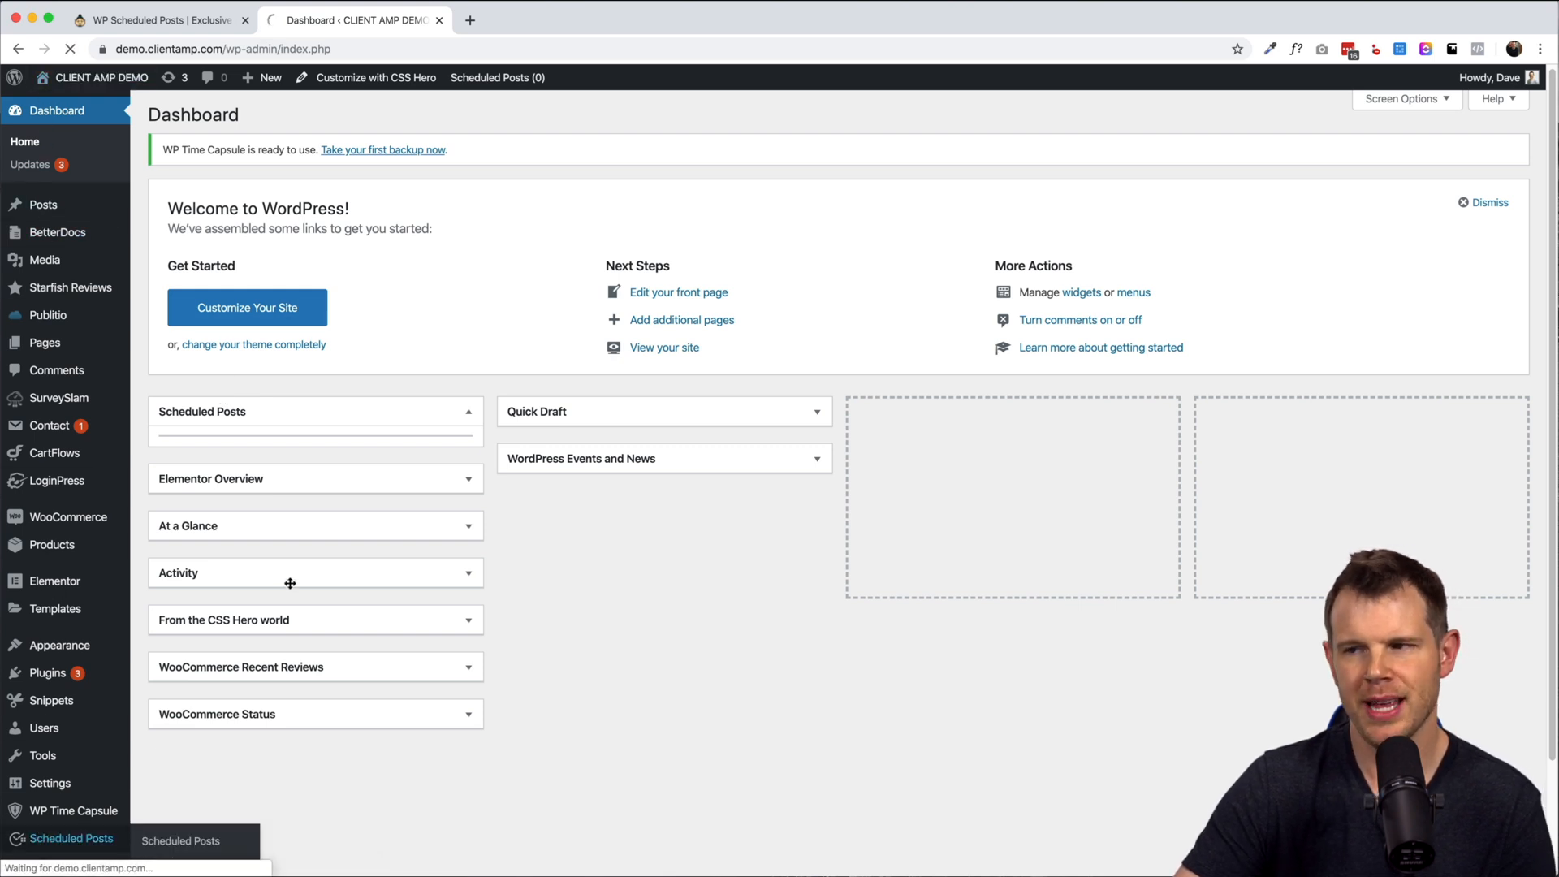
Step: Load the WP Scheduled Posts General settings with dashboard widget and admin bar toggles
left_click(72, 838)
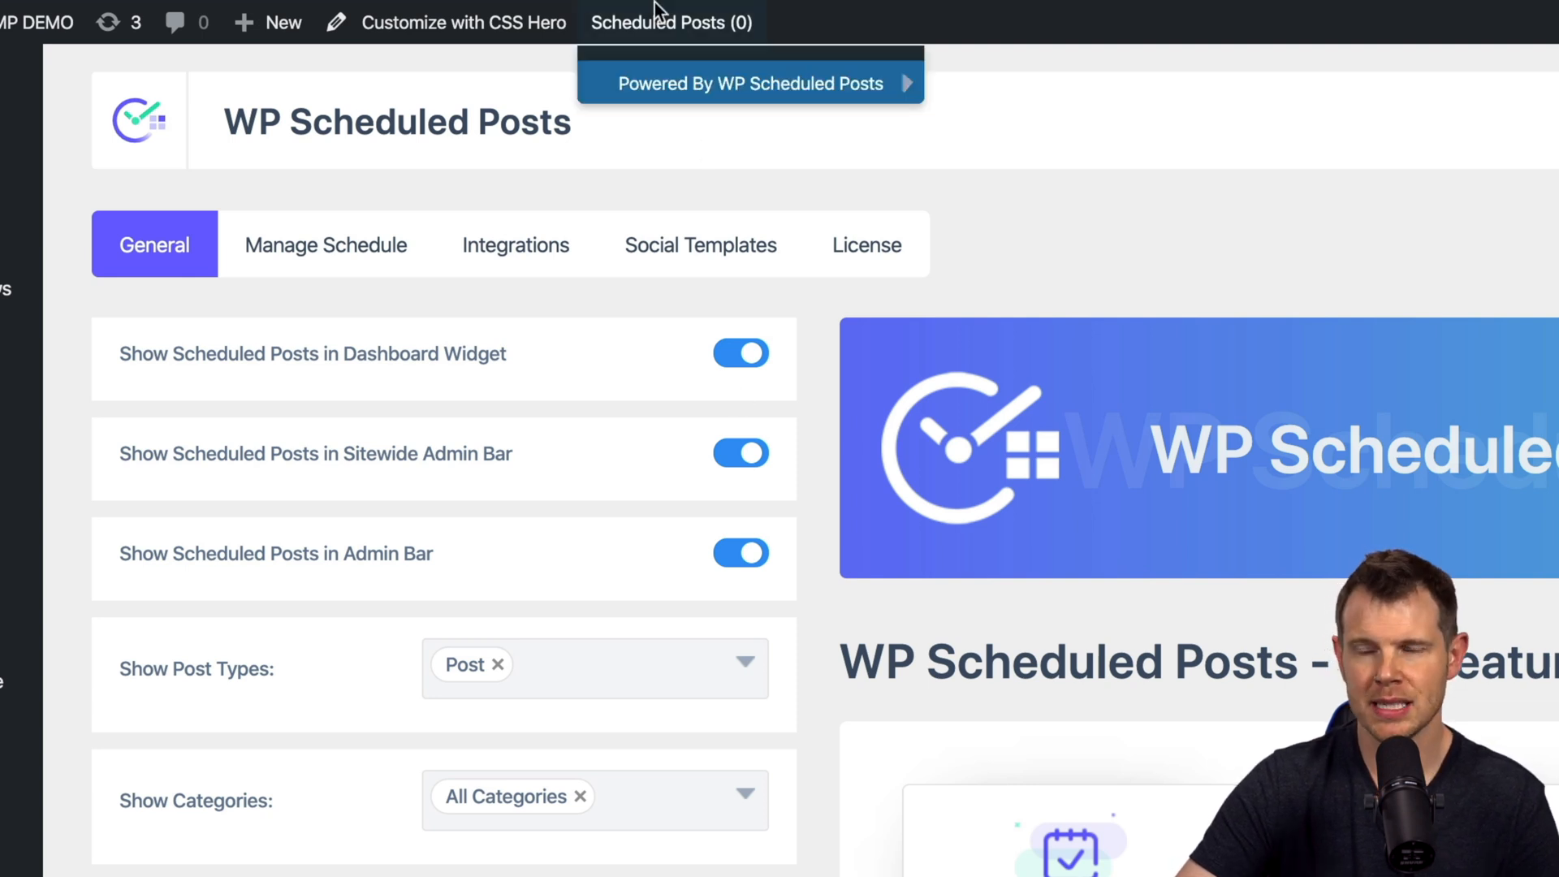
mouse_move(689, 500)
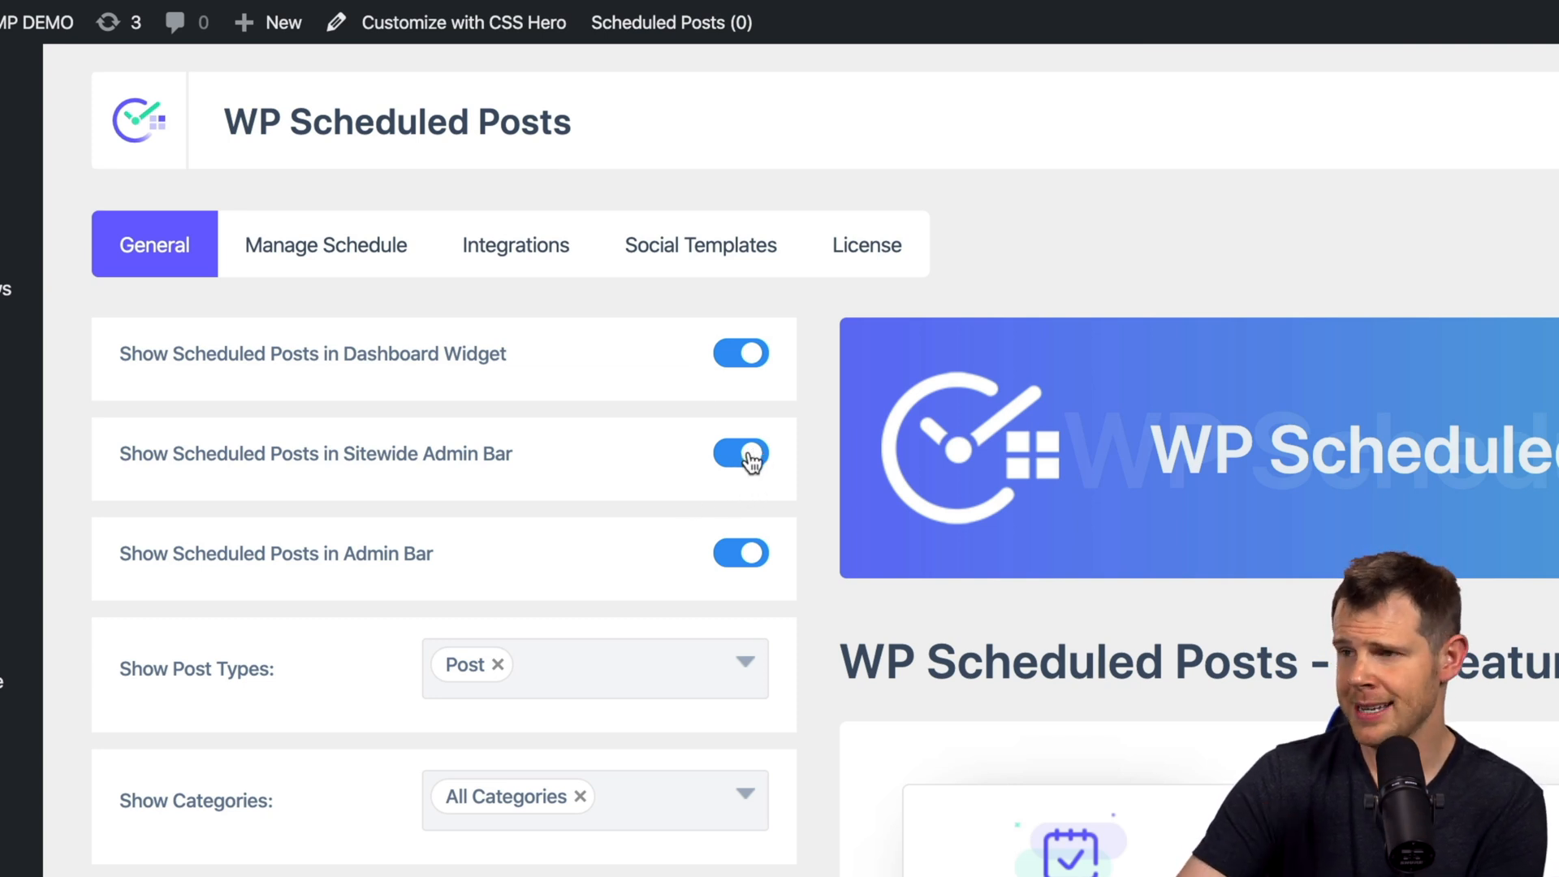
mouse_move(740, 554)
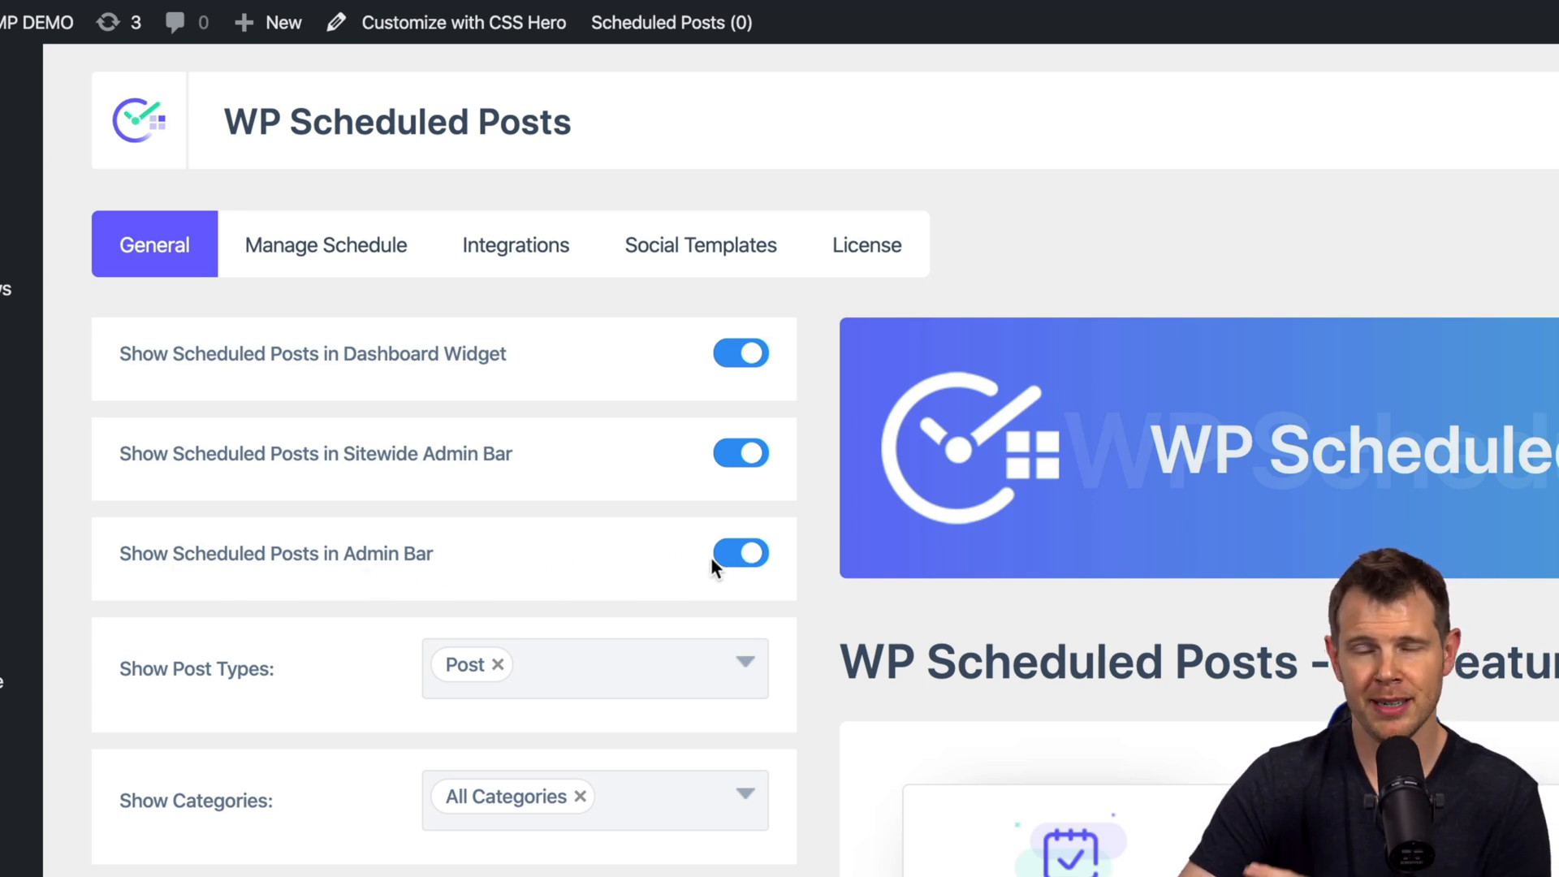
mouse_move(715, 516)
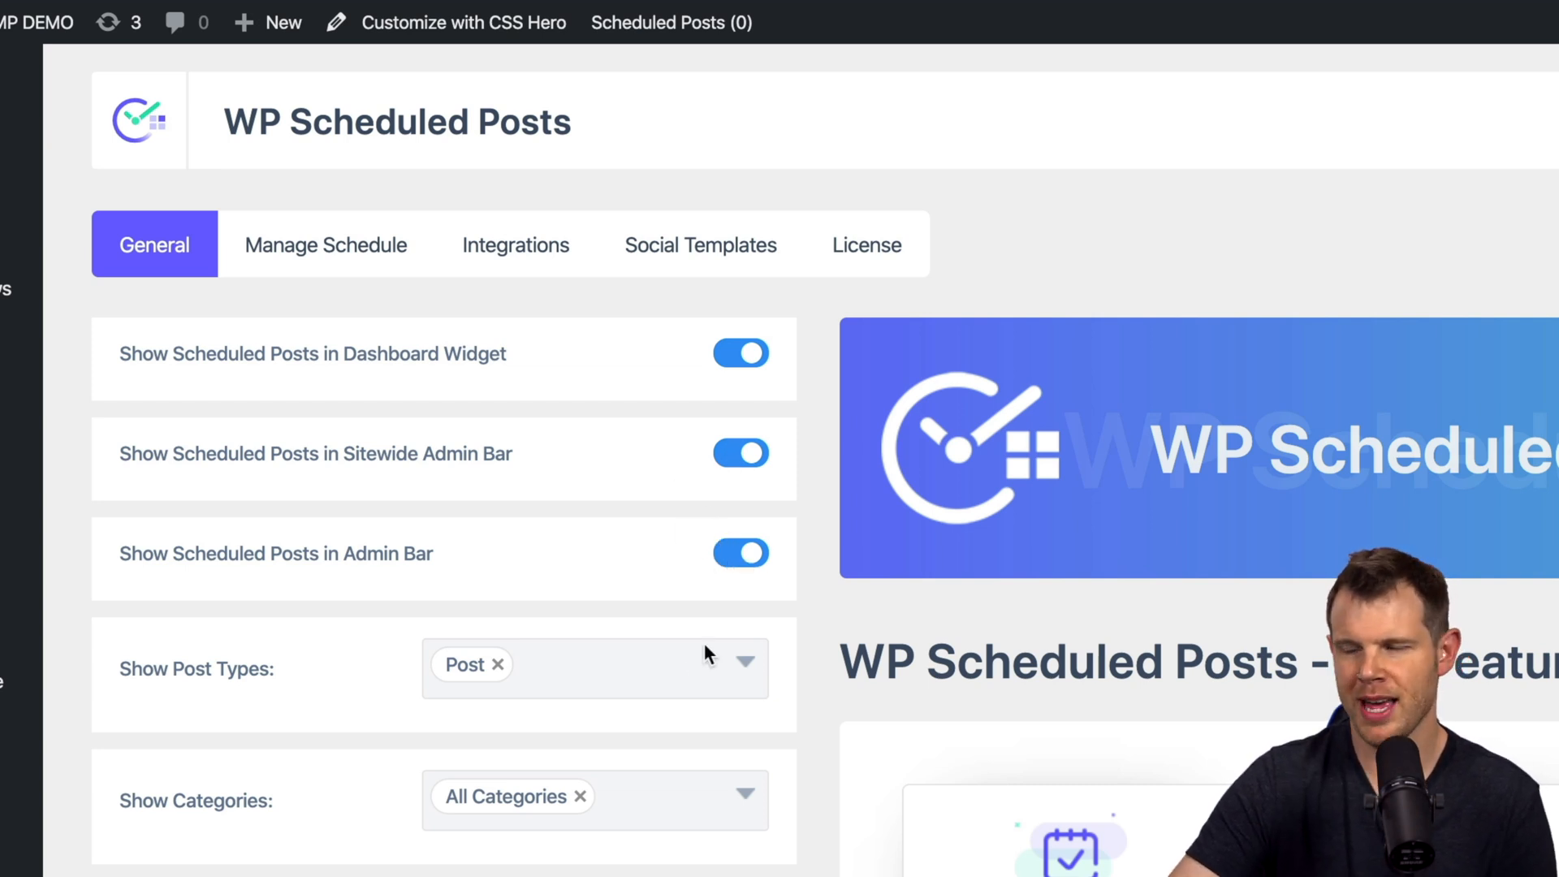
mouse_move(617, 804)
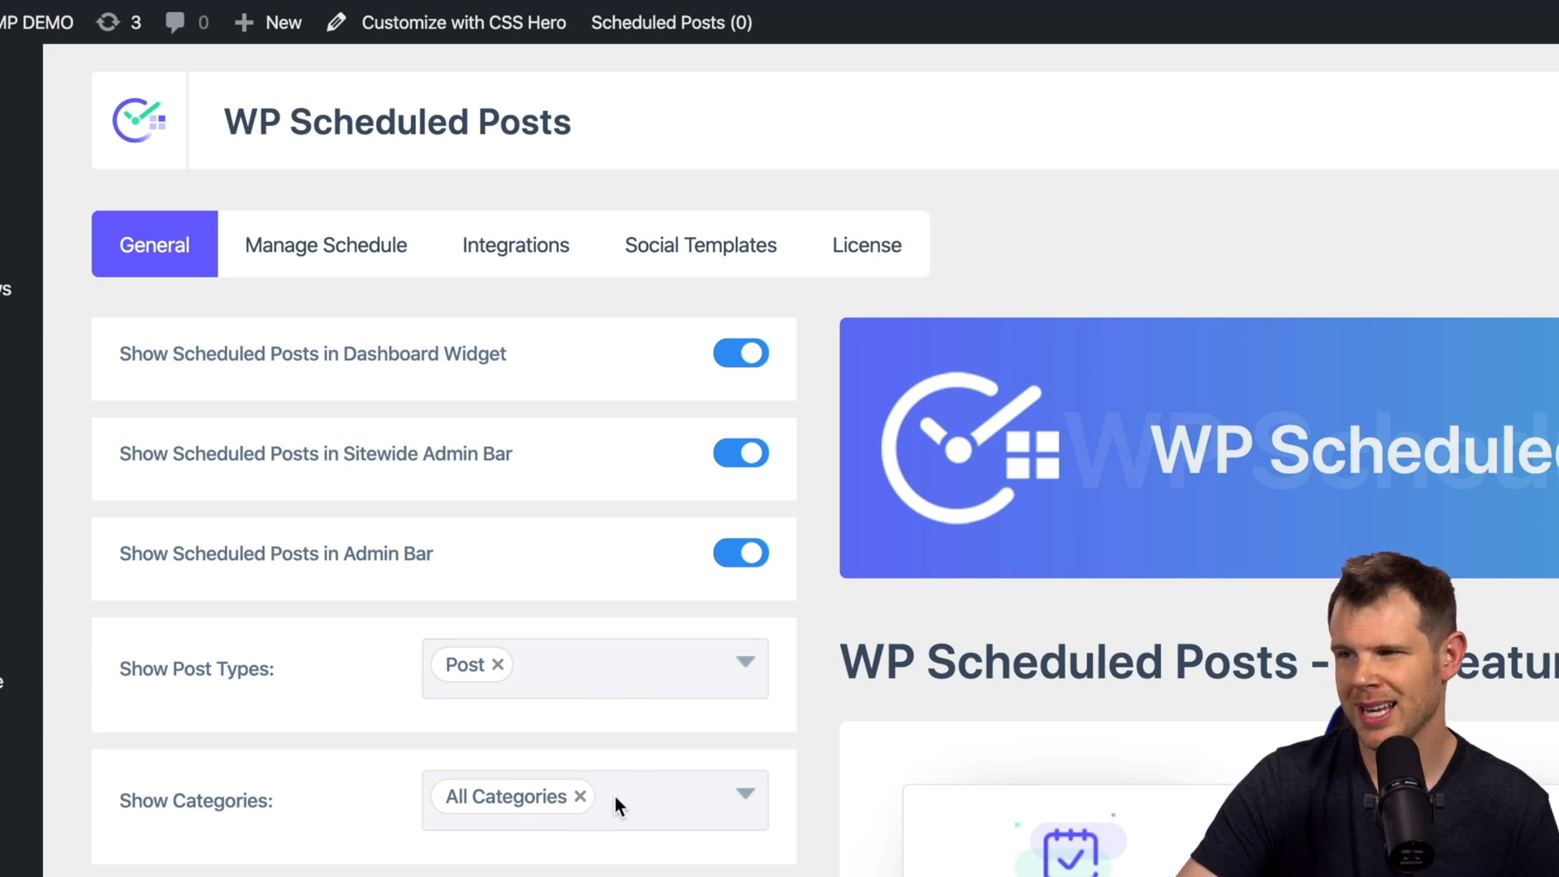
mouse_move(776, 874)
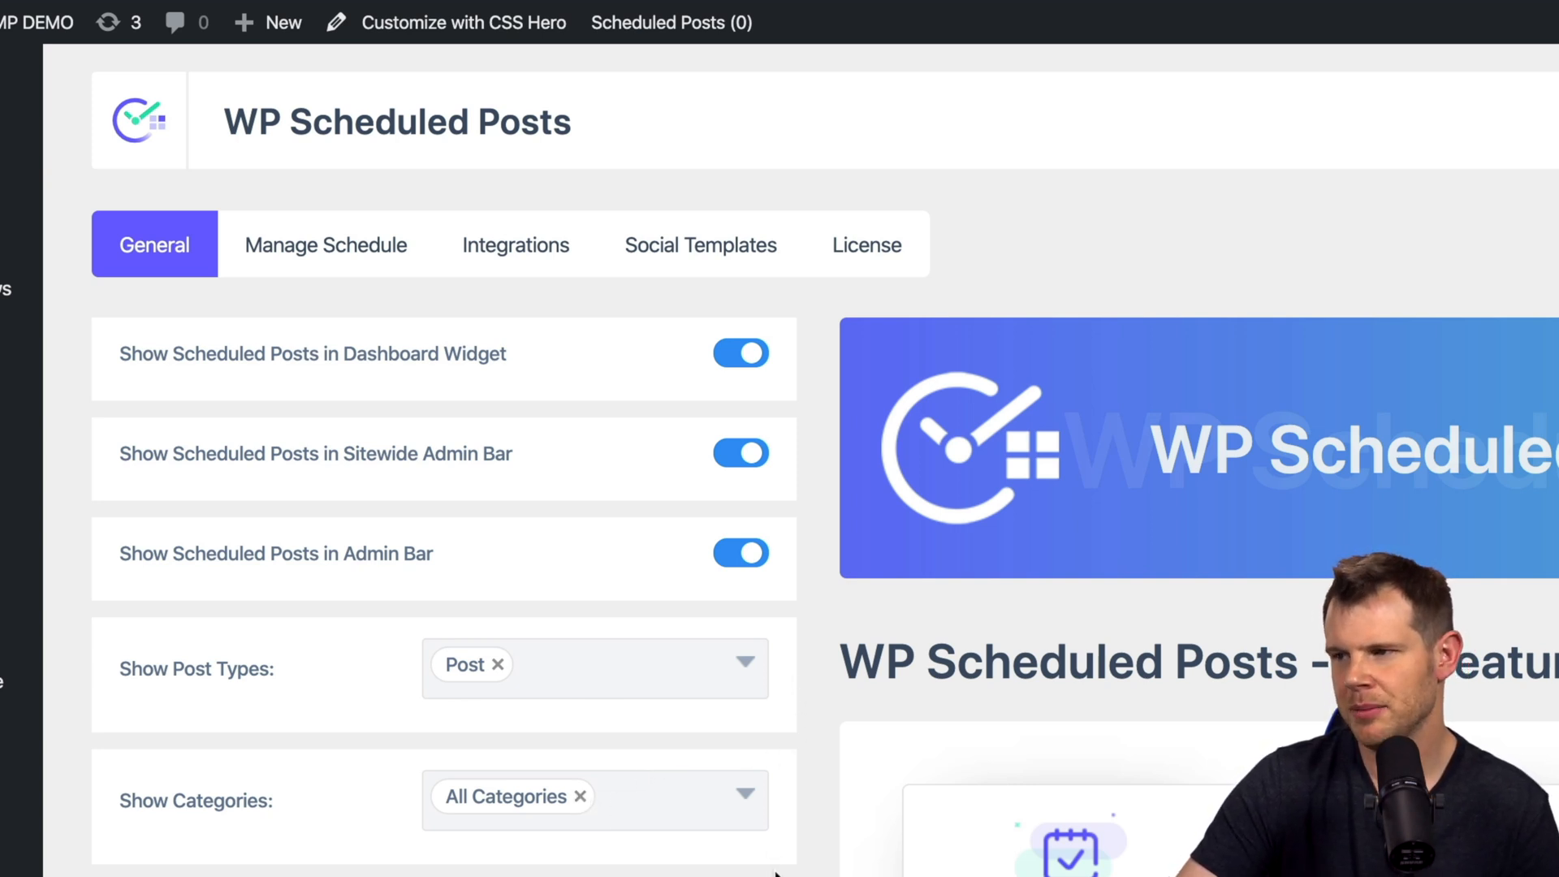
scroll("down", 3)
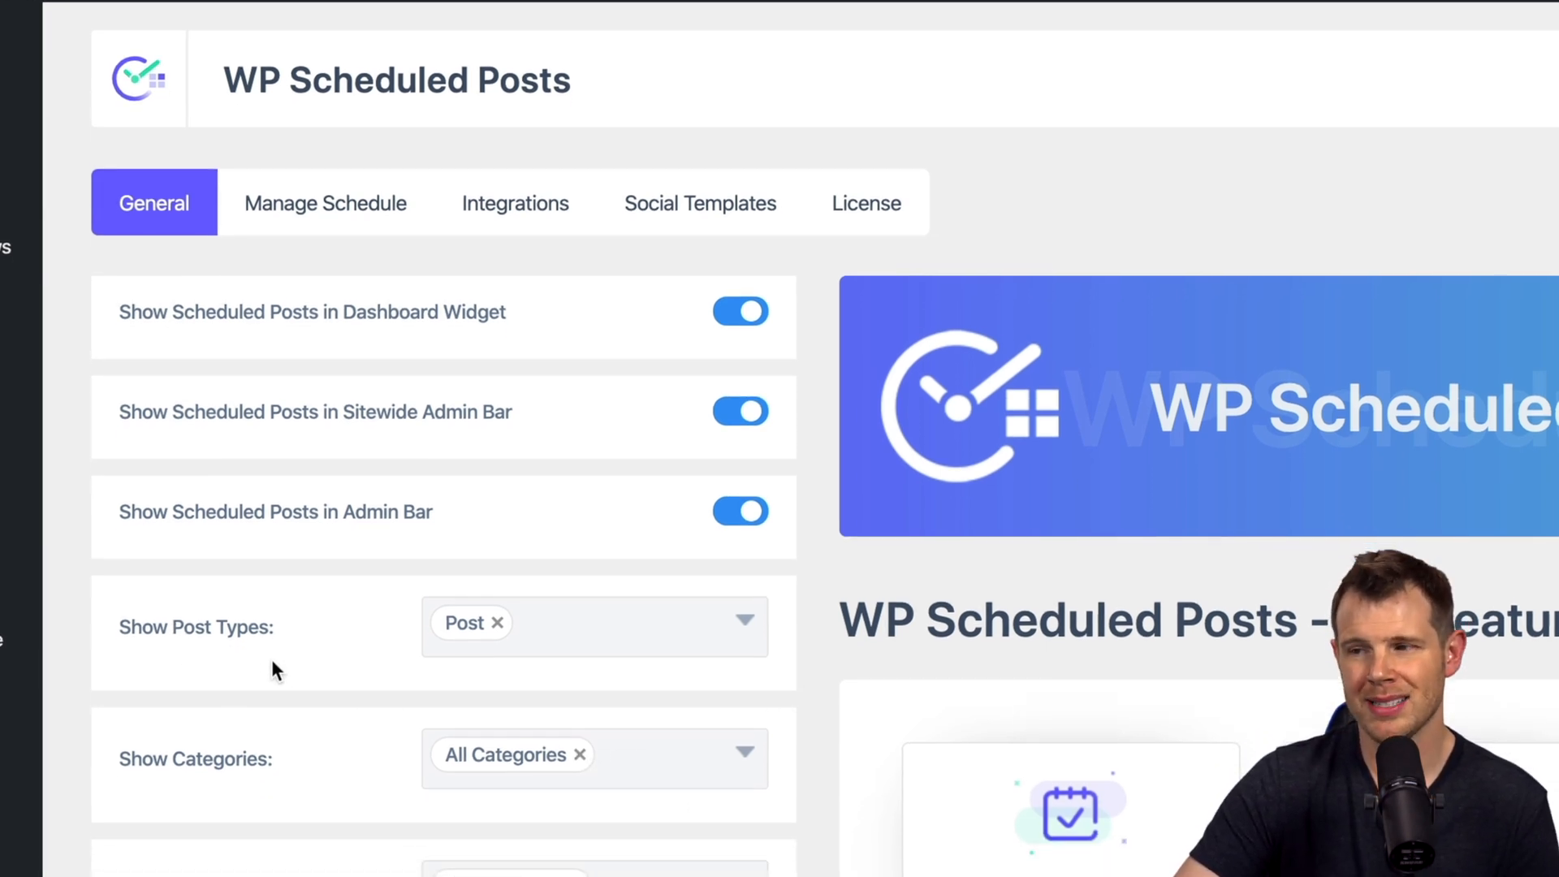
scroll("down", 3)
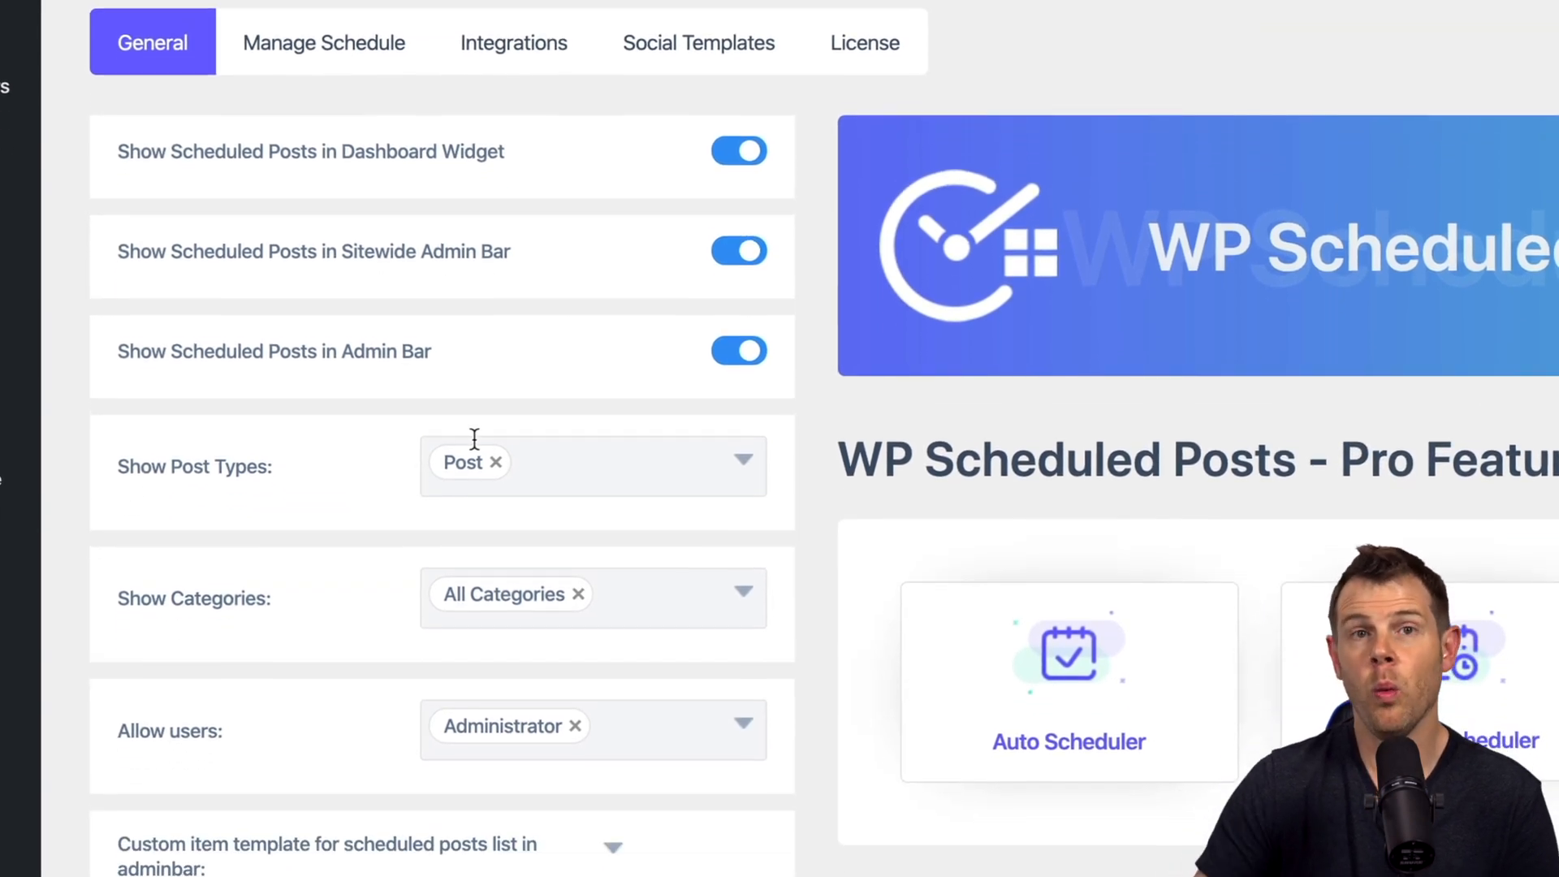
scroll("down", 3)
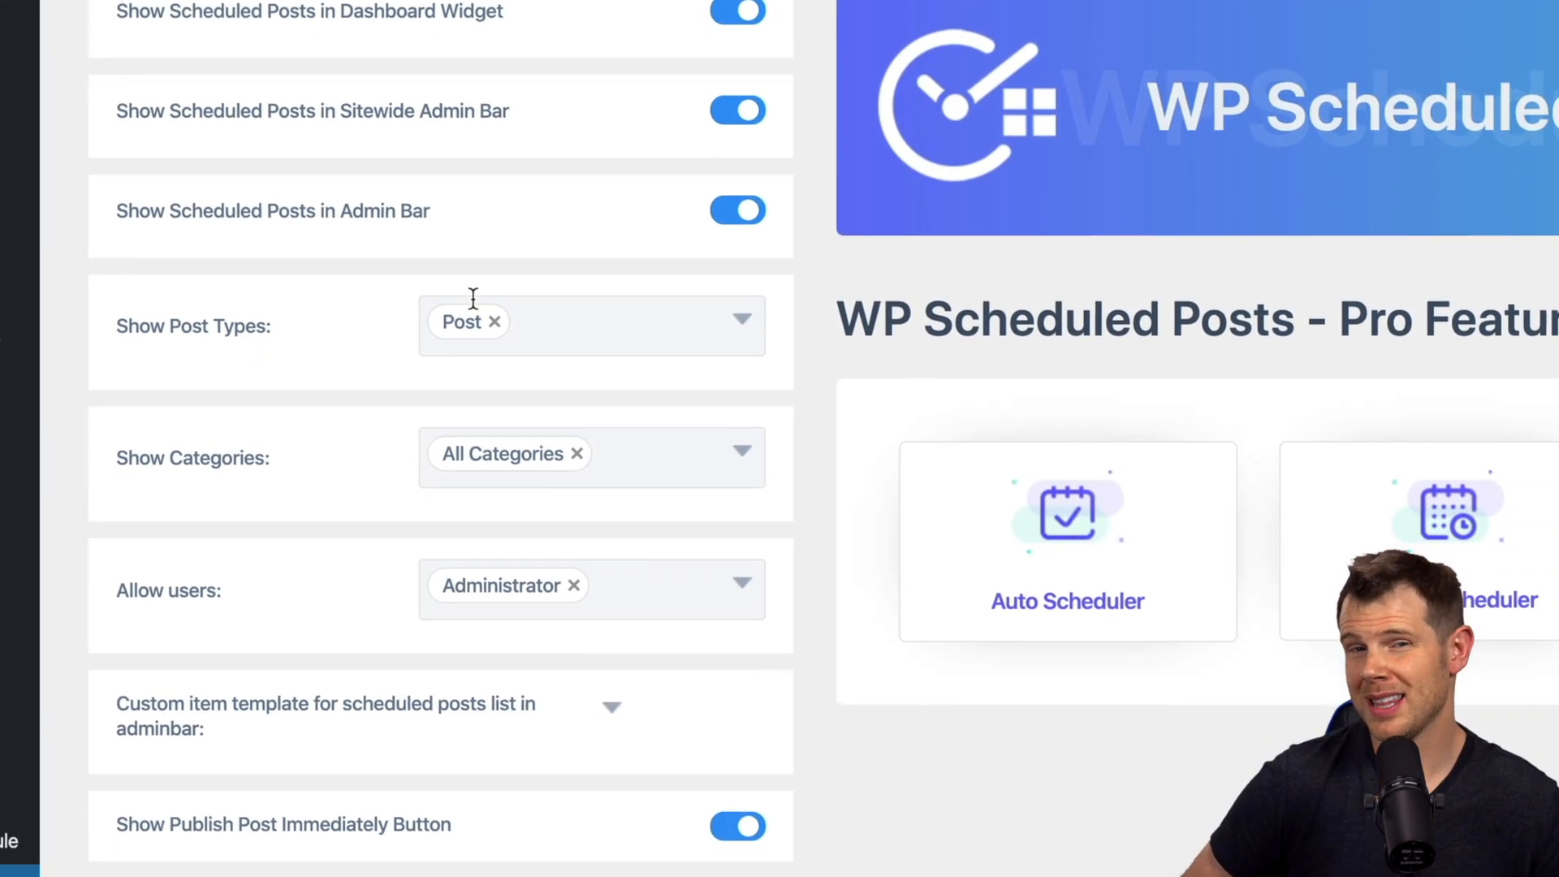
scroll("down", 3)
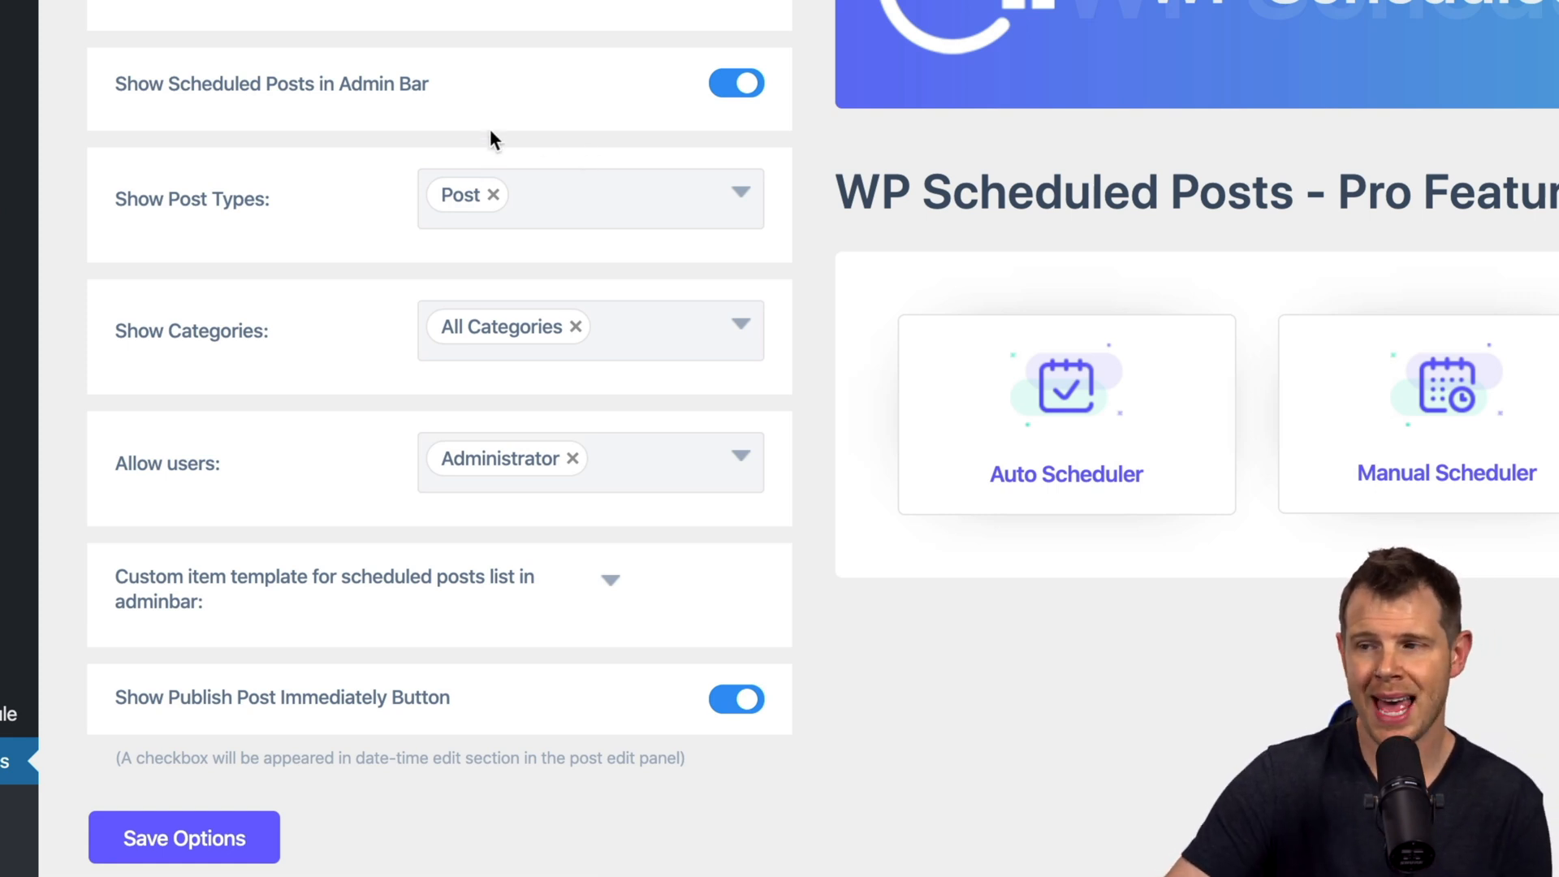
mouse_move(342, 362)
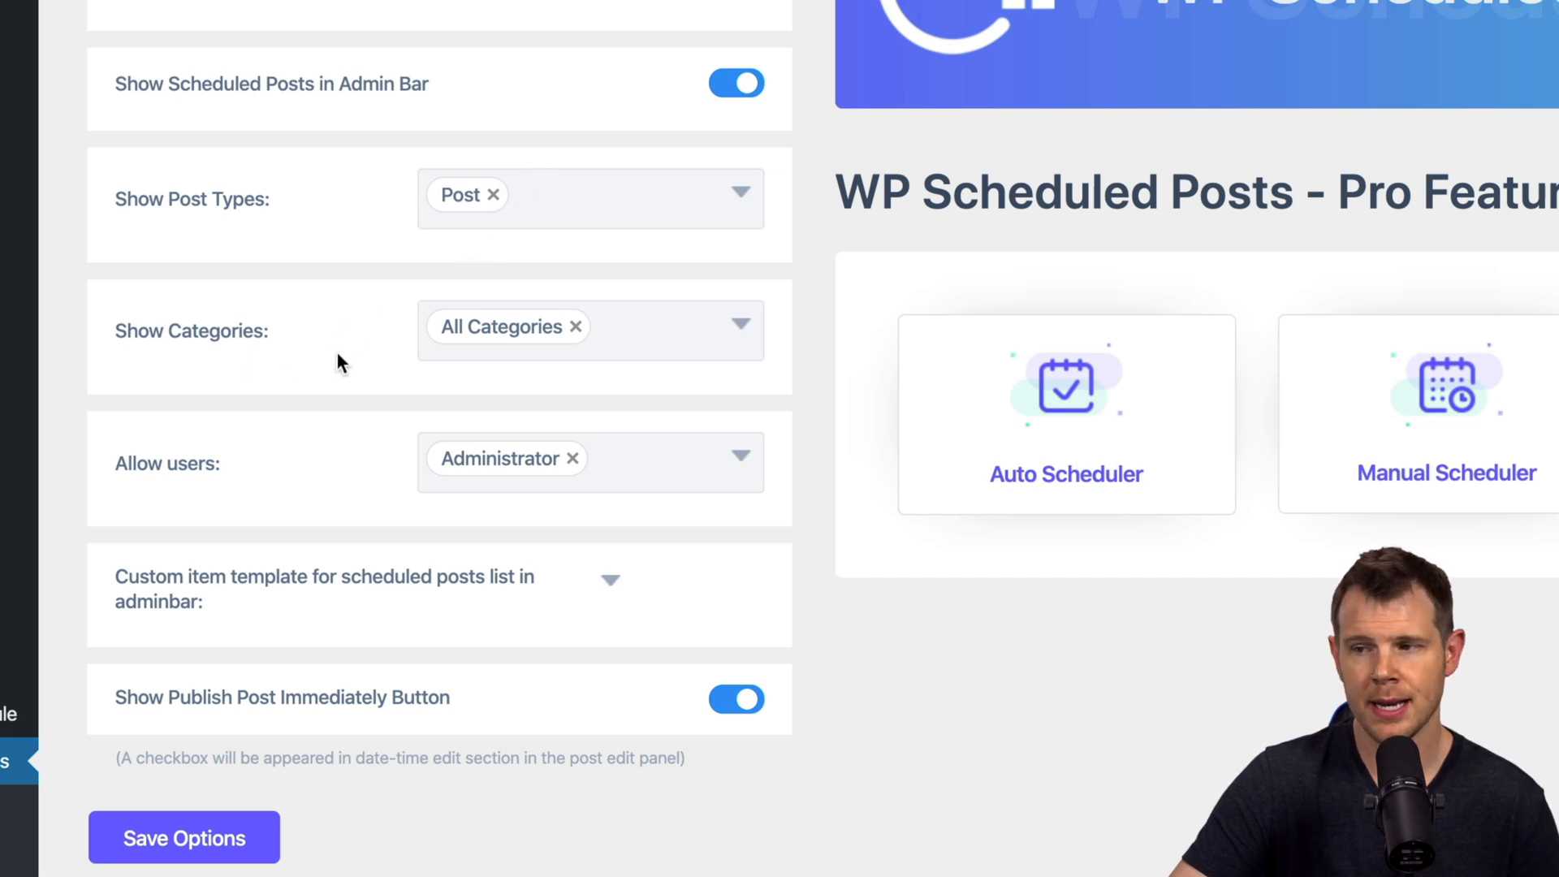
mouse_move(596, 324)
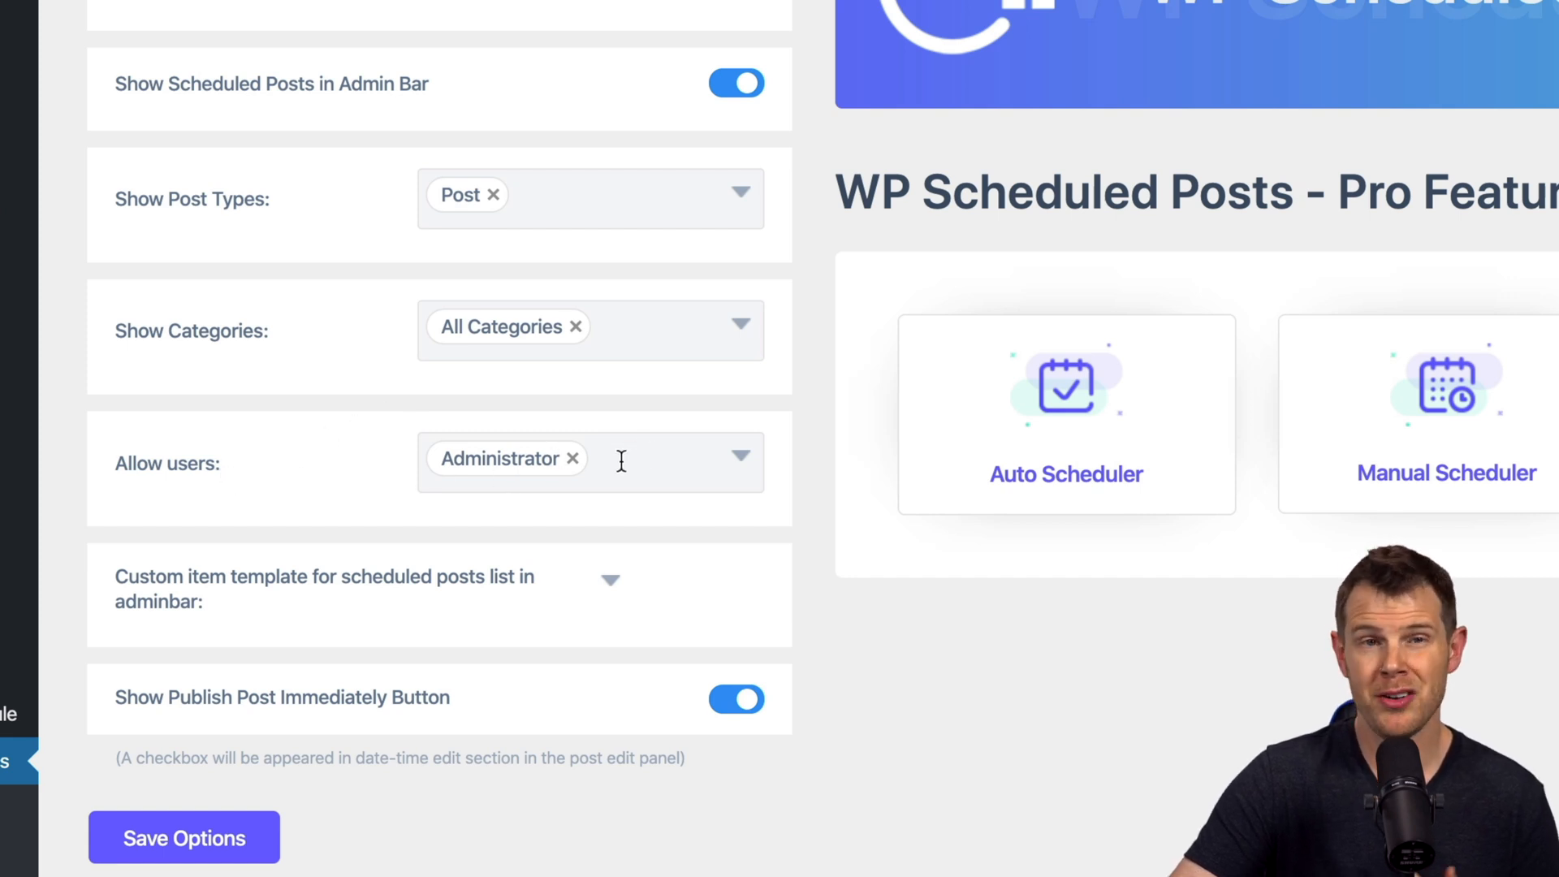
mouse_move(573, 494)
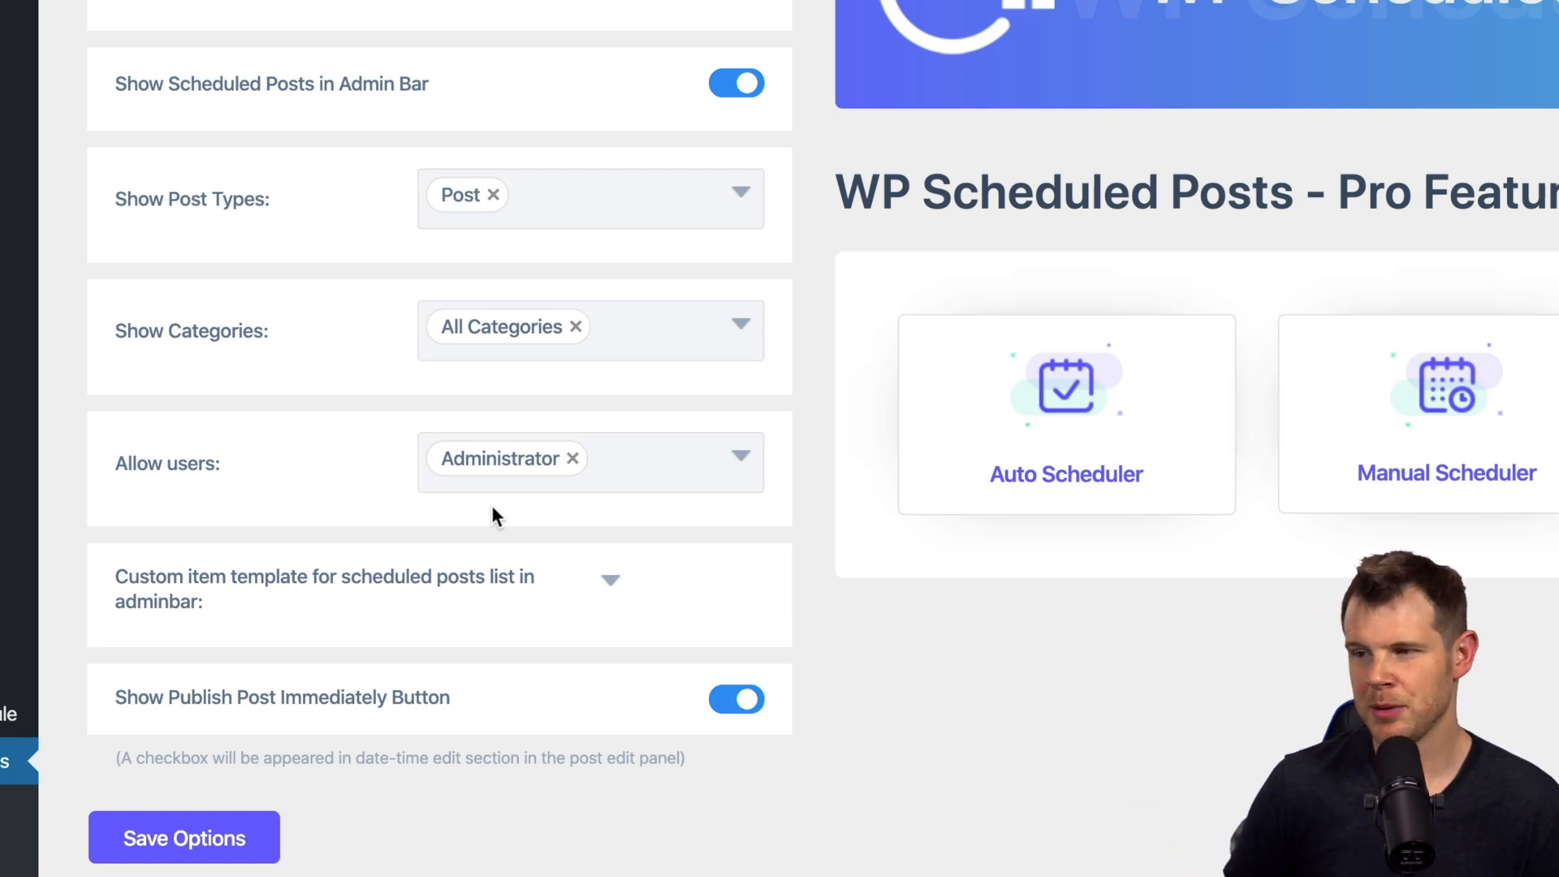
mouse_move(786, 575)
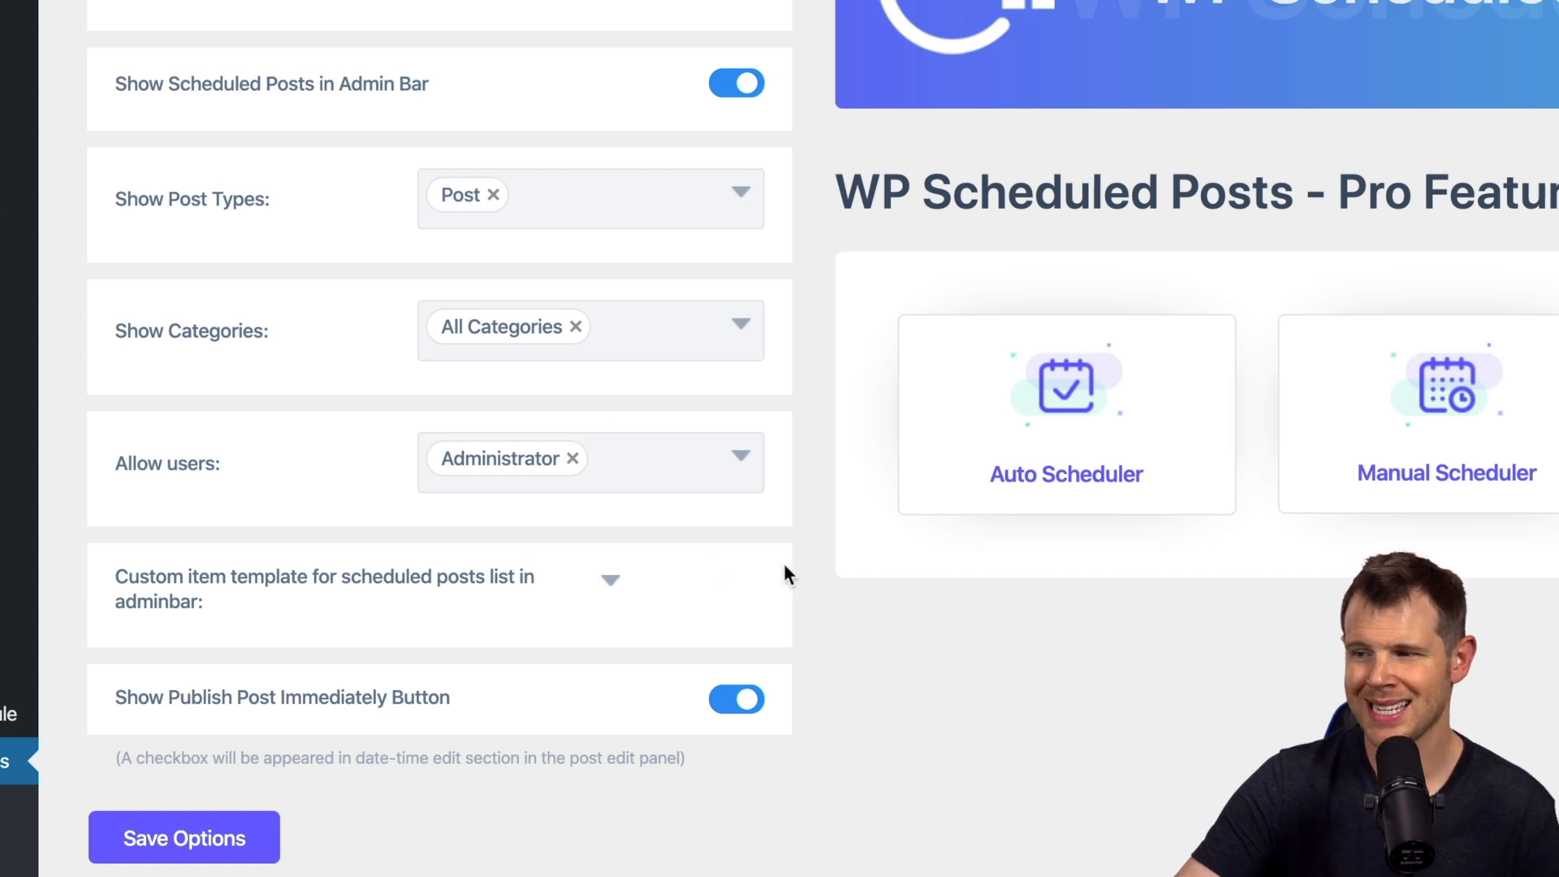
mouse_move(801, 653)
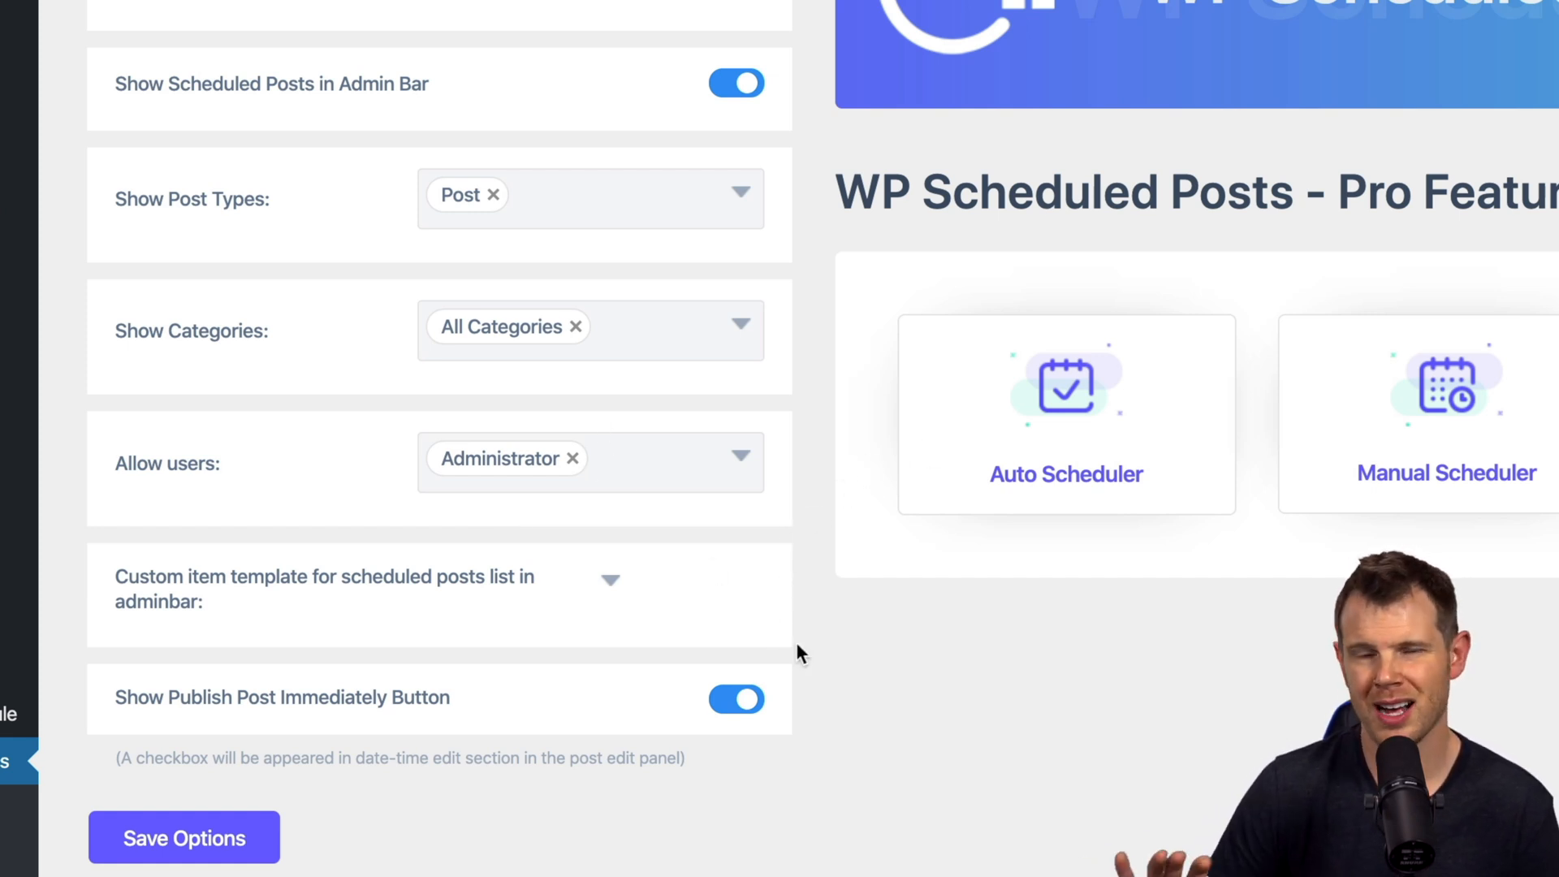
mouse_move(618, 601)
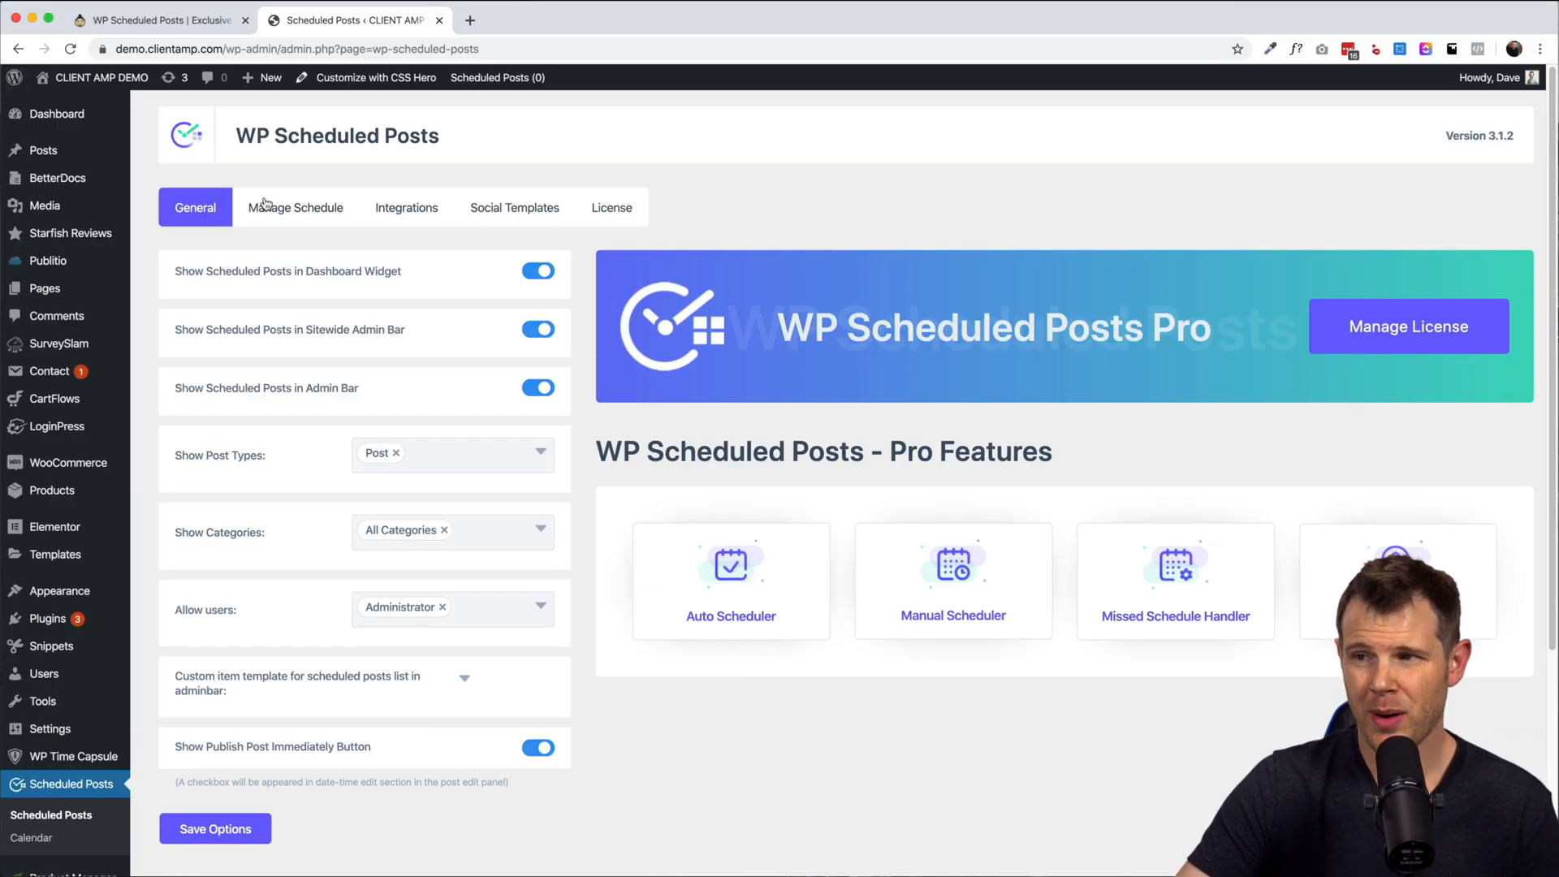
Step: Show the Manage Schedule settings with Auto Scheduler on, Sunday 2 posts, other days 1
left_click(296, 206)
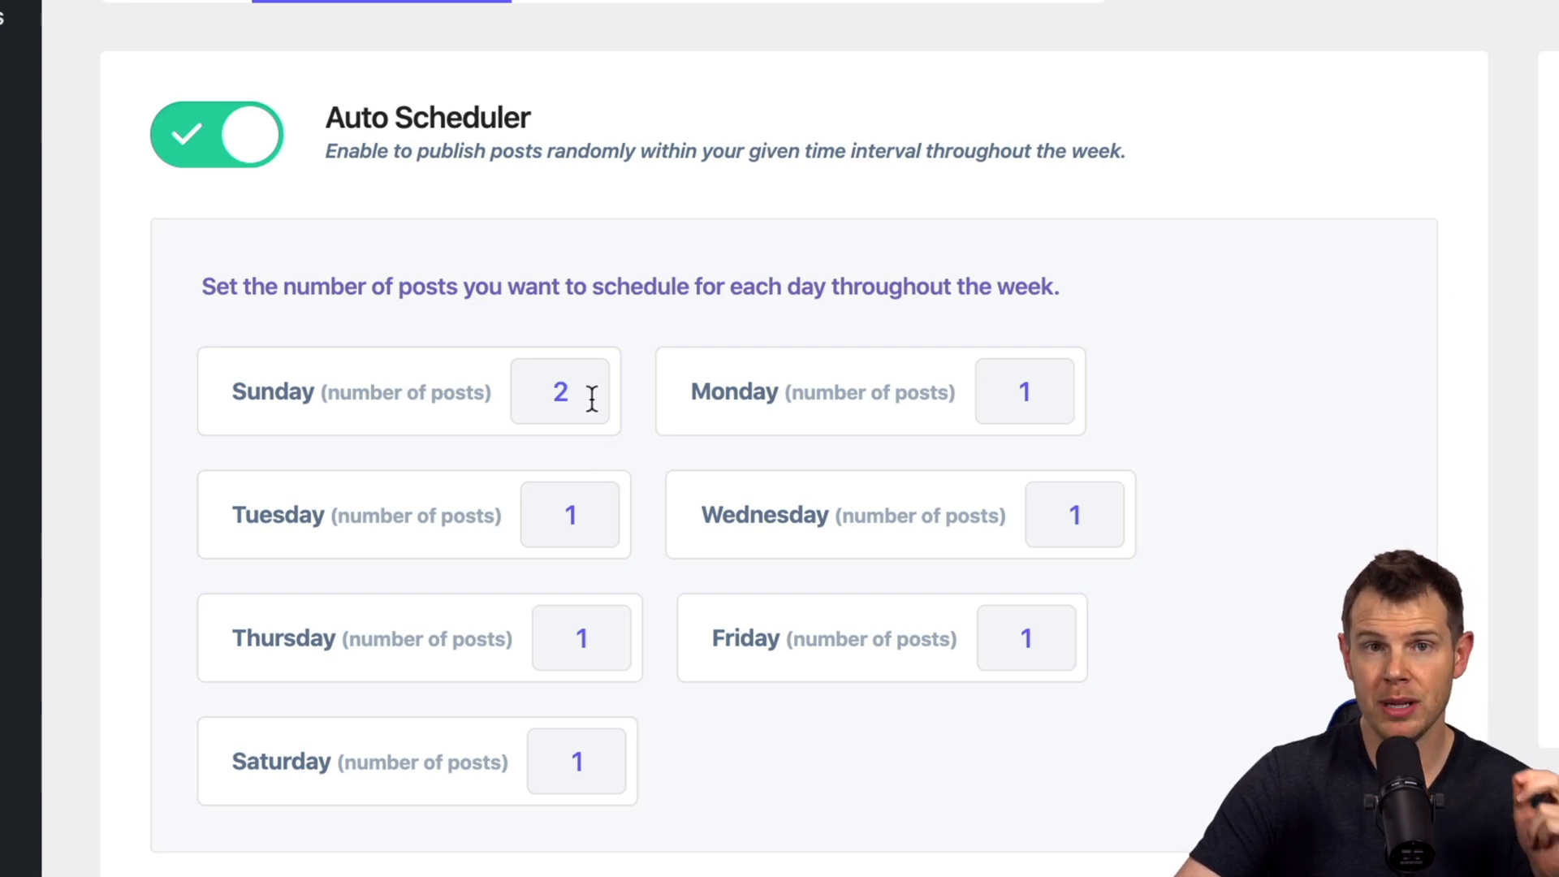
mouse_move(478, 515)
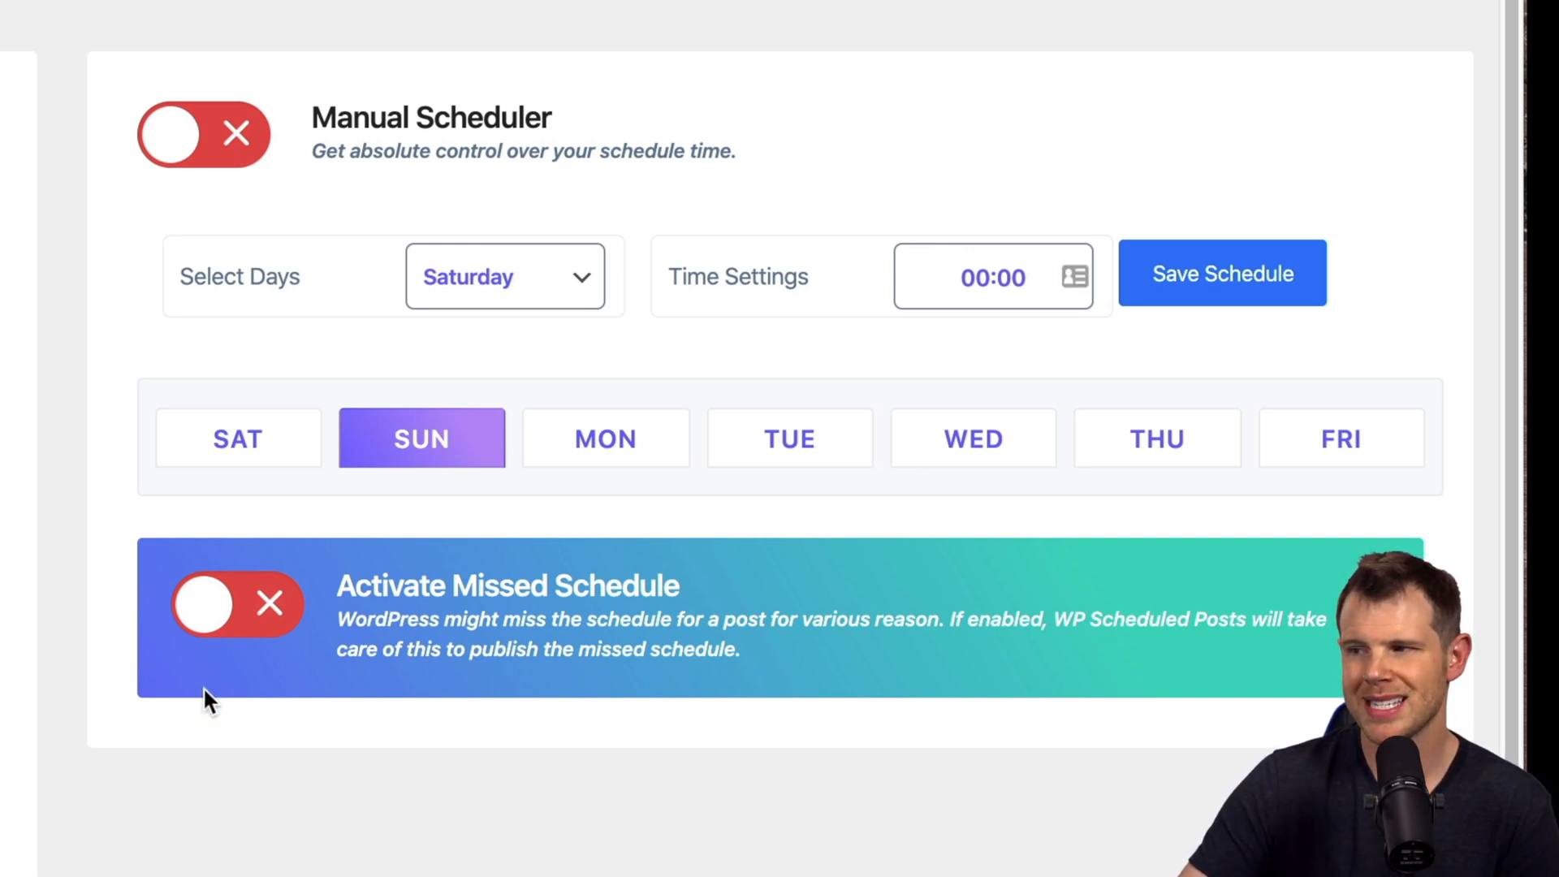
mouse_move(485, 647)
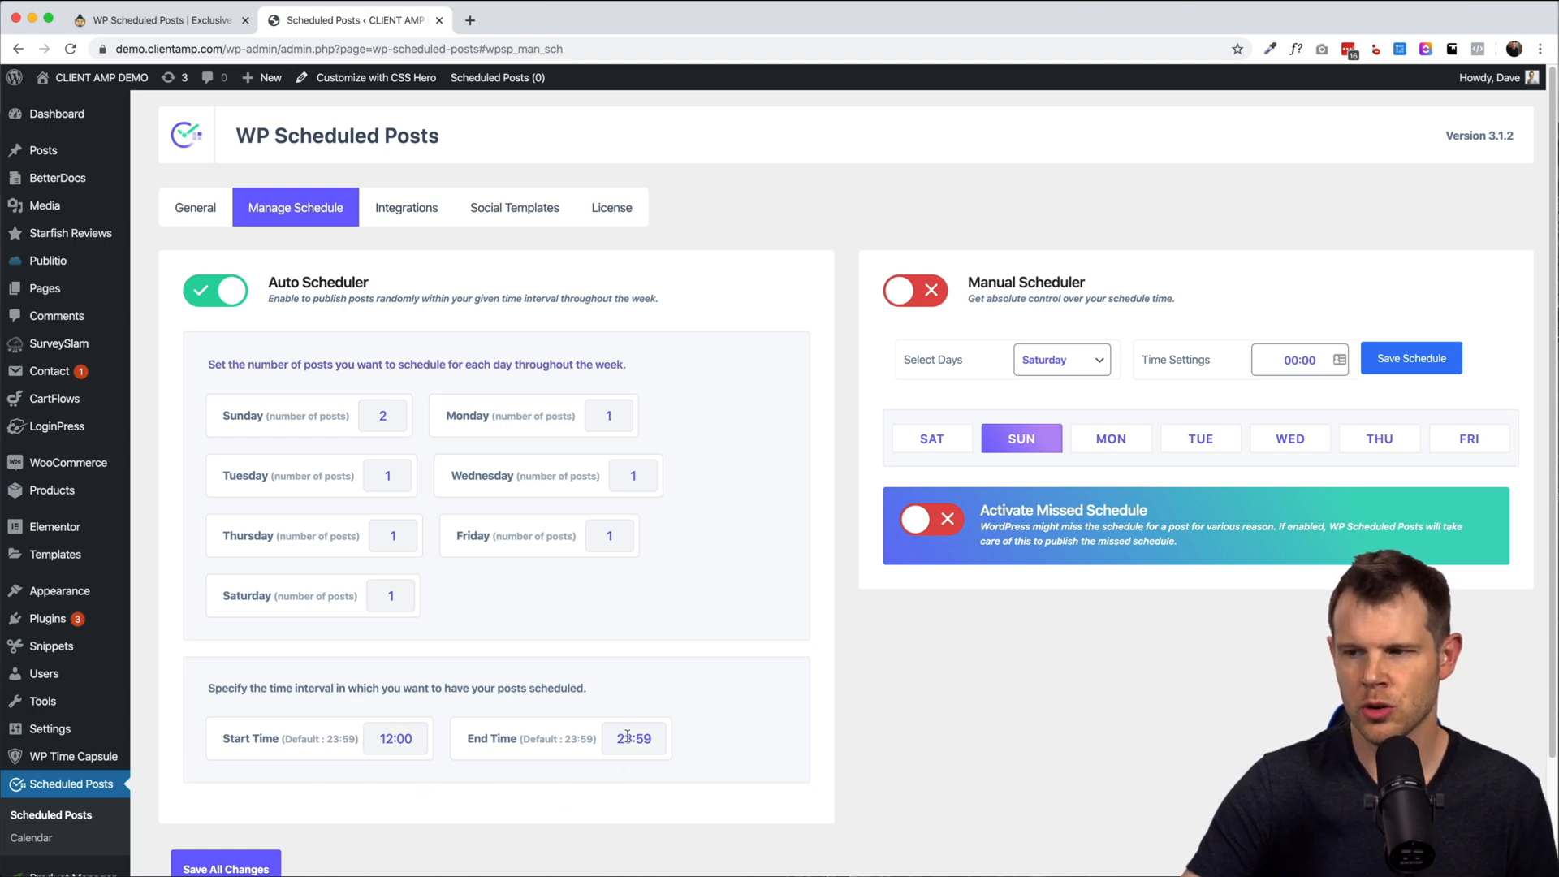
mouse_move(445, 729)
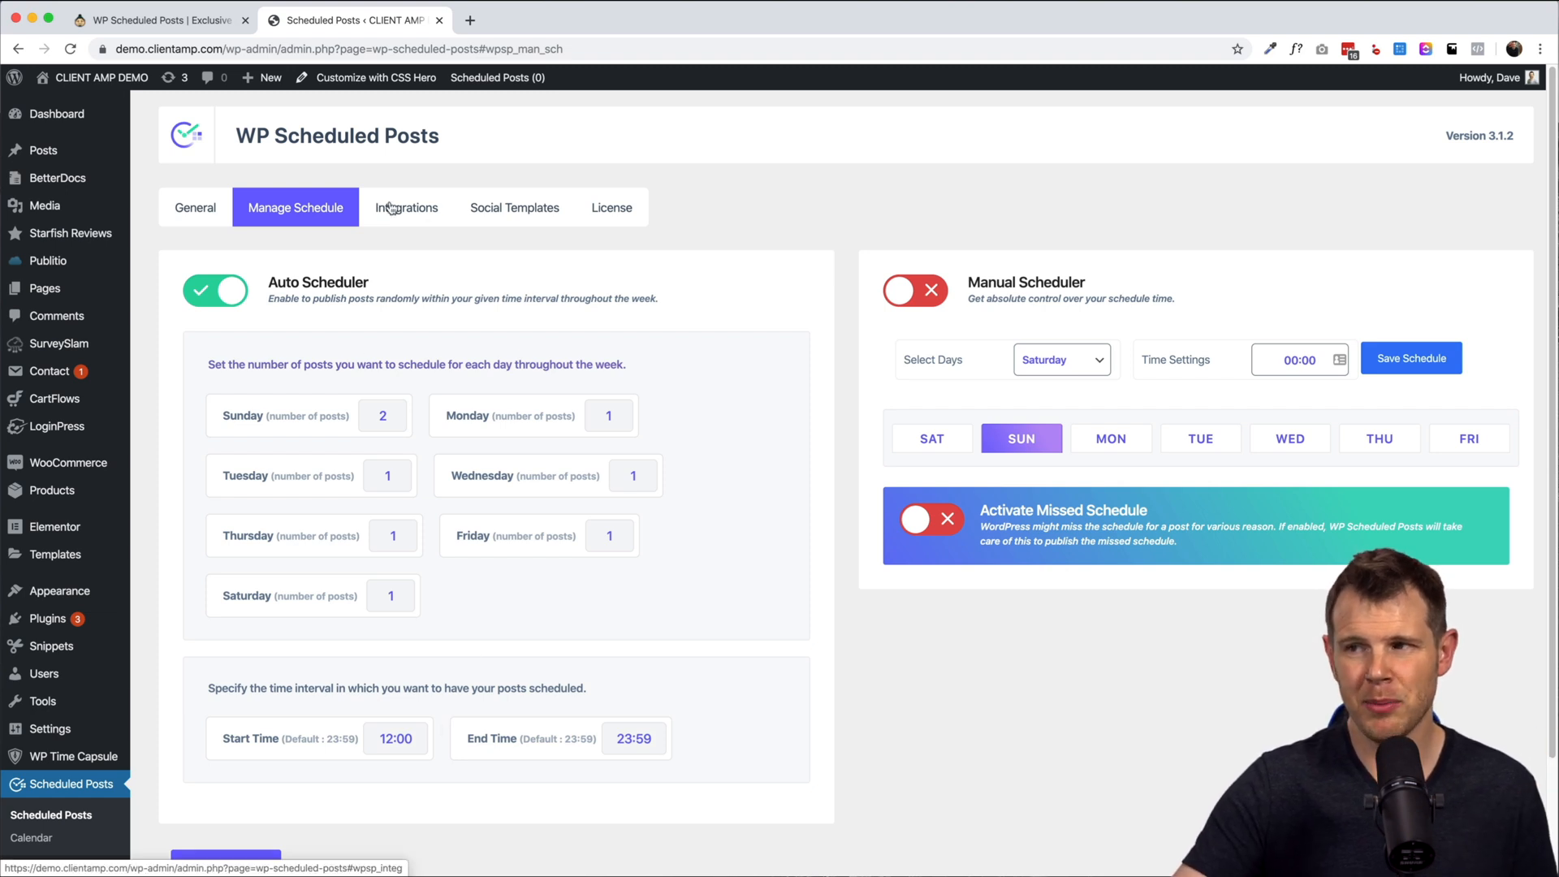
Step: Show the Integrations settings with Twitter and Facebook enabled and empty API keys
left_click(406, 206)
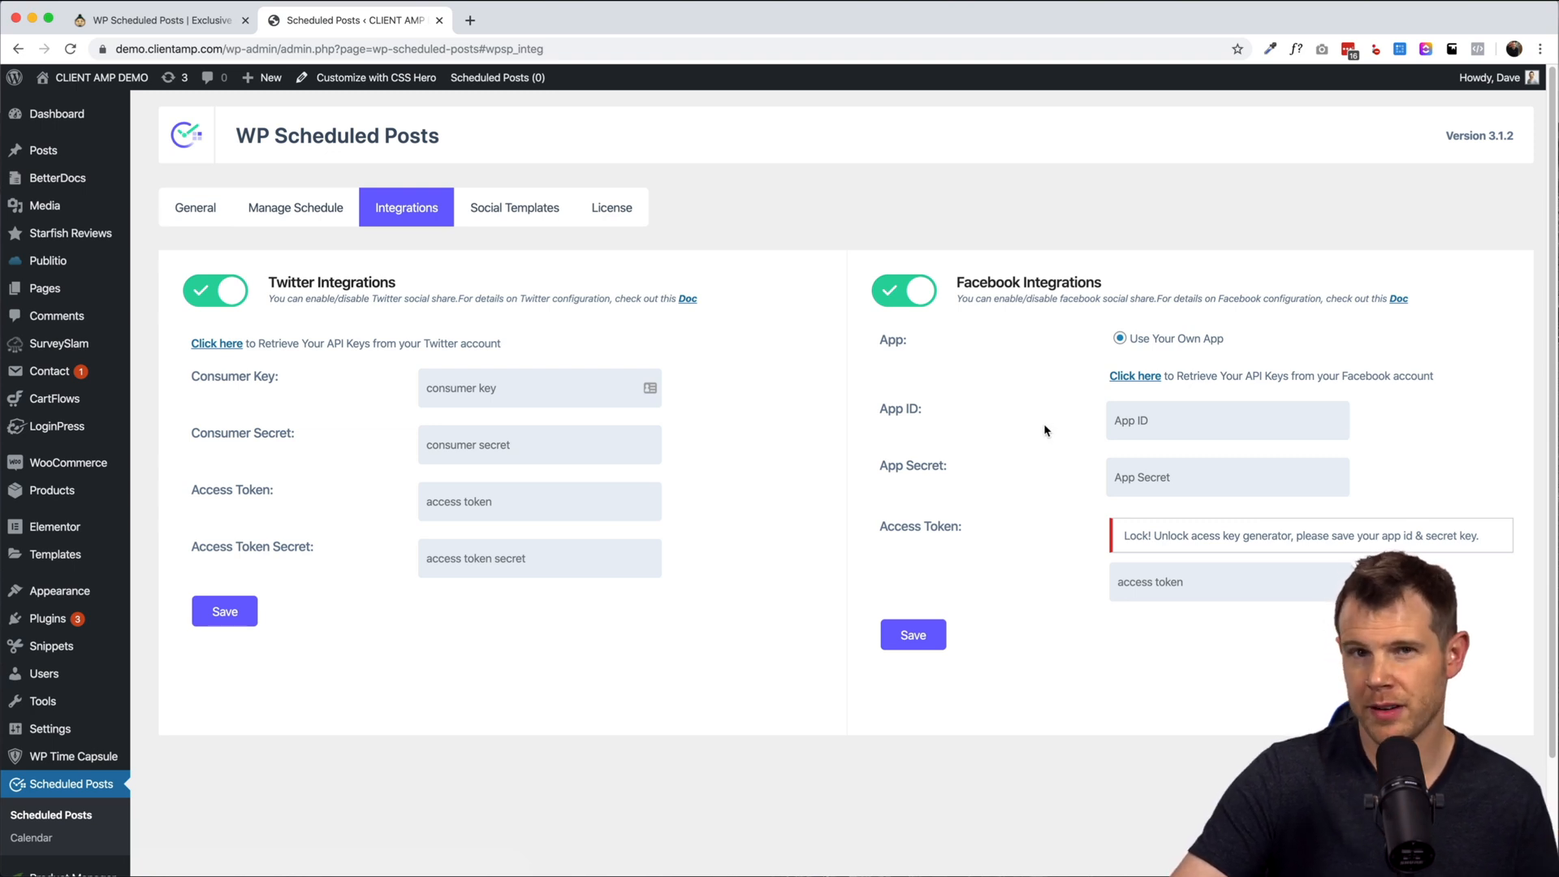
mouse_move(441, 343)
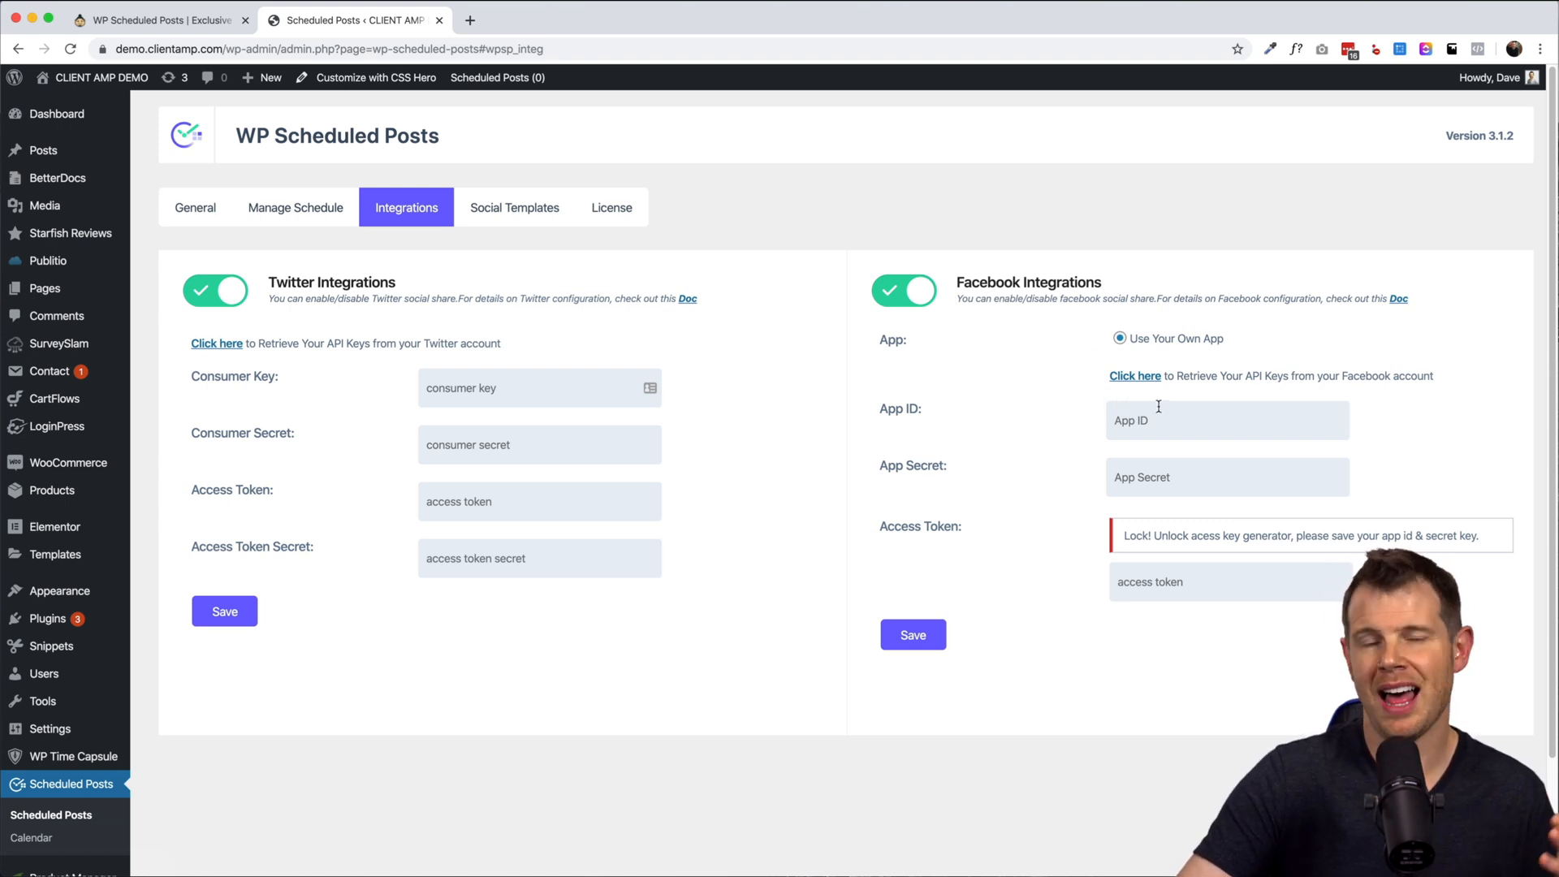
mouse_move(1168, 380)
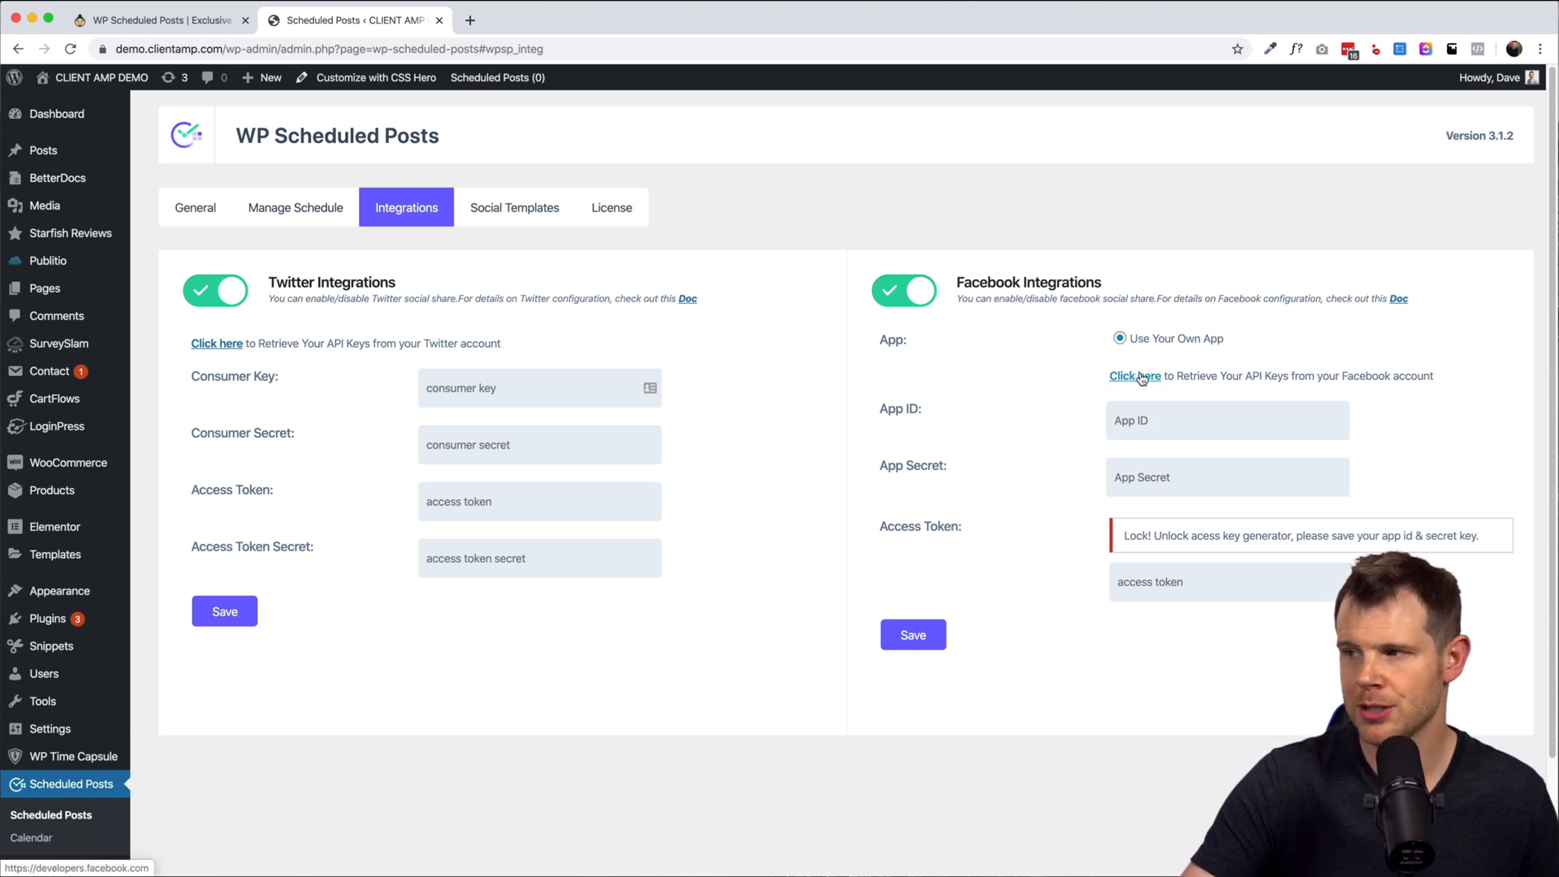
mouse_move(580, 335)
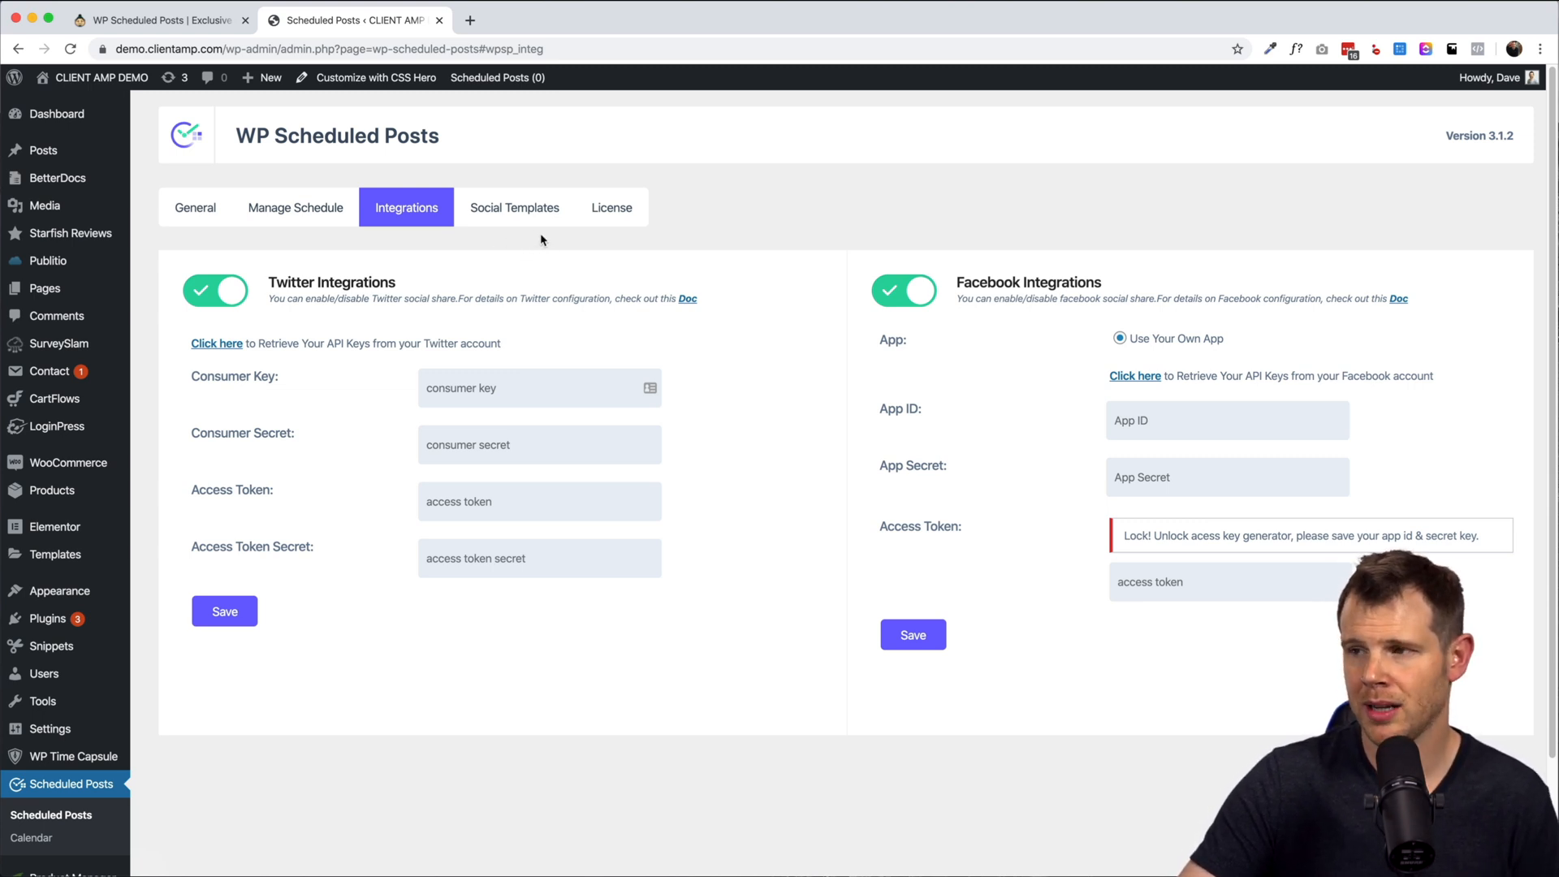
Step: View the Social Templates settings, toggling categories-as-tweet-tags on and back off
left_click(515, 207)
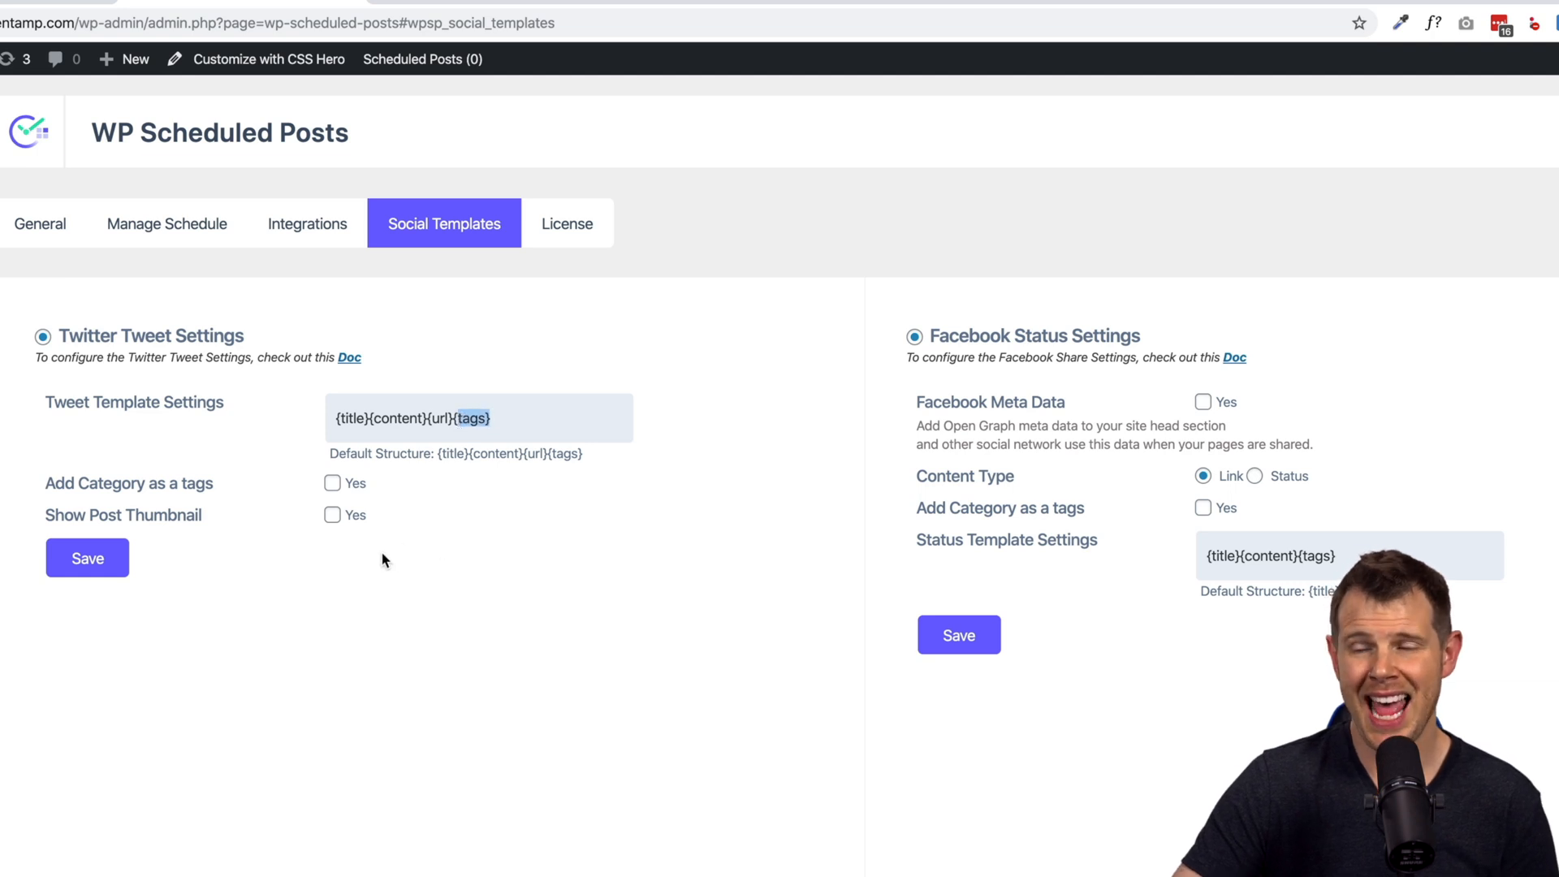
mouse_move(319, 496)
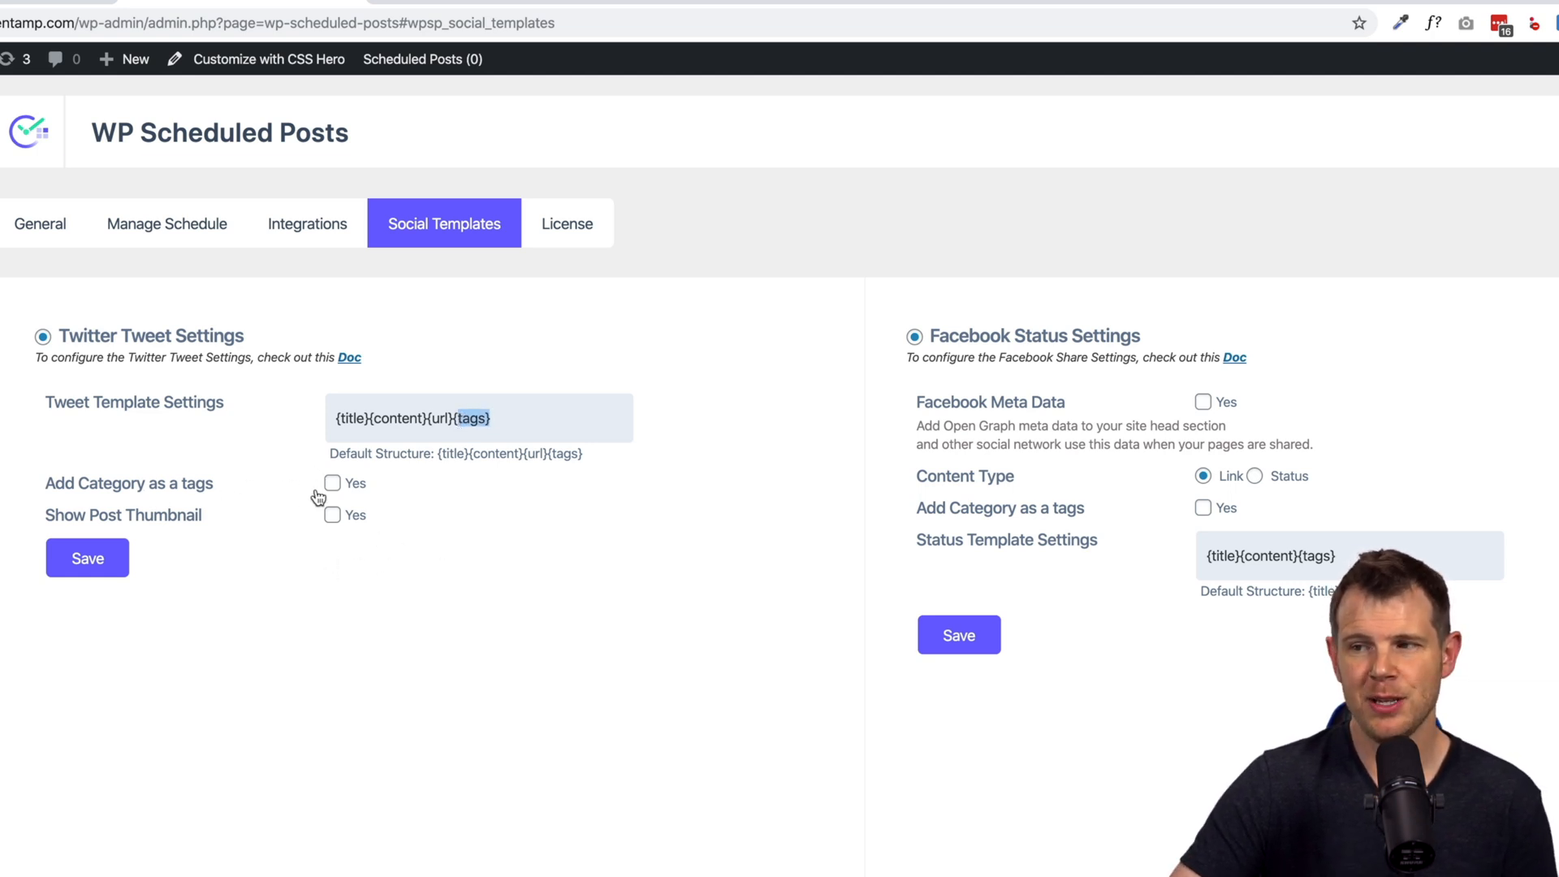
left_click(331, 482)
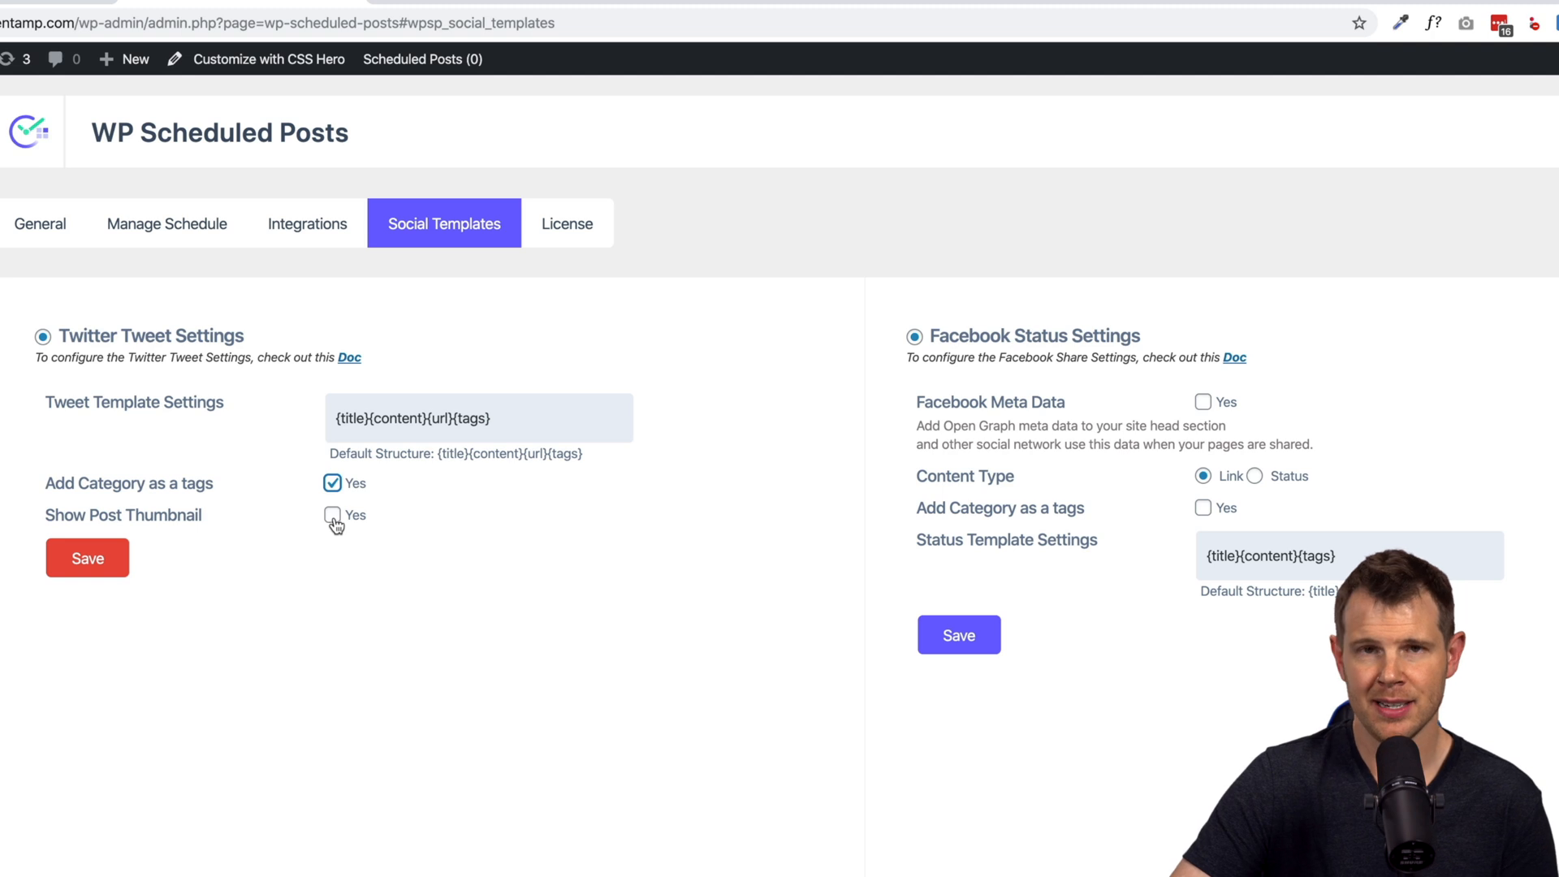
mouse_move(335, 522)
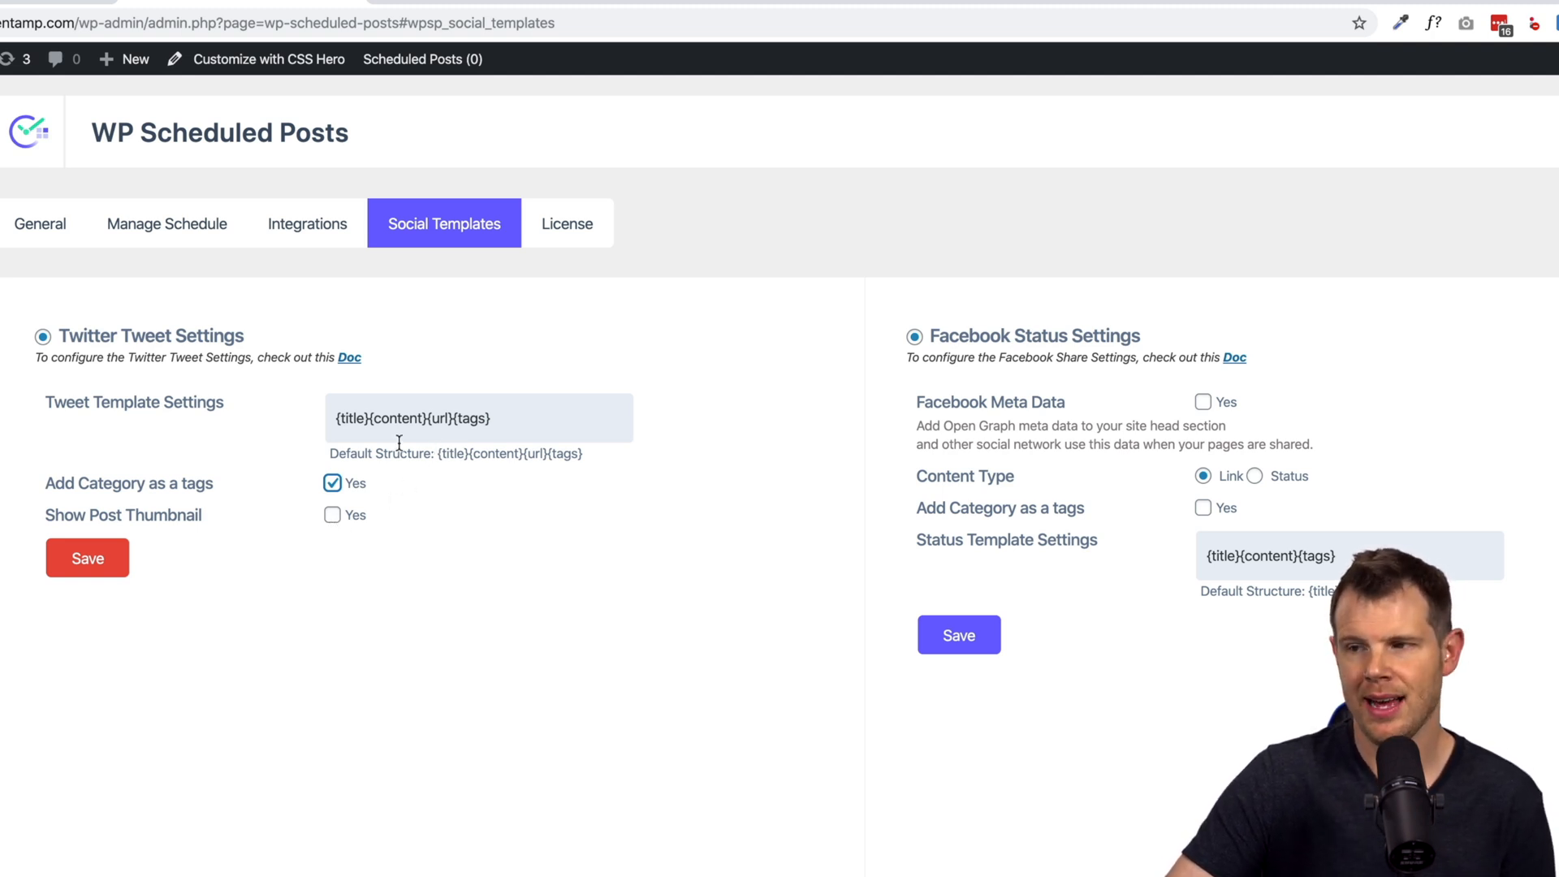
left_click(331, 484)
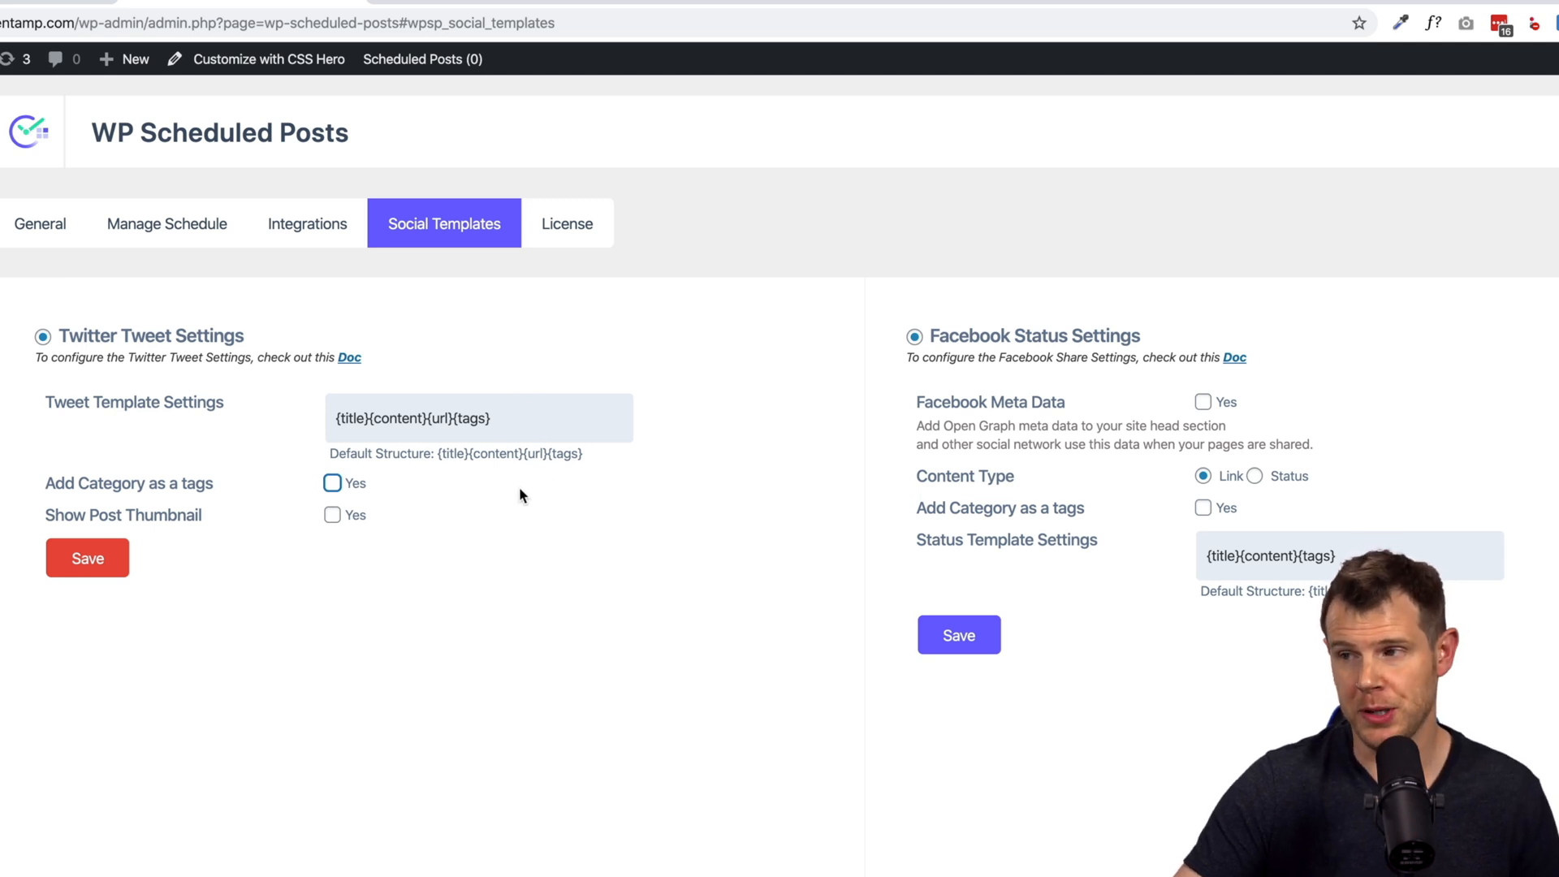
mouse_move(378, 530)
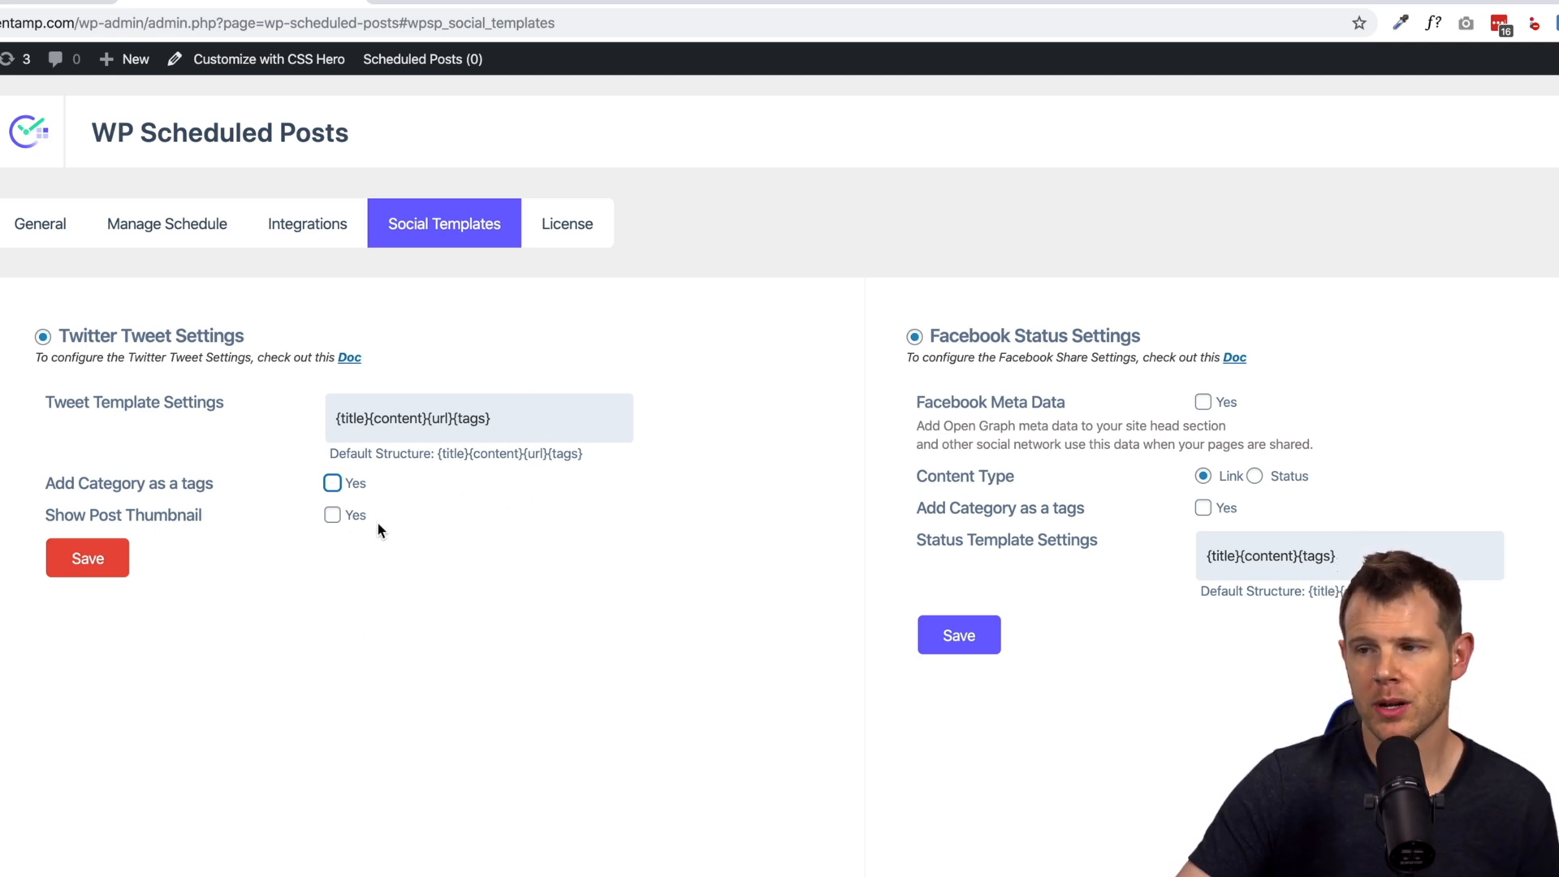
mouse_move(960, 476)
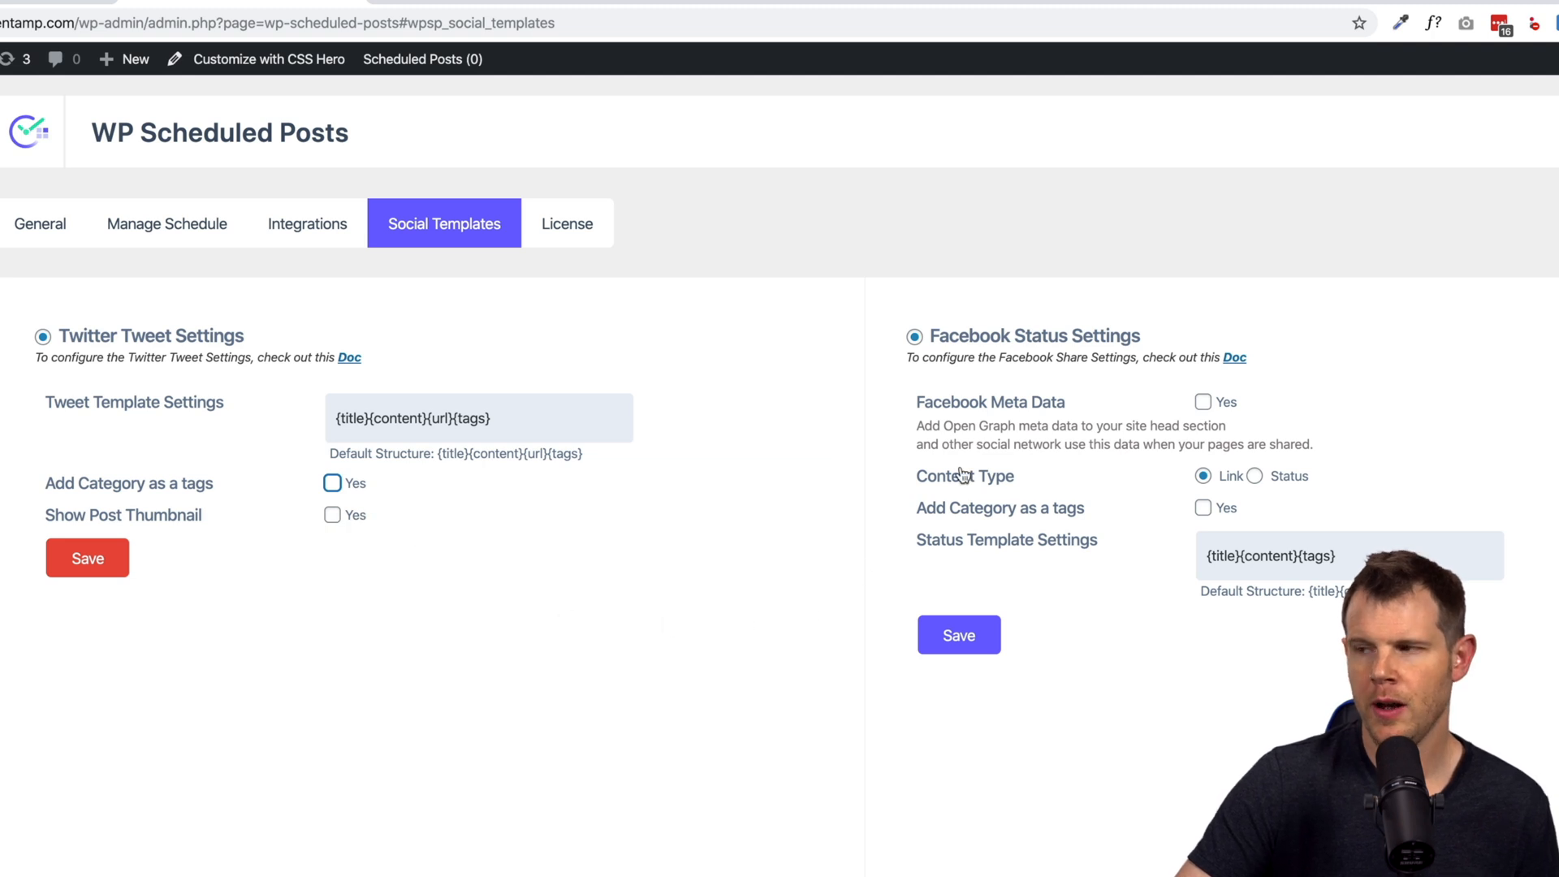
mouse_move(1040, 445)
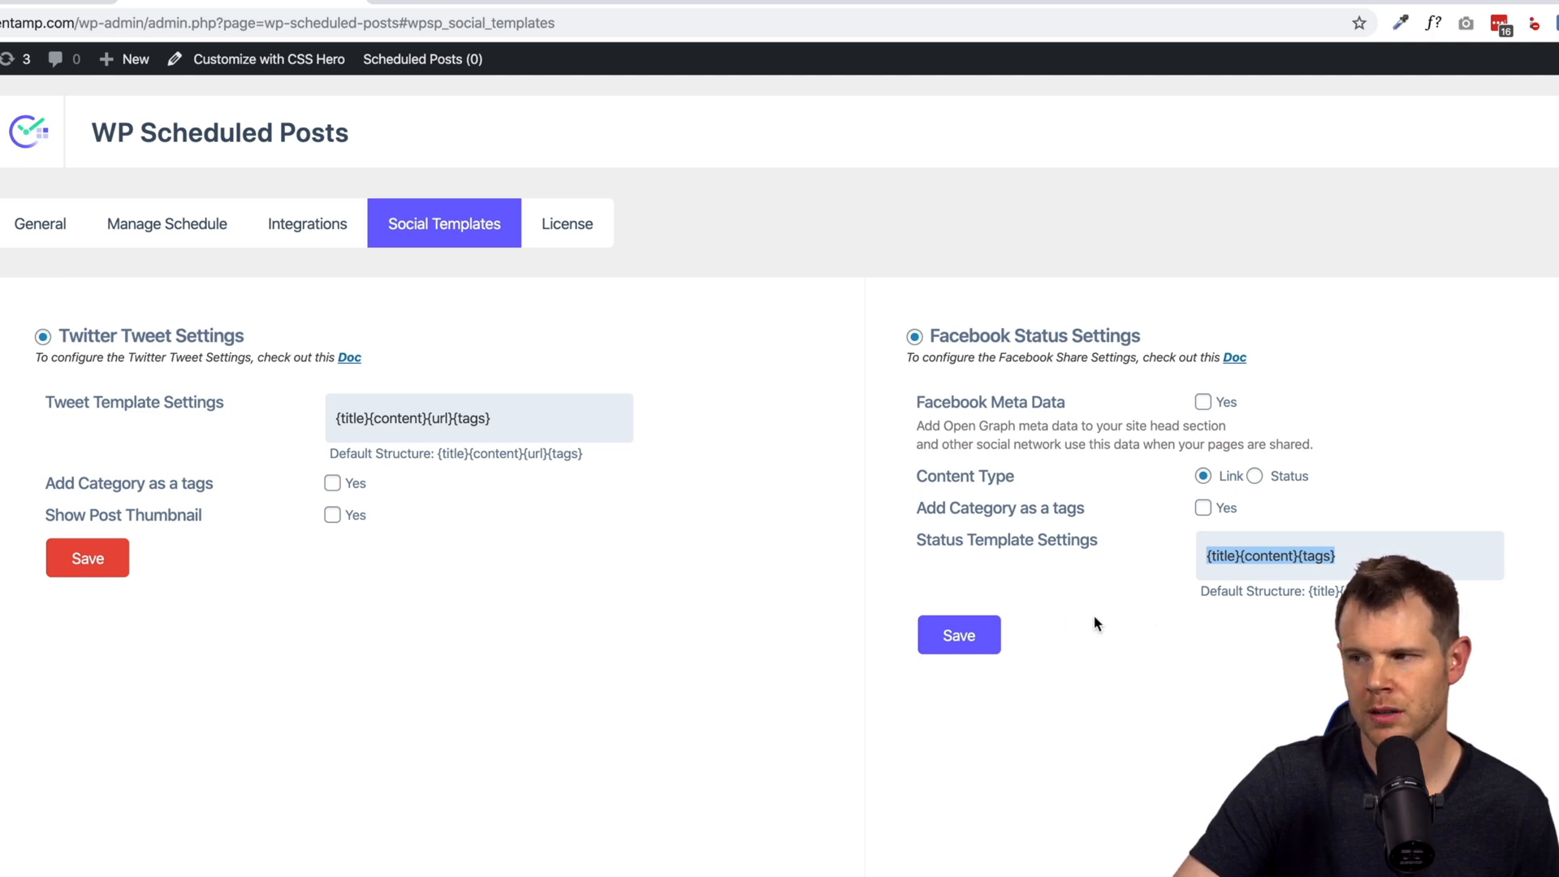
mouse_move(594, 193)
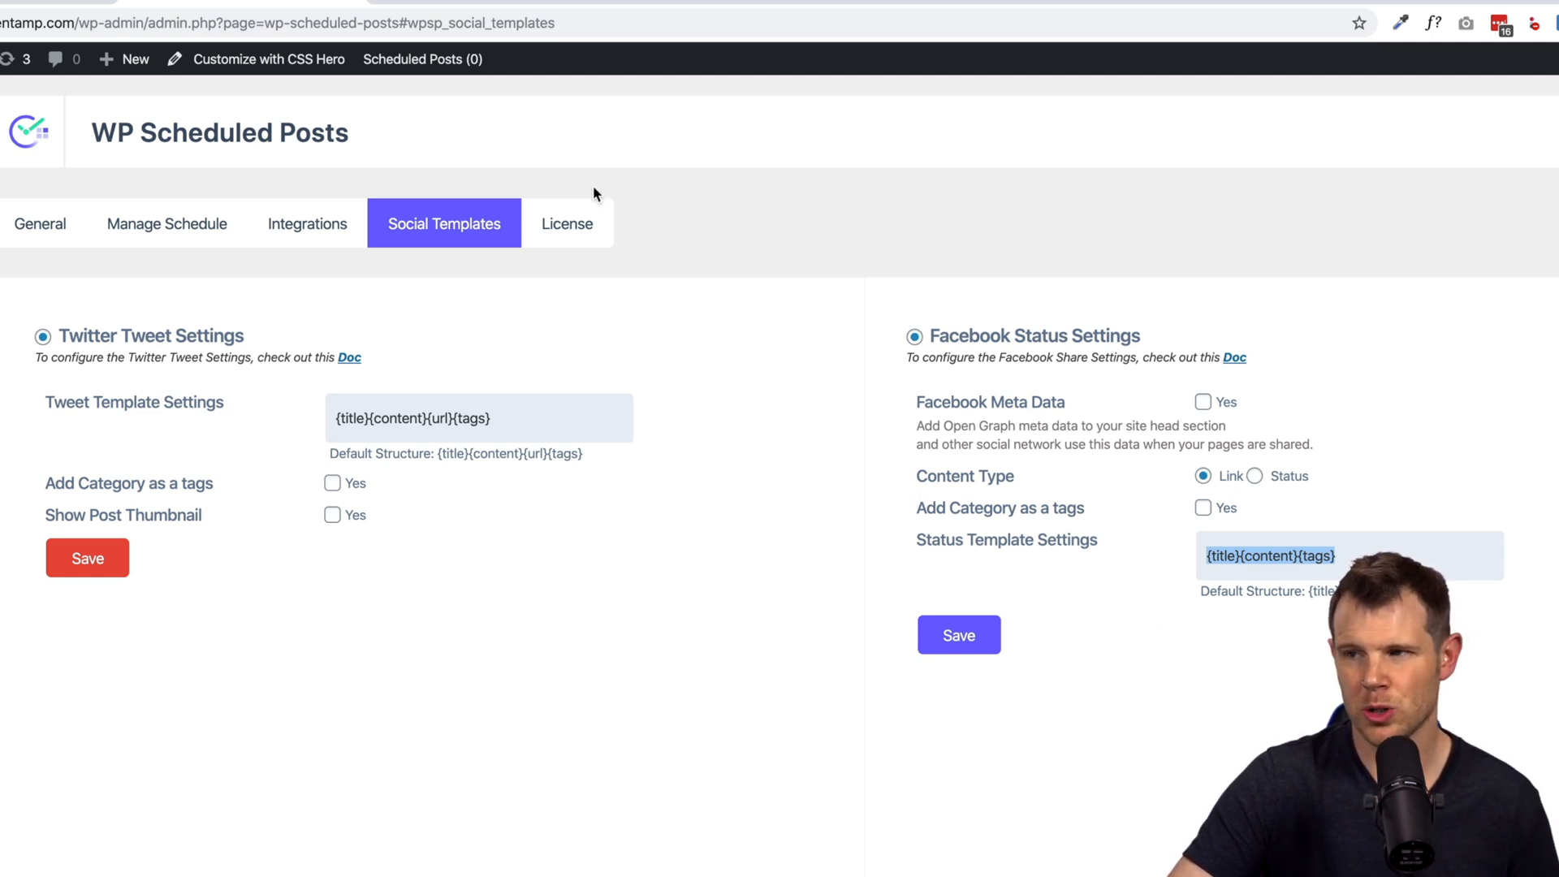
mouse_move(256, 242)
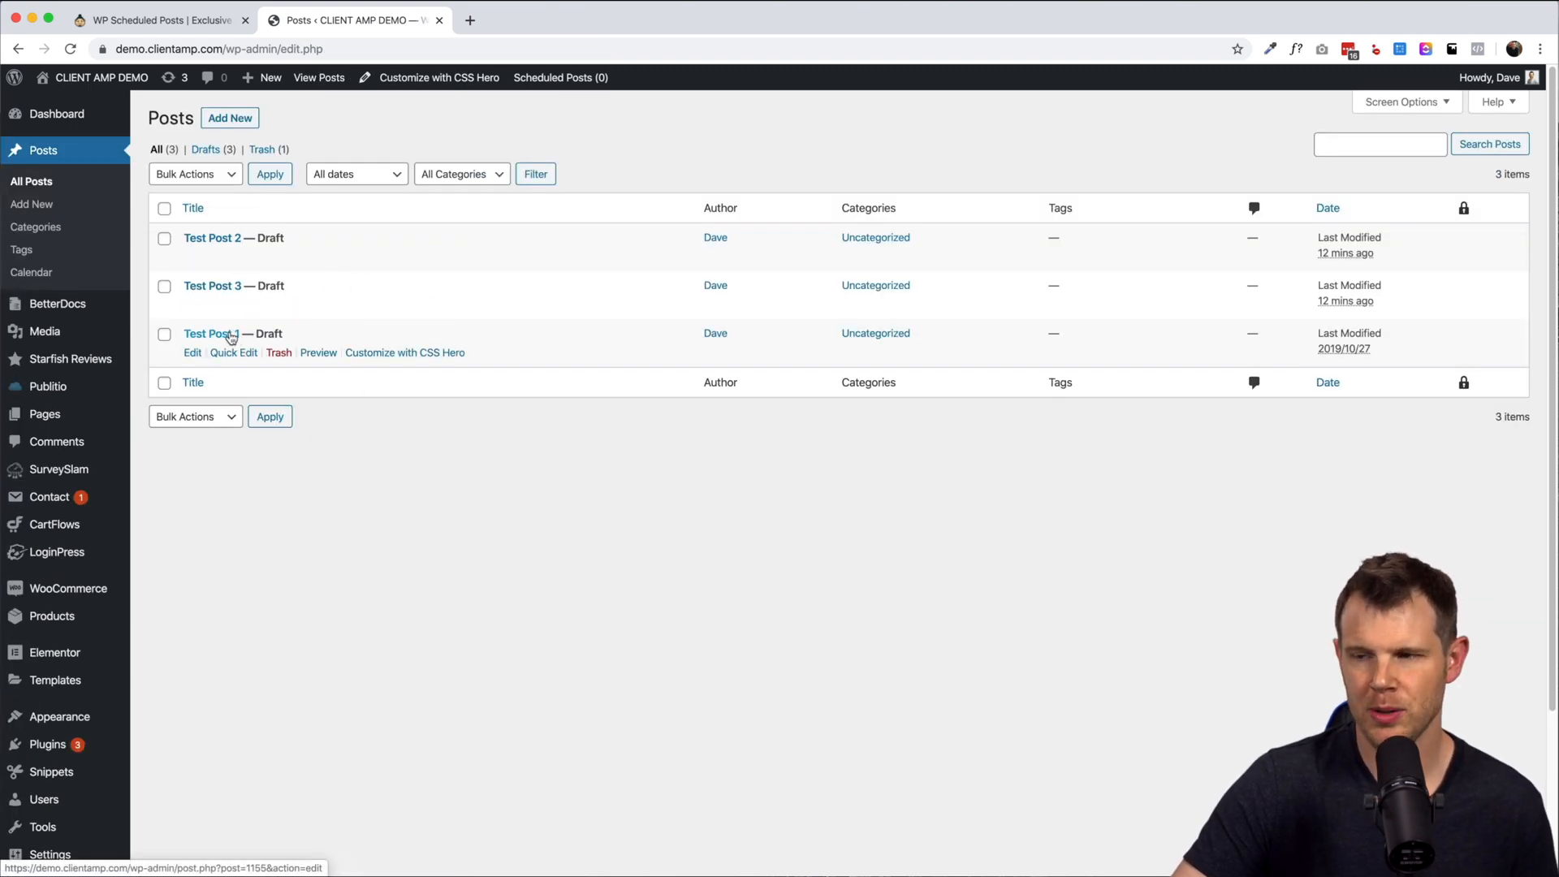
Step: Edit Test Post 1 and tick 'Schedule at' for November 24, 2019 7:17 pm, then untick it
left_click(211, 333)
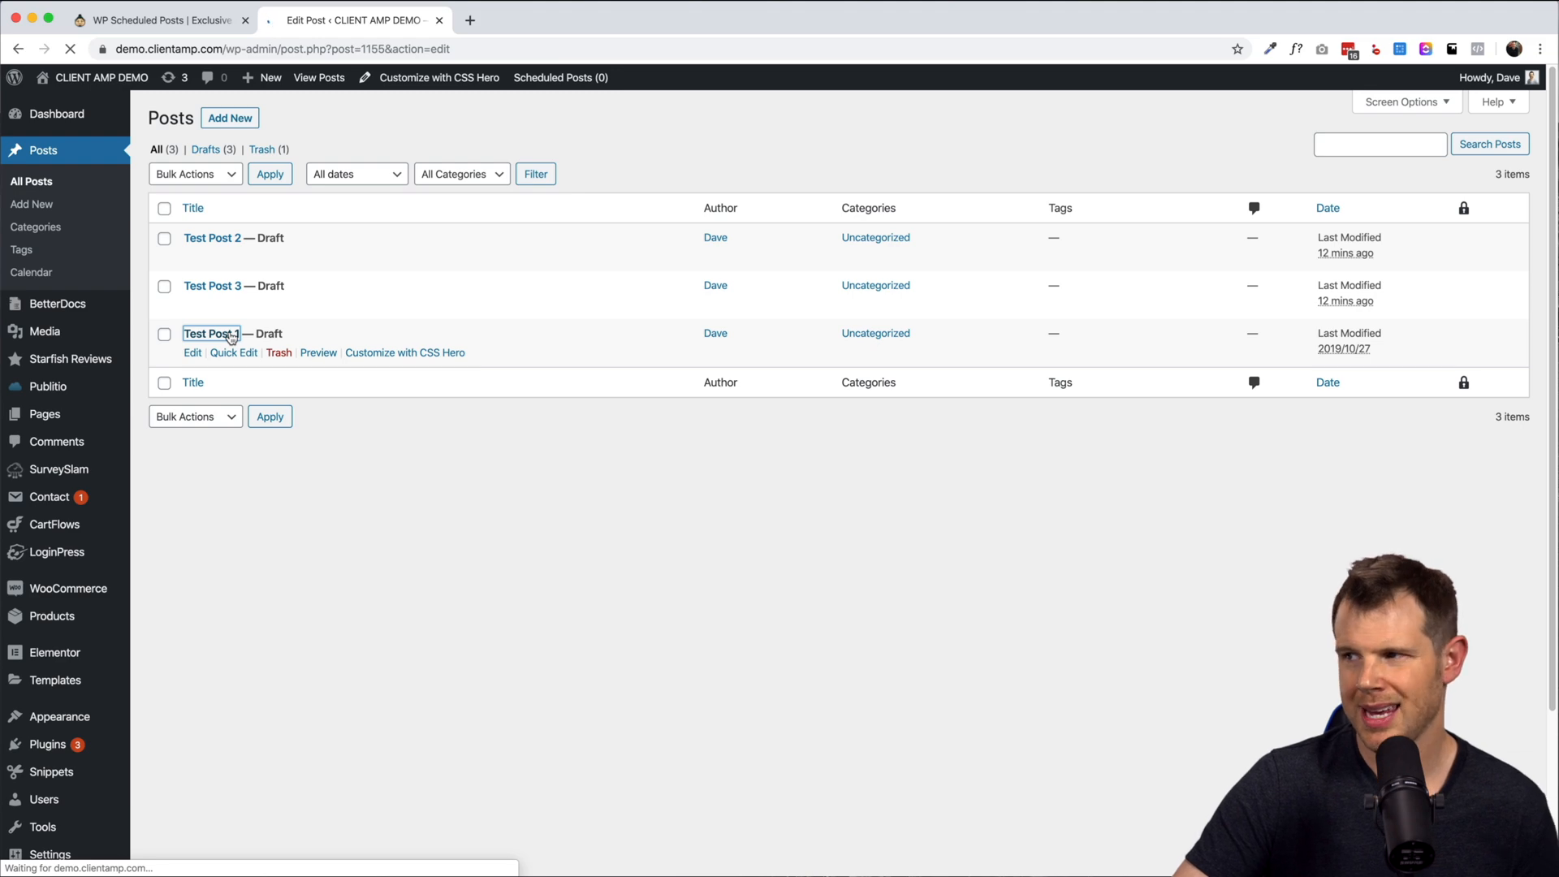
left_click(192, 353)
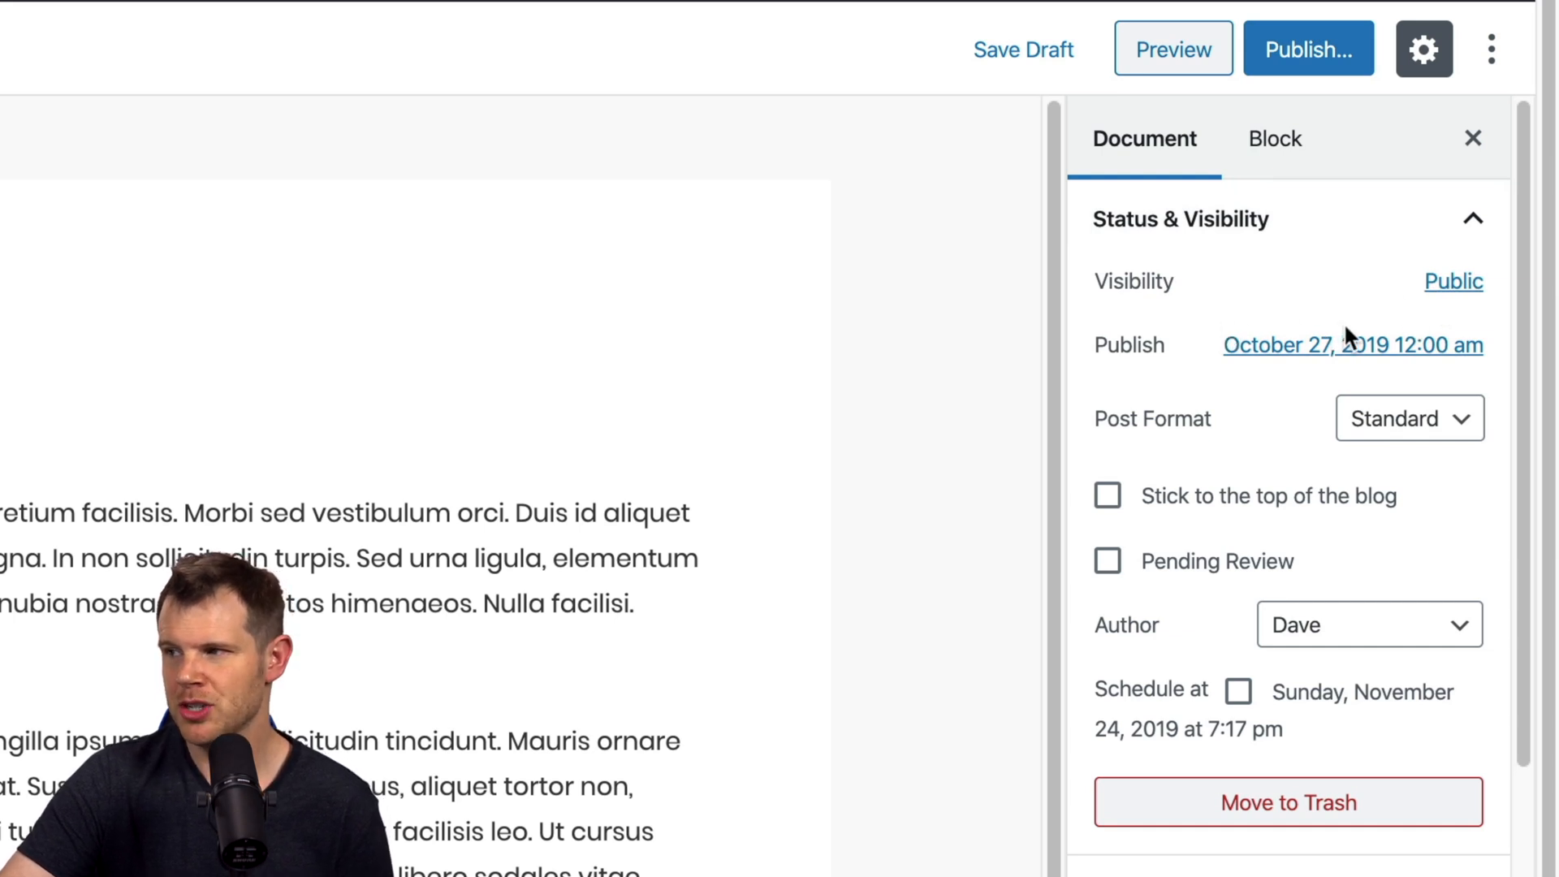
mouse_move(1109, 692)
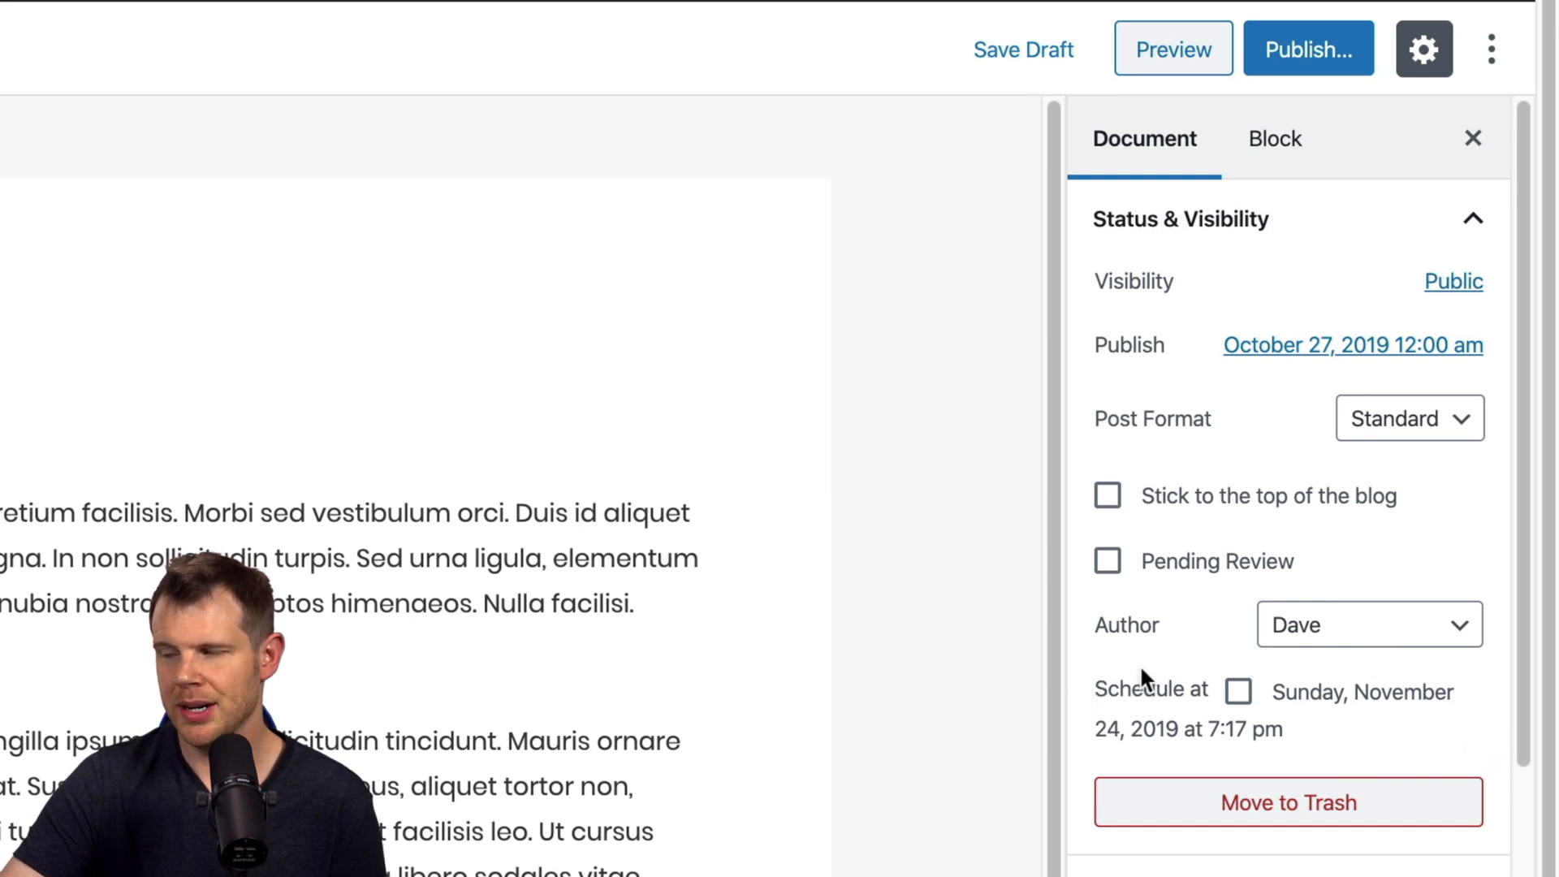
left_click(1238, 692)
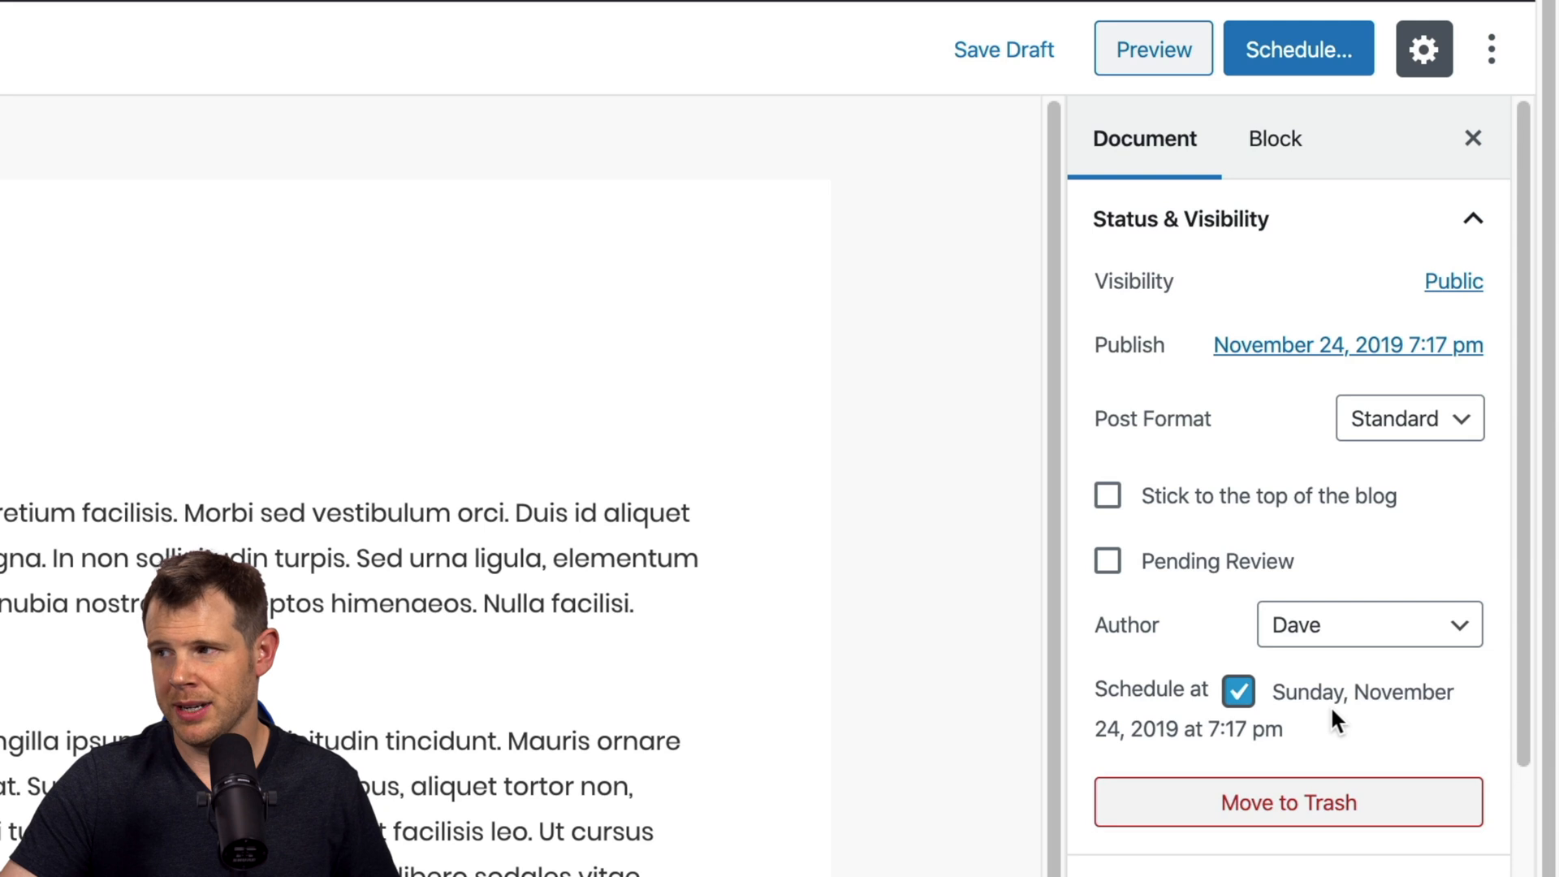
left_click(1237, 692)
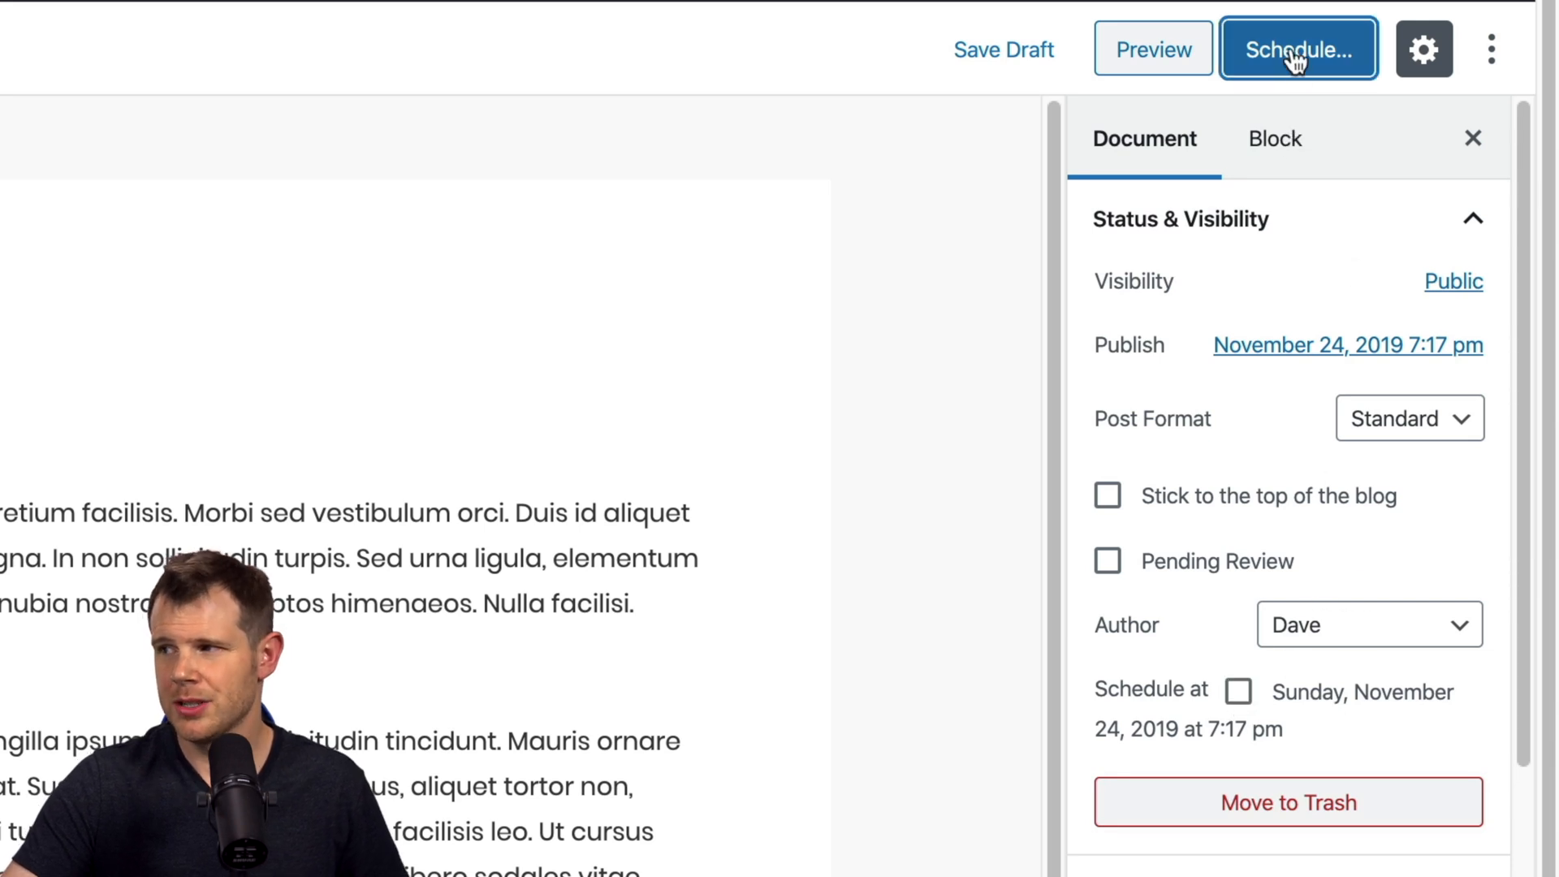
left_click(1299, 48)
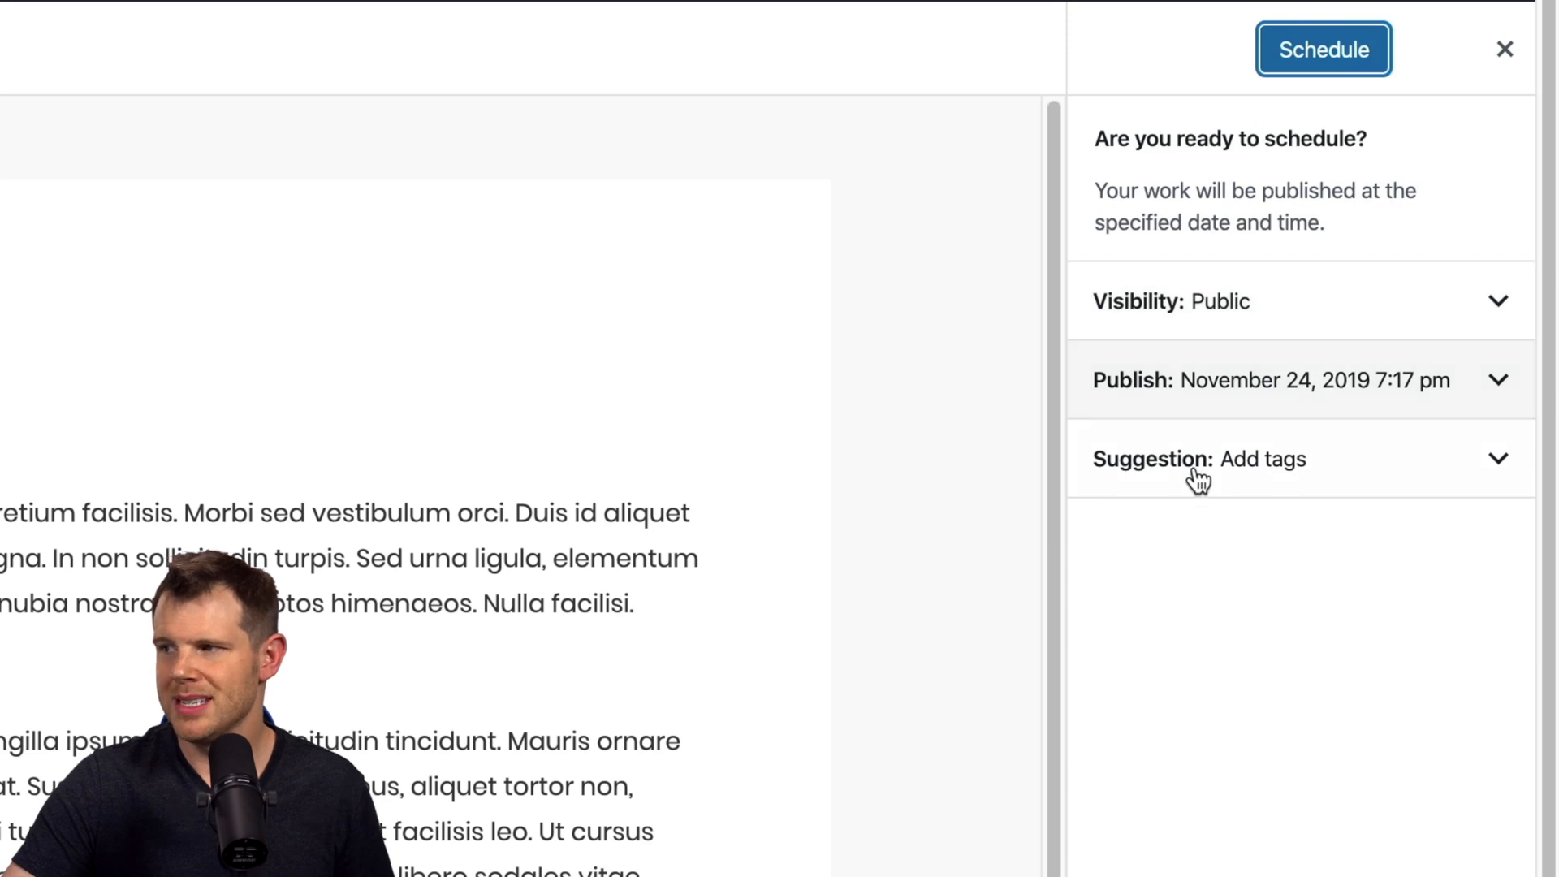
left_click(1194, 458)
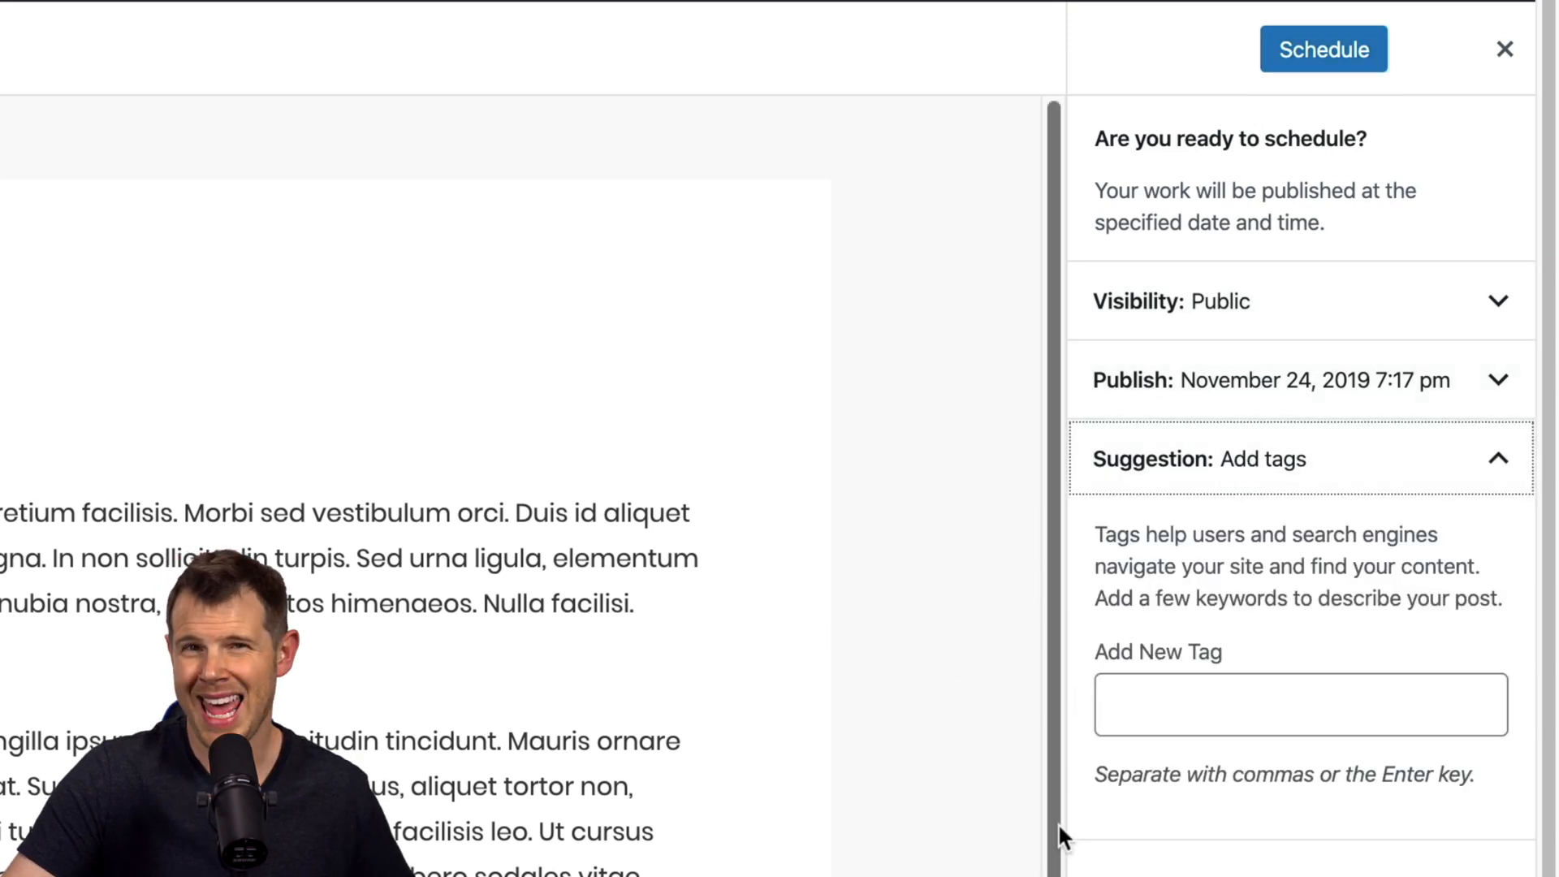
left_click(1273, 380)
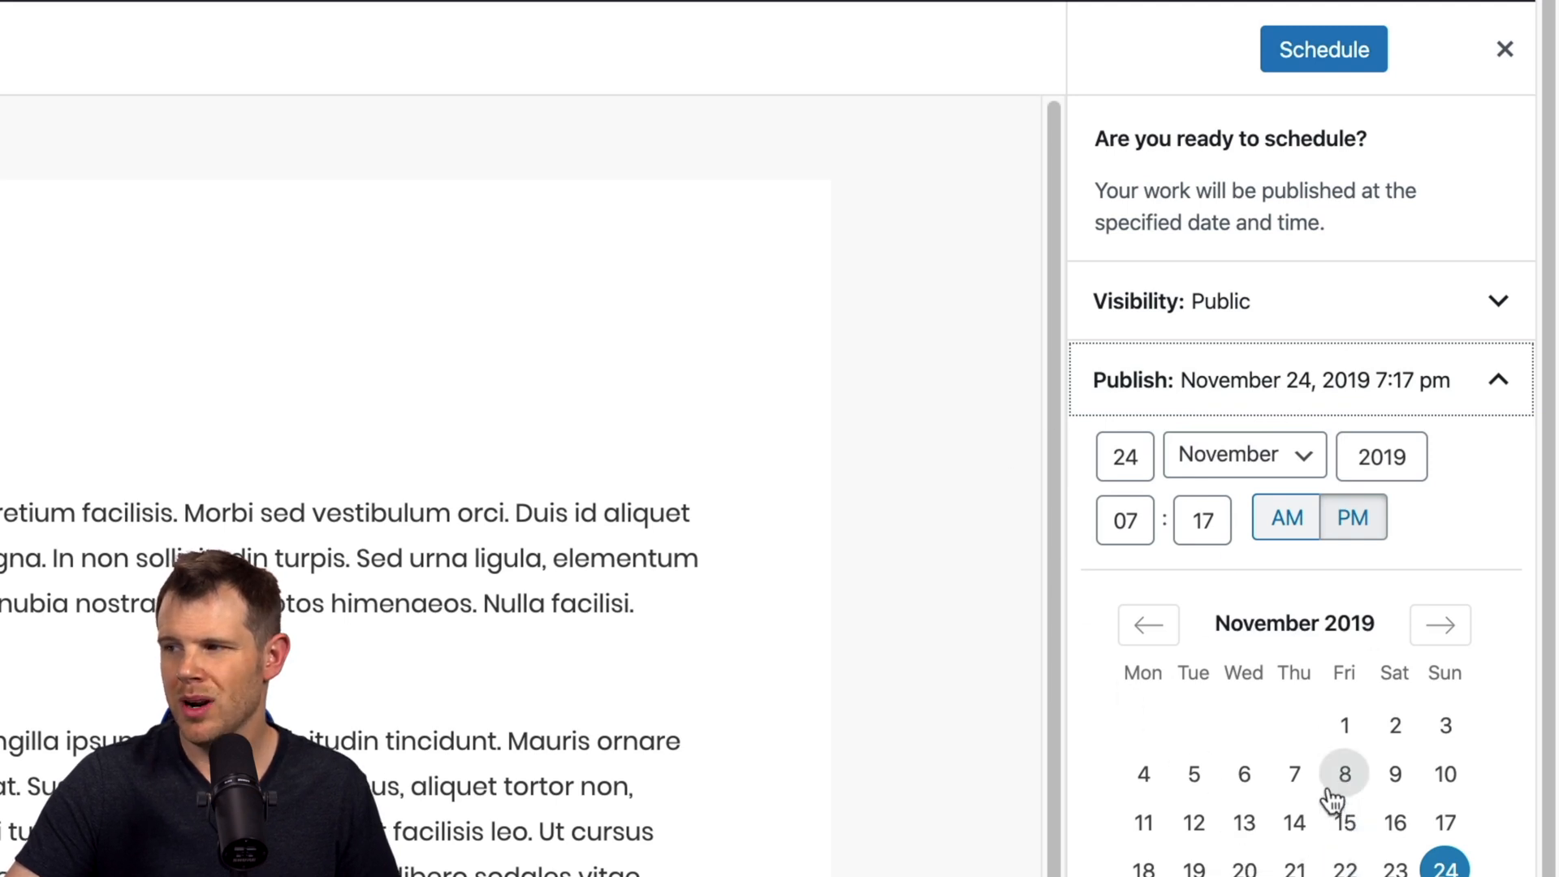
mouse_move(1286, 703)
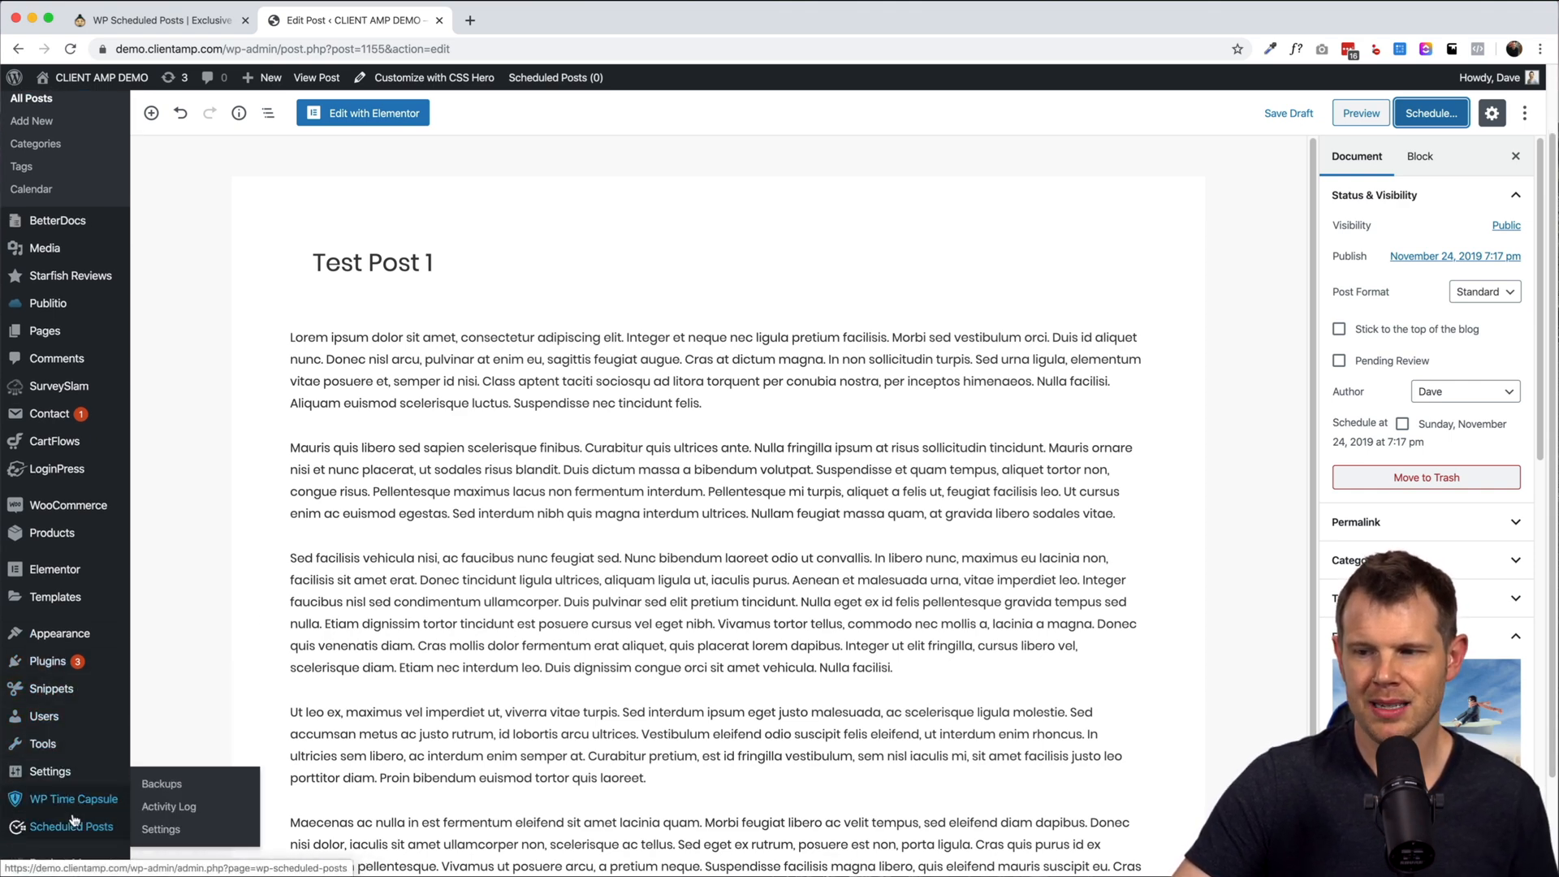
Step: Leave the unsaved post for the November 2019 calendar and pick Test Post 3 on it
left_click(161, 828)
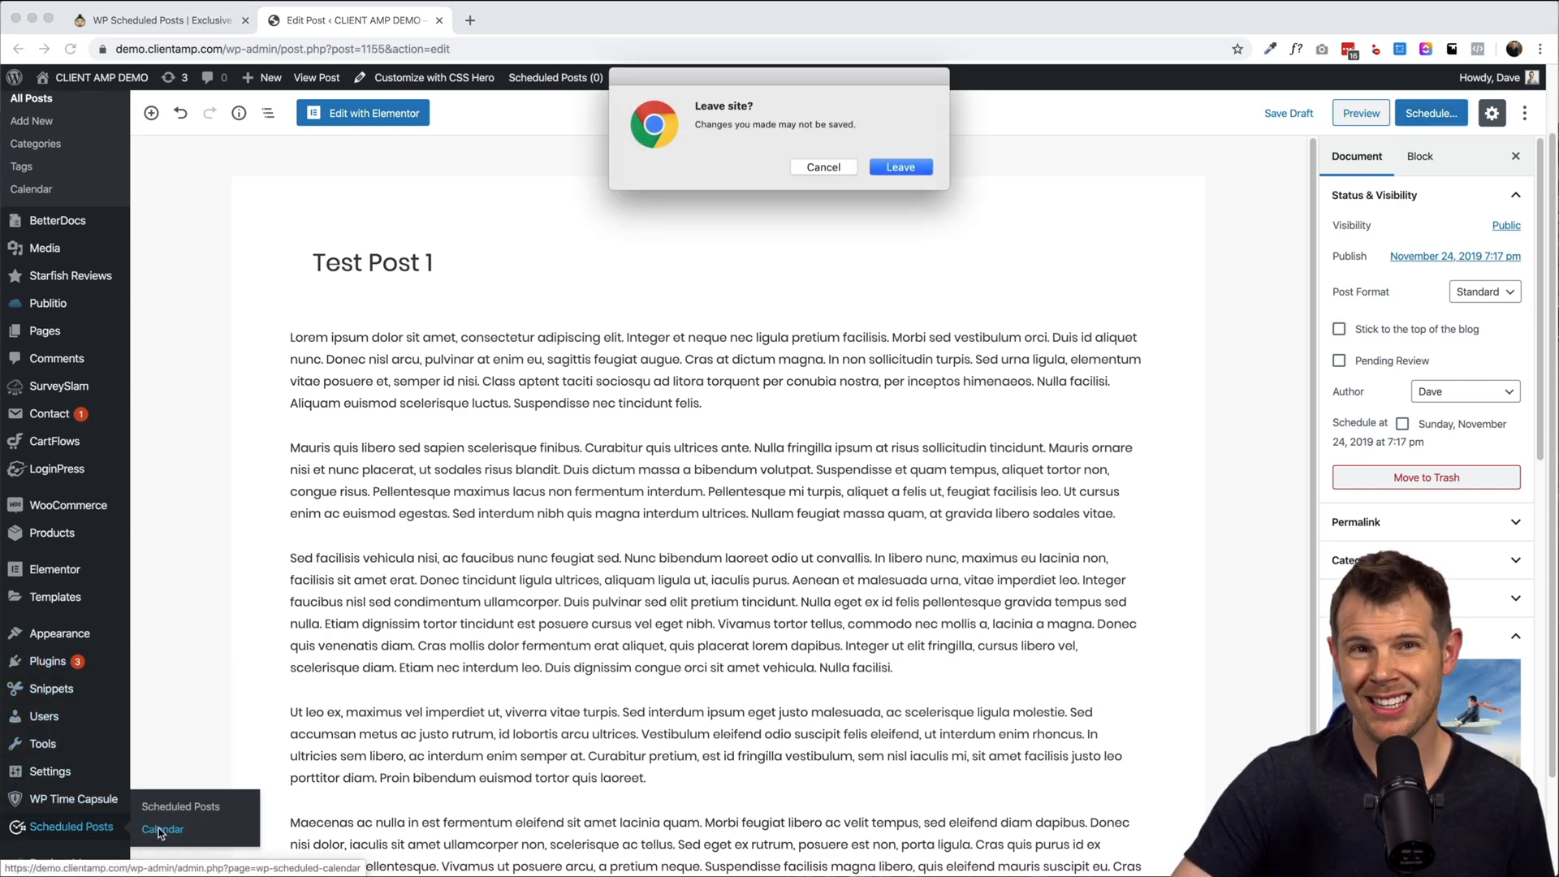
left_click(898, 166)
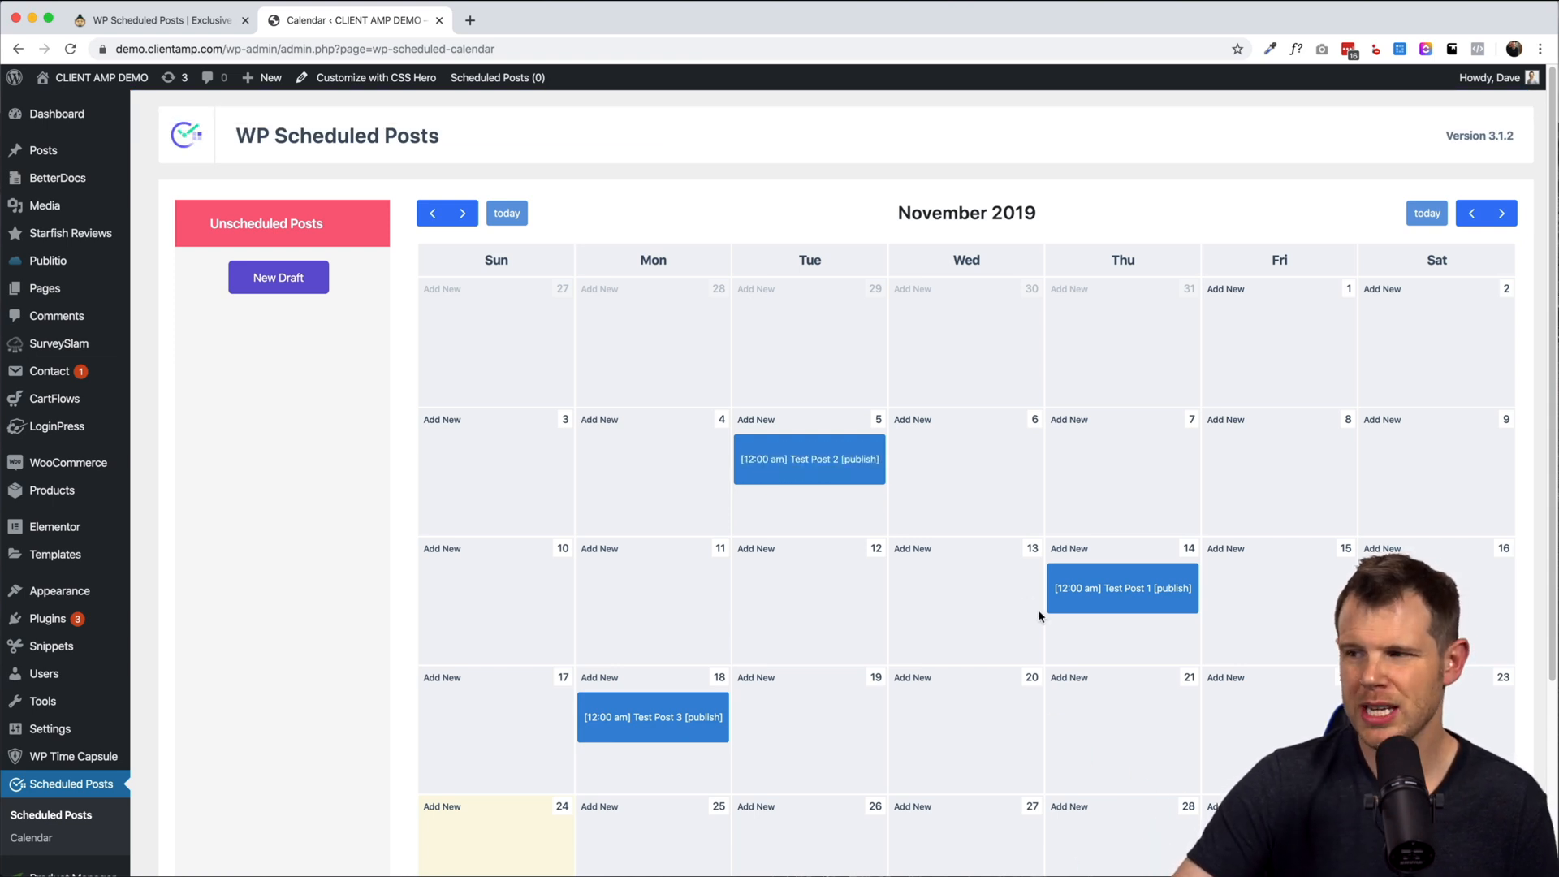
mouse_move(653, 716)
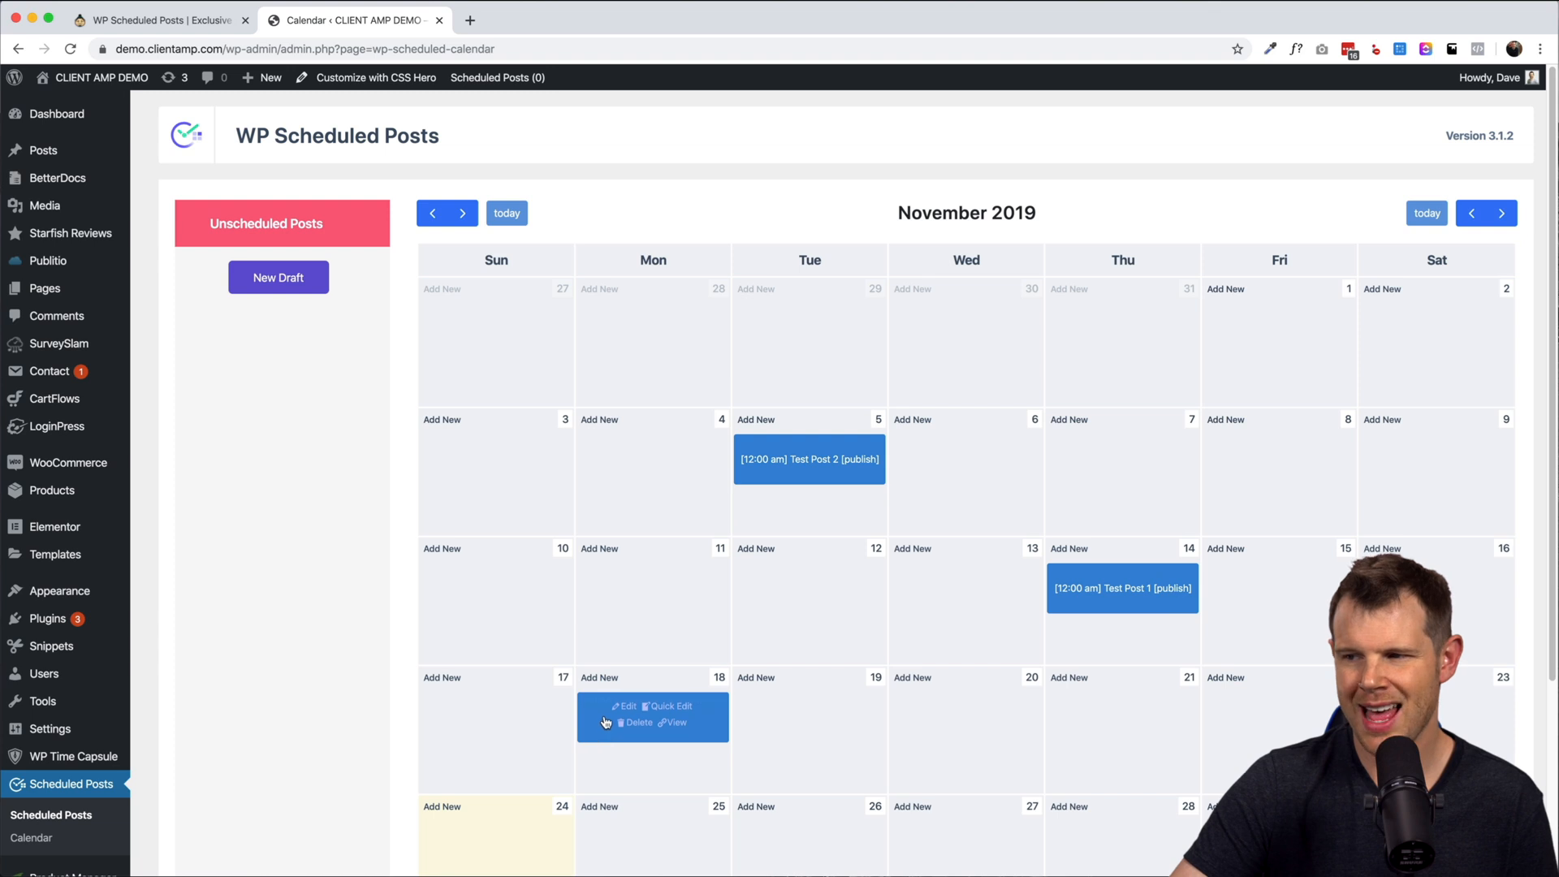
left_click(627, 707)
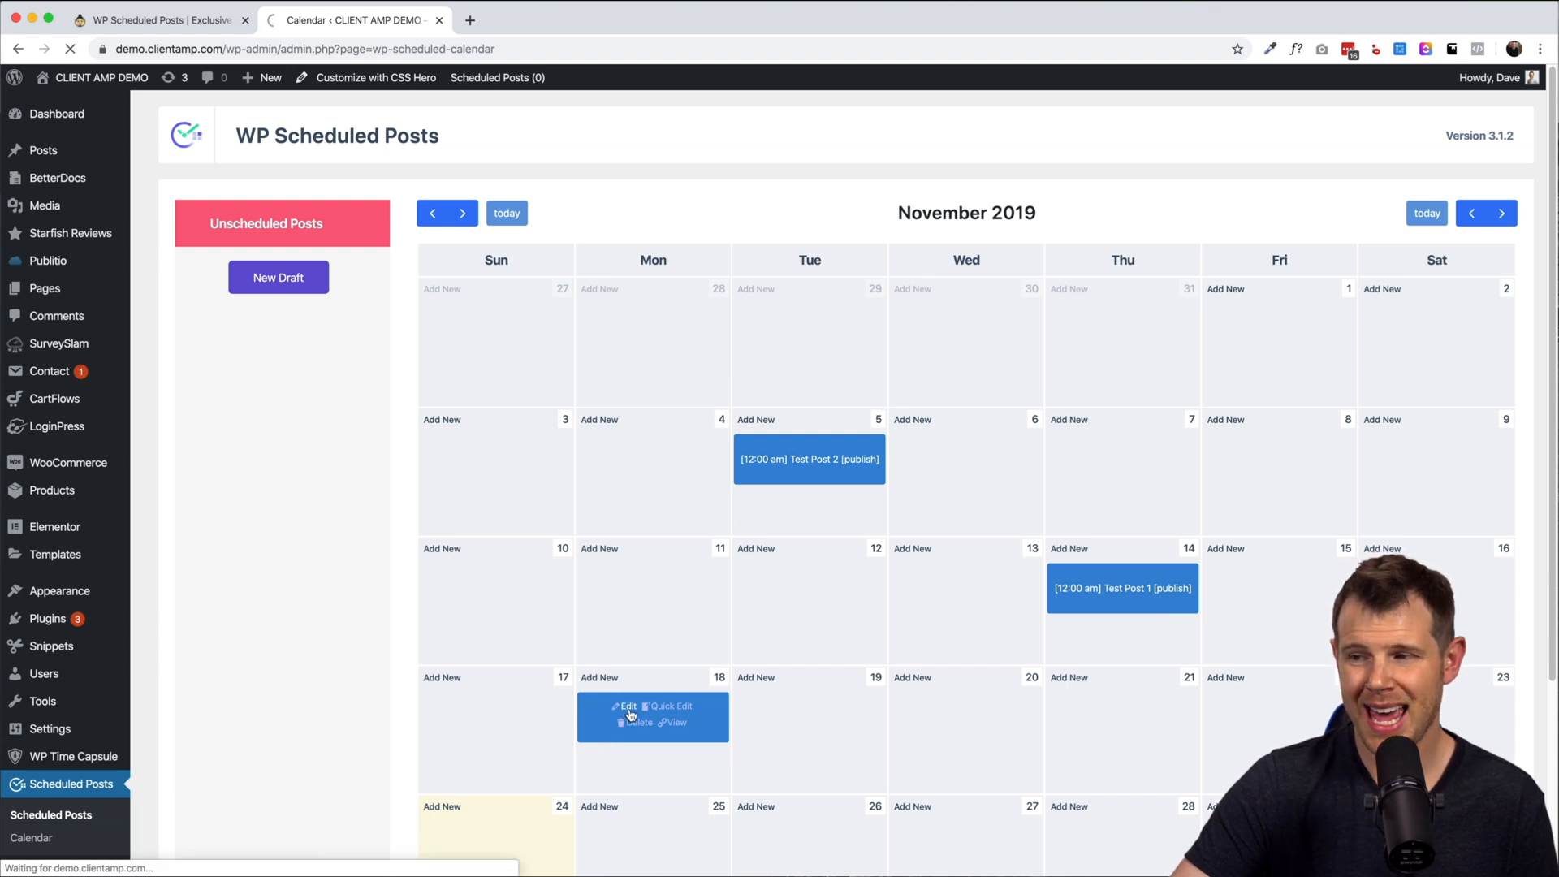
left_click(627, 705)
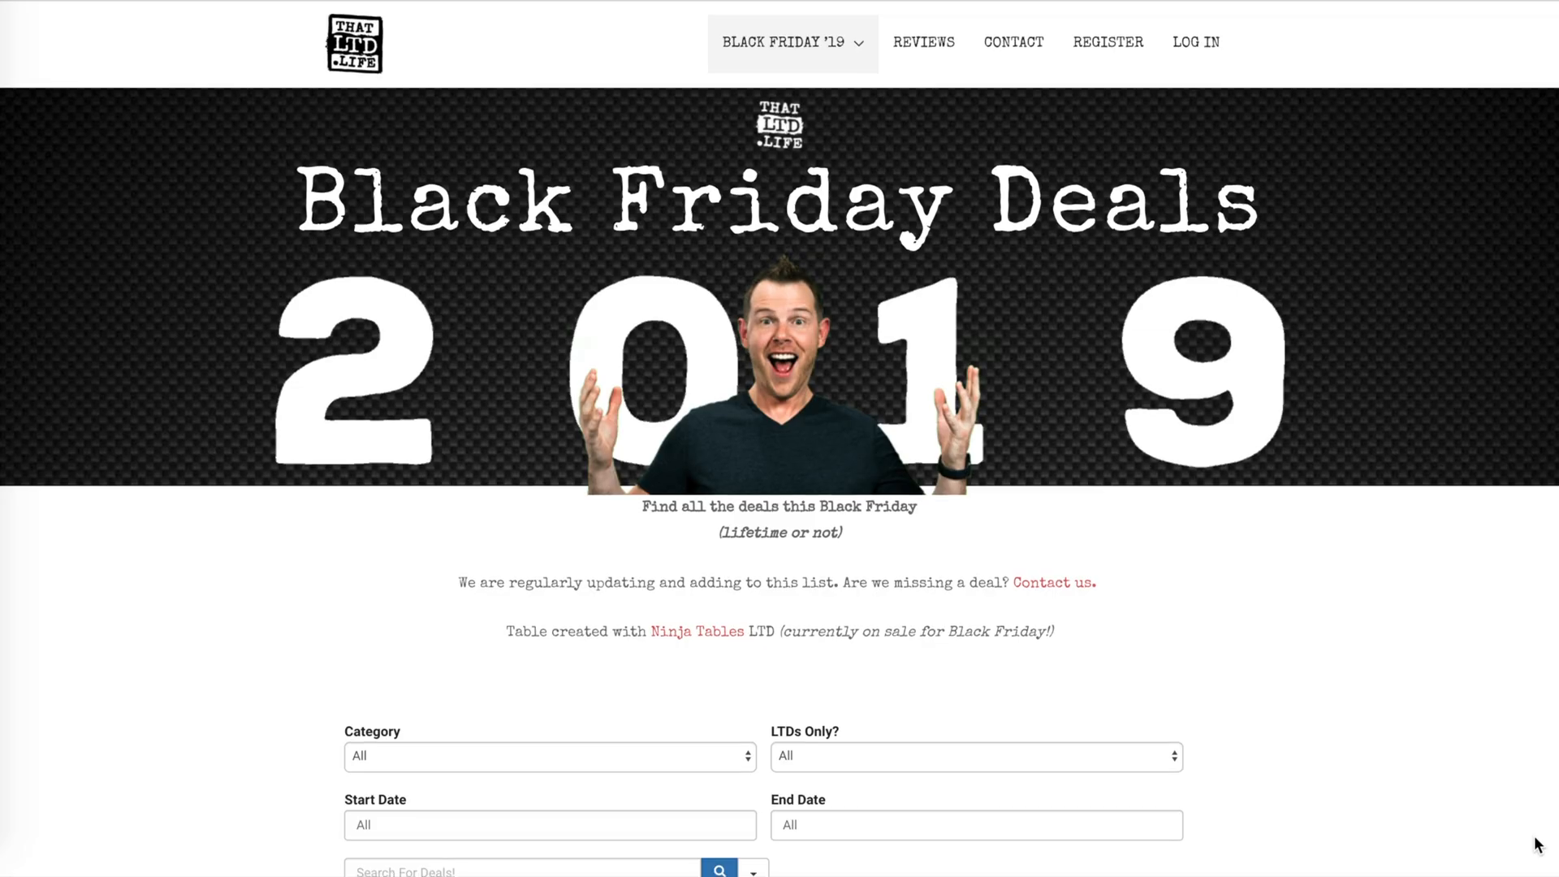
Step: Scroll through the Black Friday 2019 deals table of tools, discounts and coupon codes
scroll("down", 3)
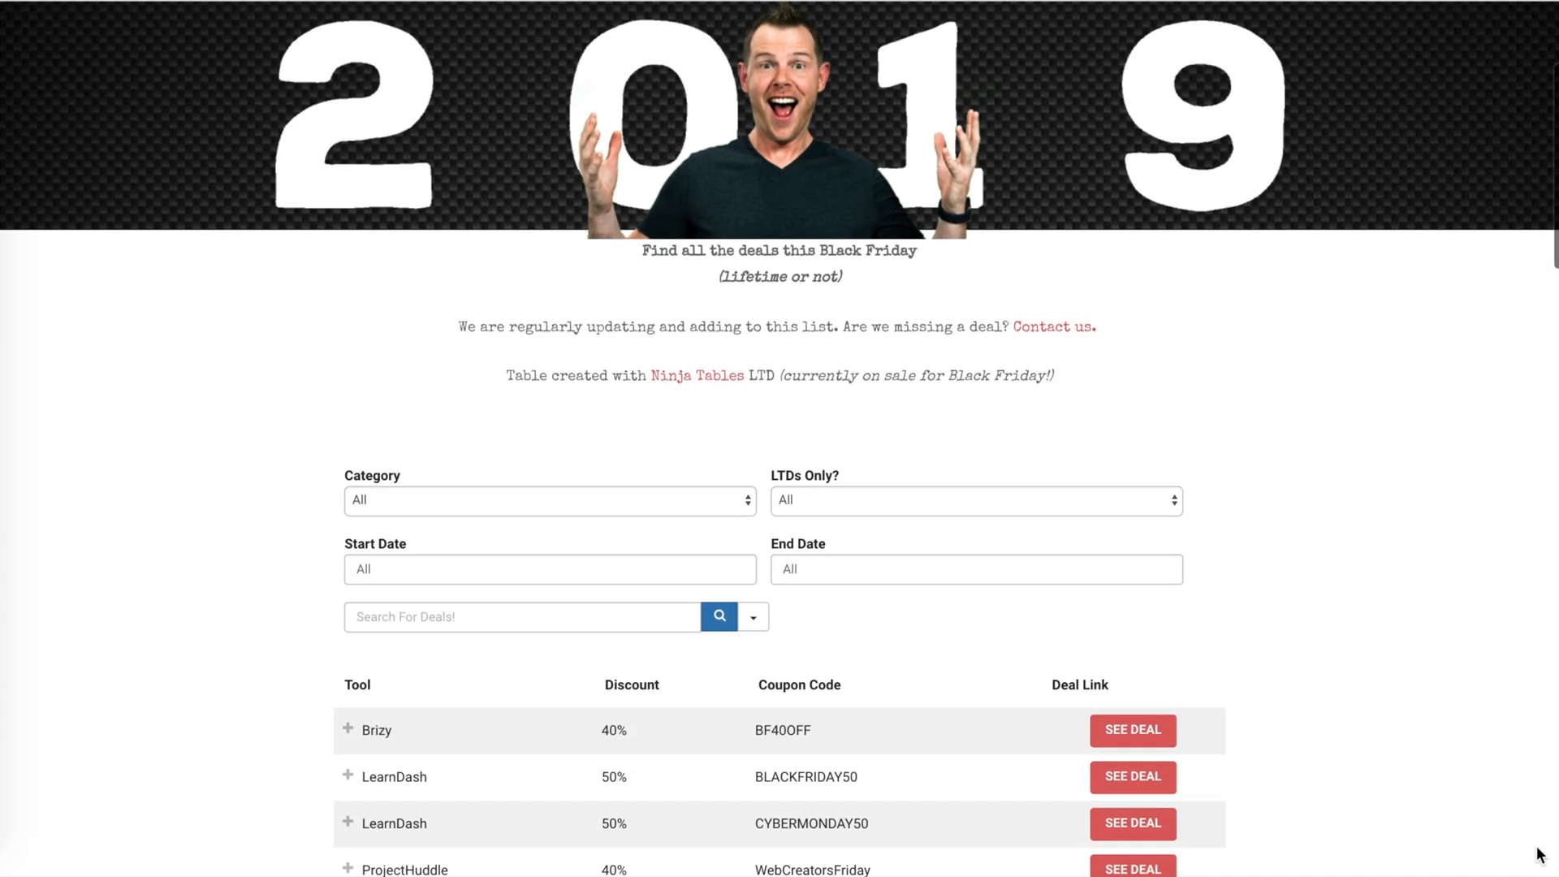
scroll("down", 3)
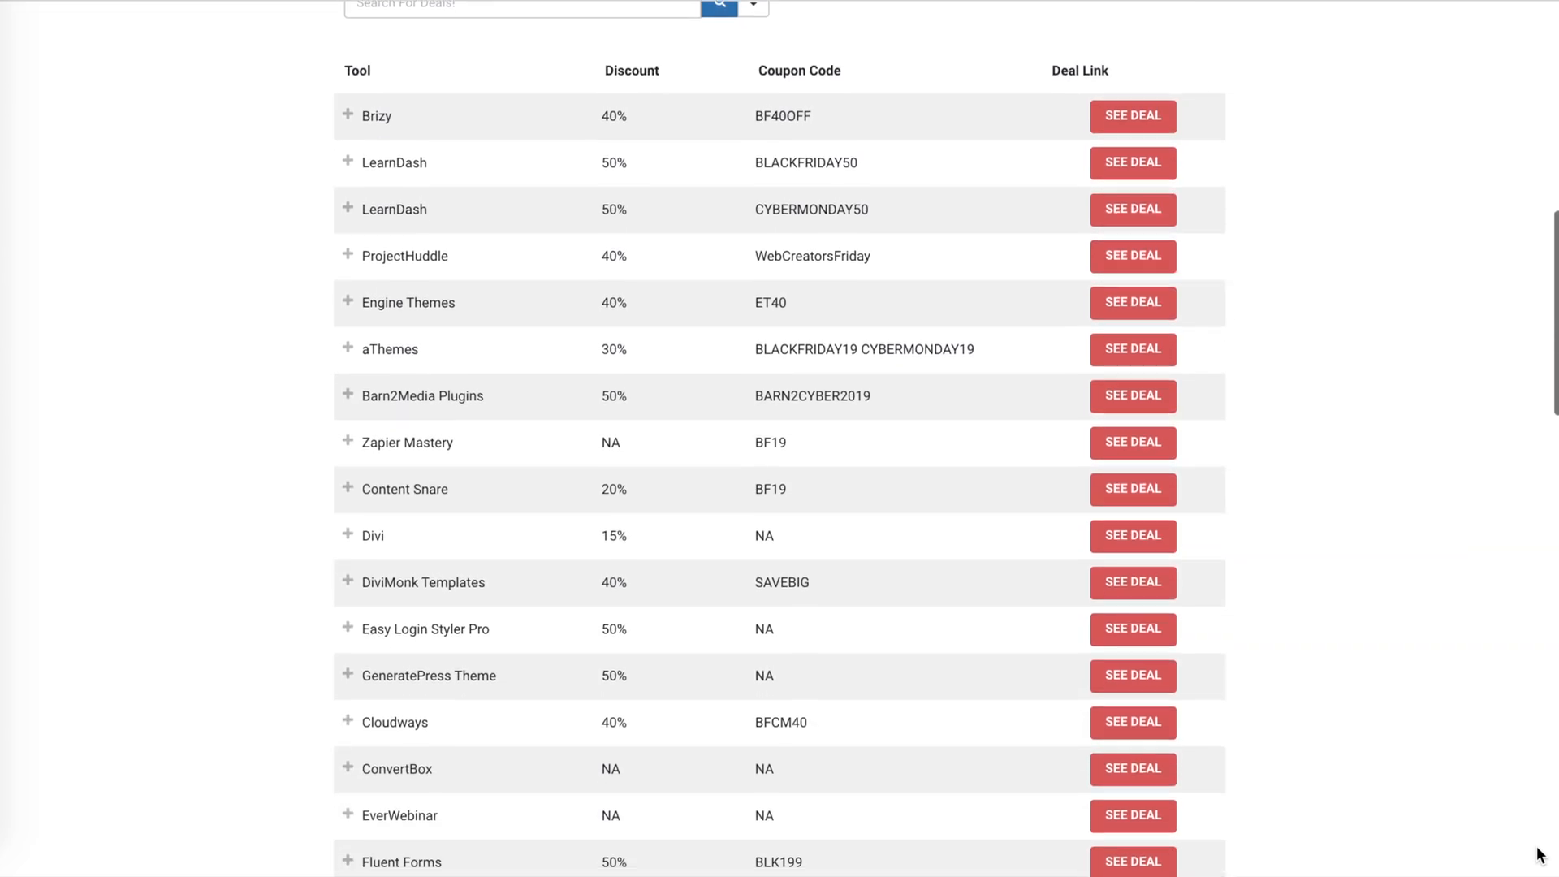
scroll("down", 3)
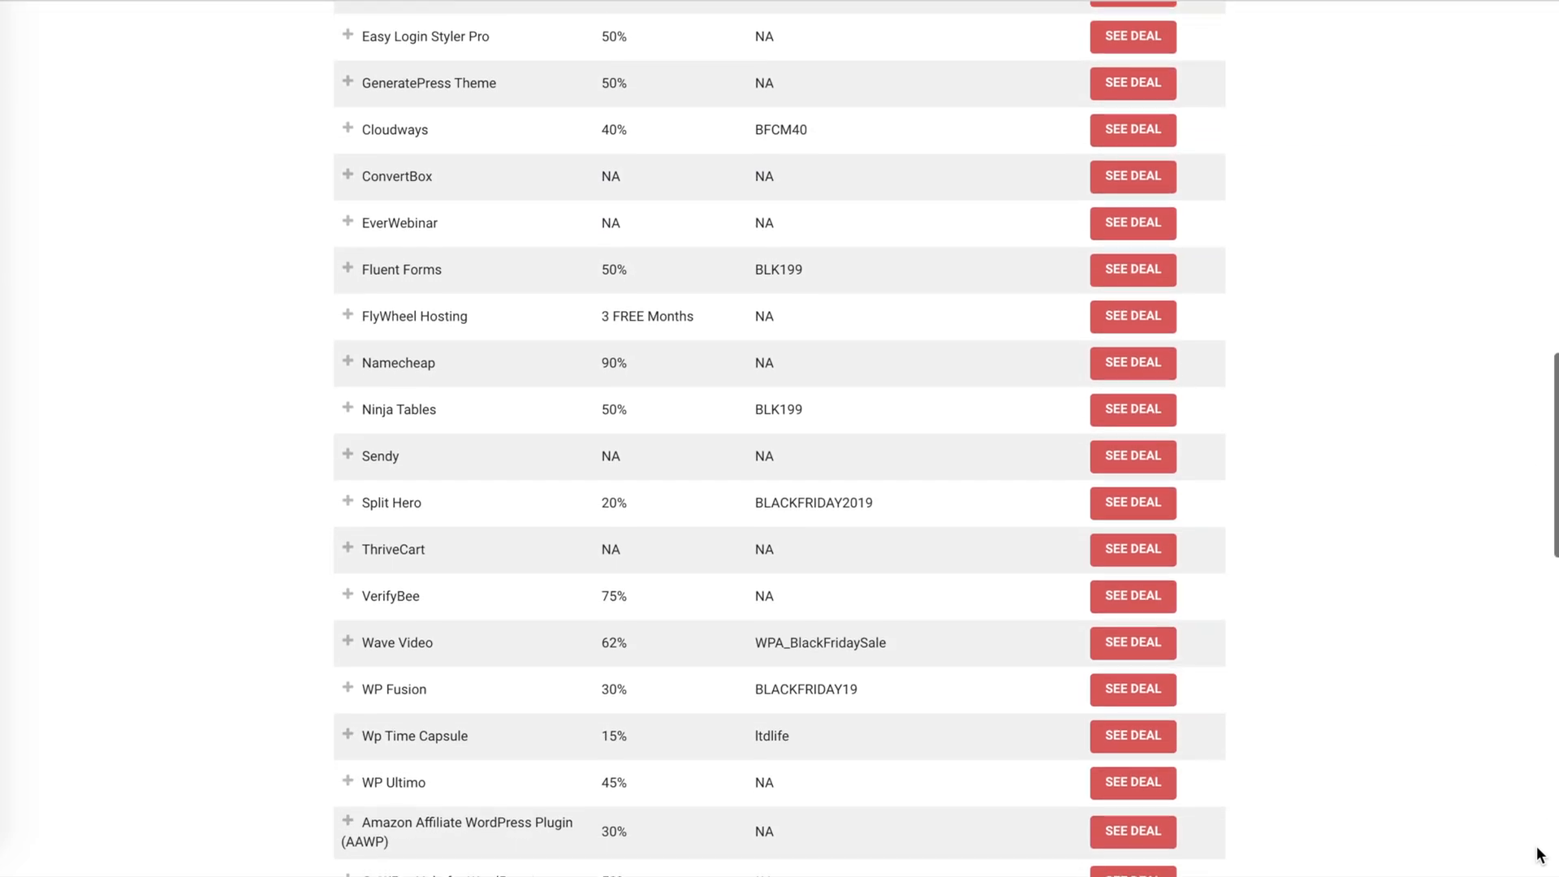
scroll("down", 3)
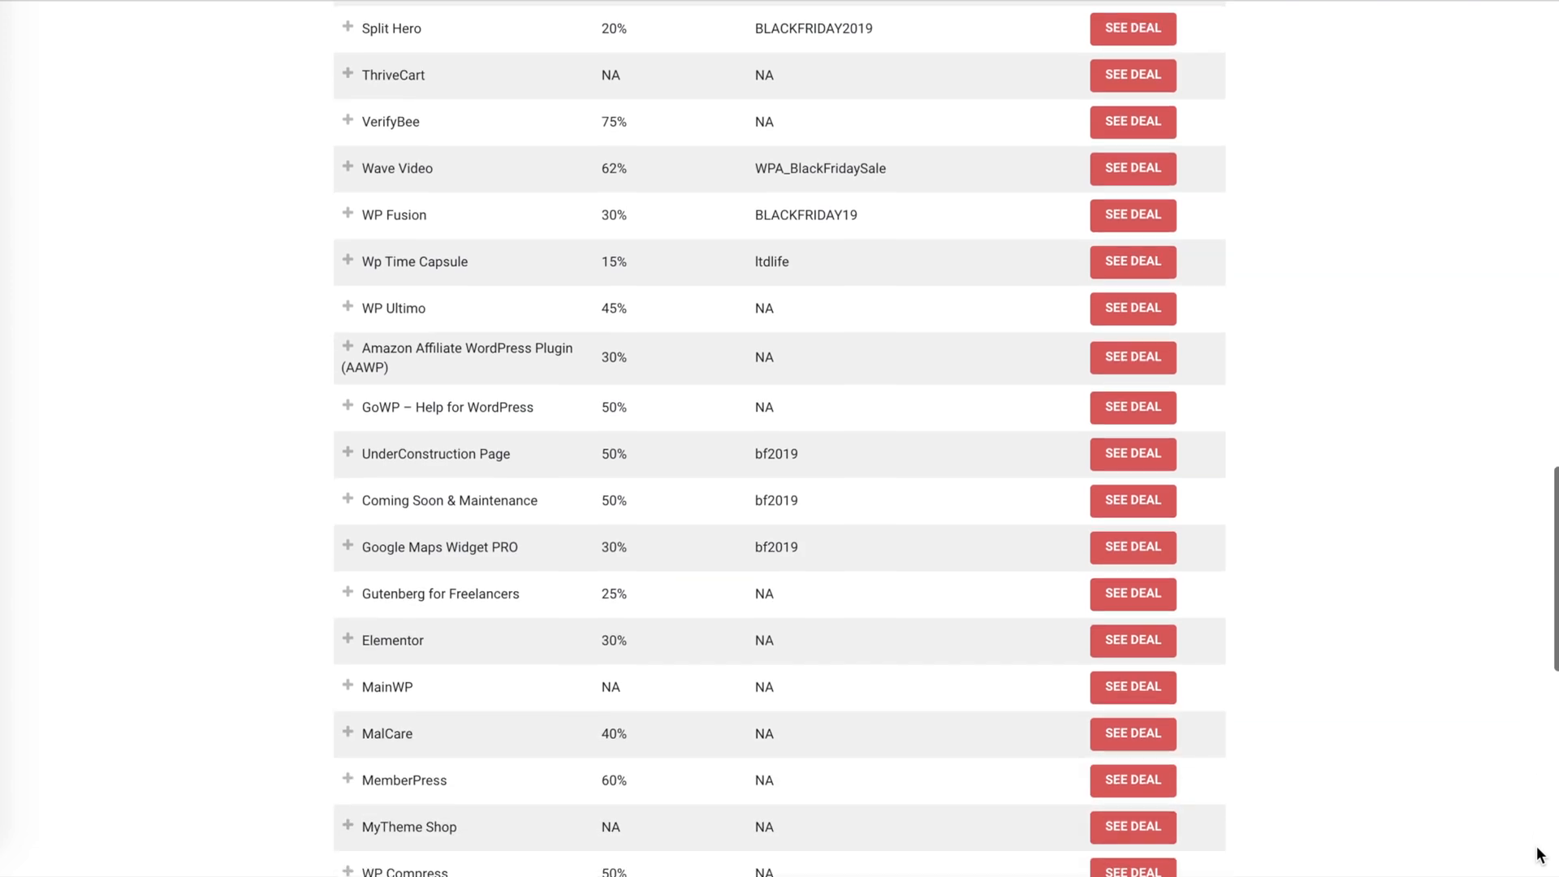